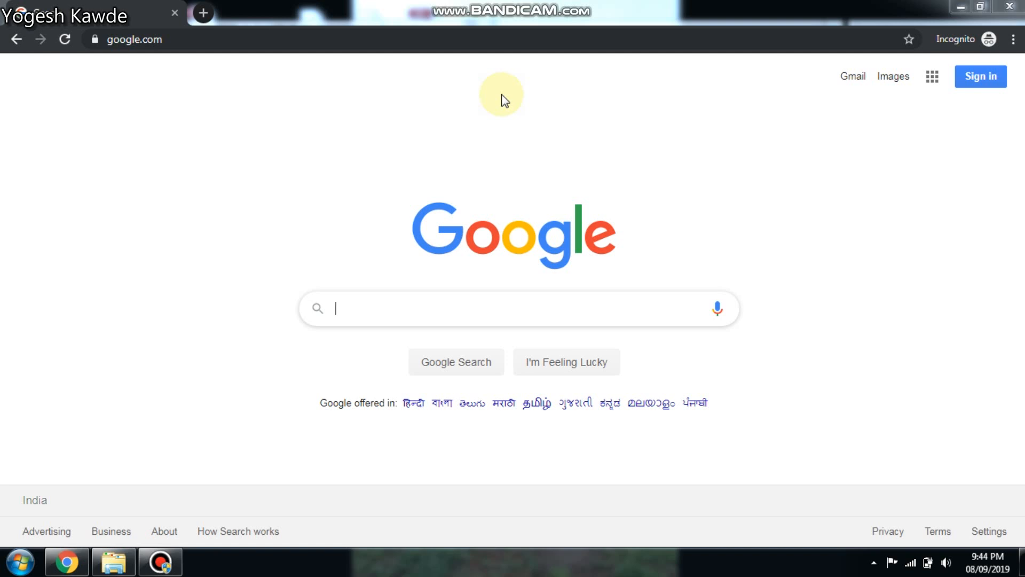
mouse_move(535, 94)
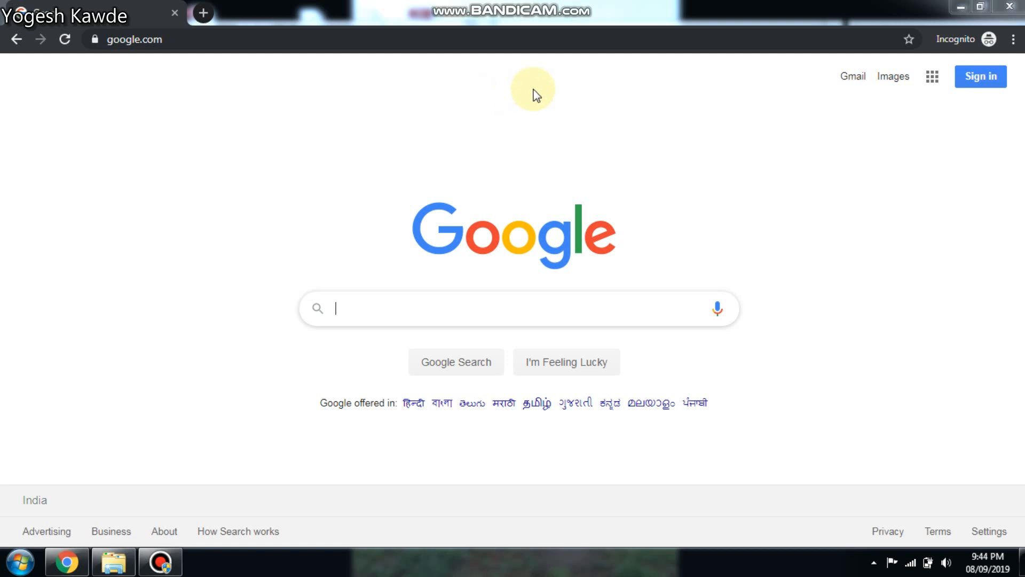
- Search Google for 'databricks community' to find the Community Edition login page
left_click(458, 307)
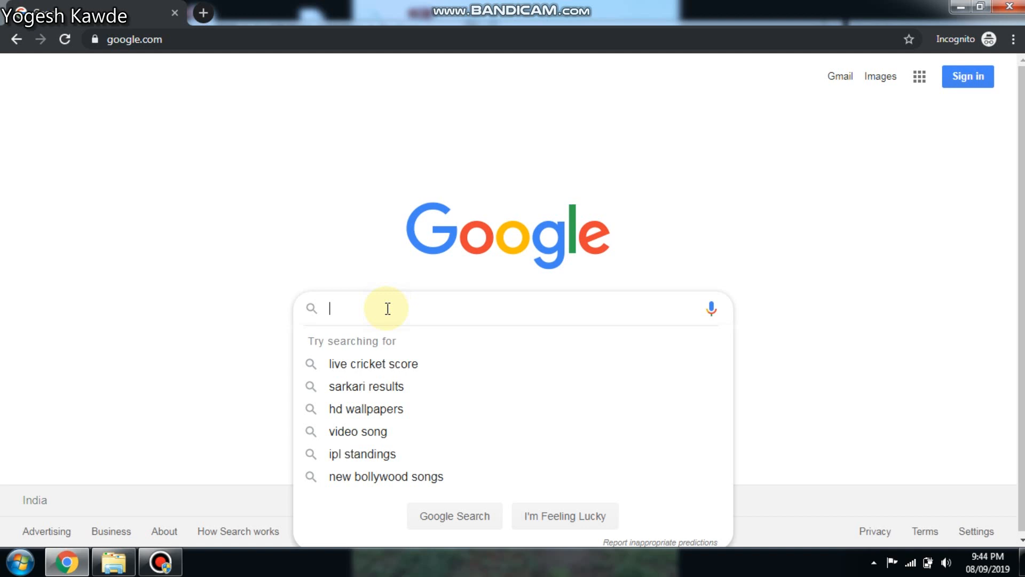
type("databrcik")
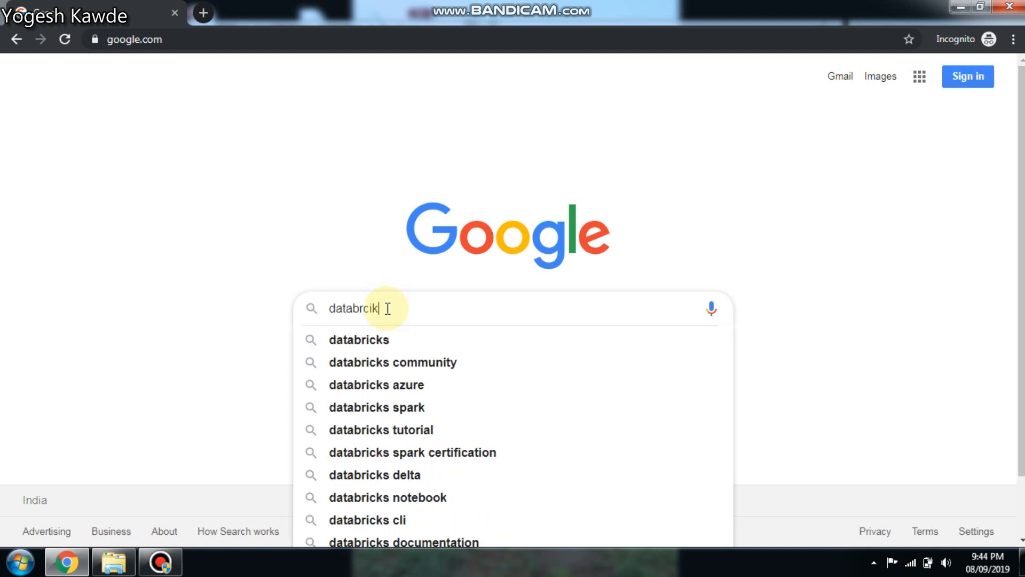
left_click(392, 362)
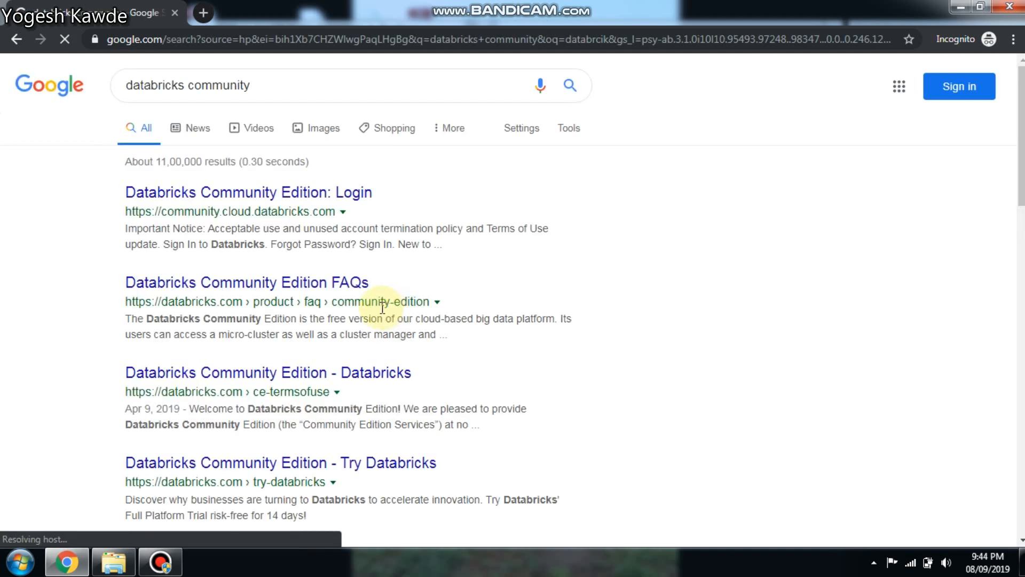
mouse_move(644, 235)
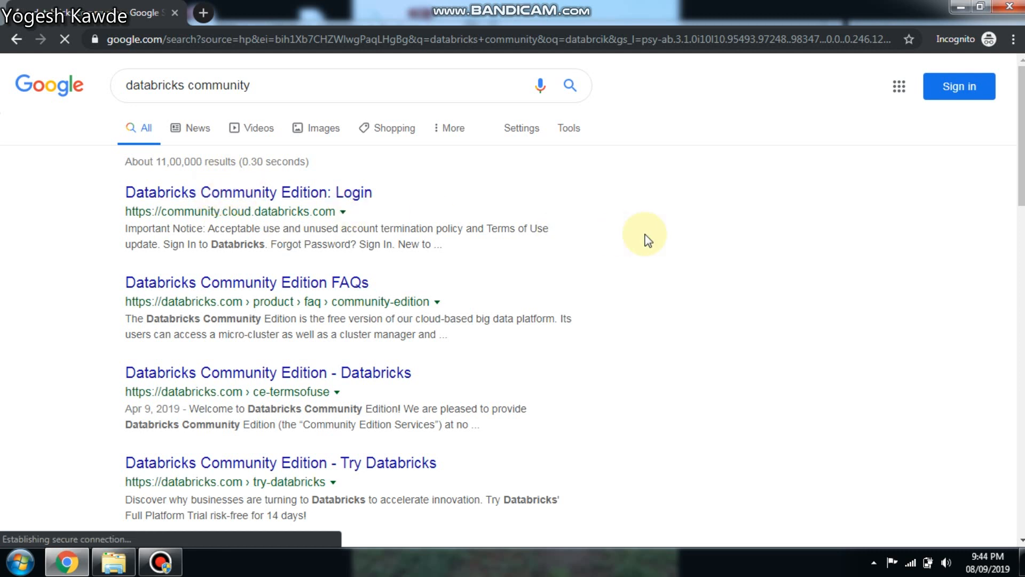
- Open the Community Edition login result and dismiss the Important Notice banner
left_click(248, 192)
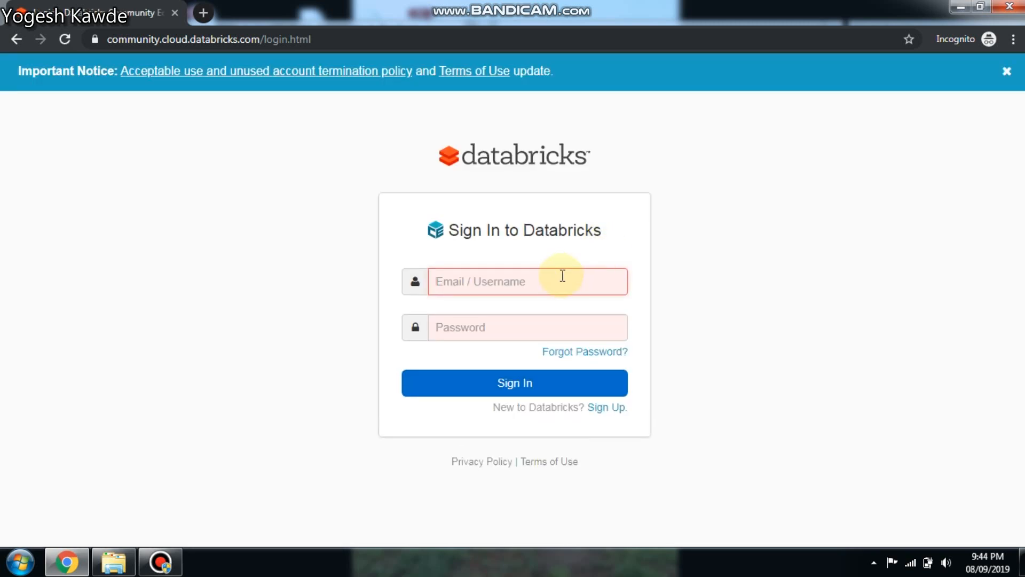
mouse_move(860, 163)
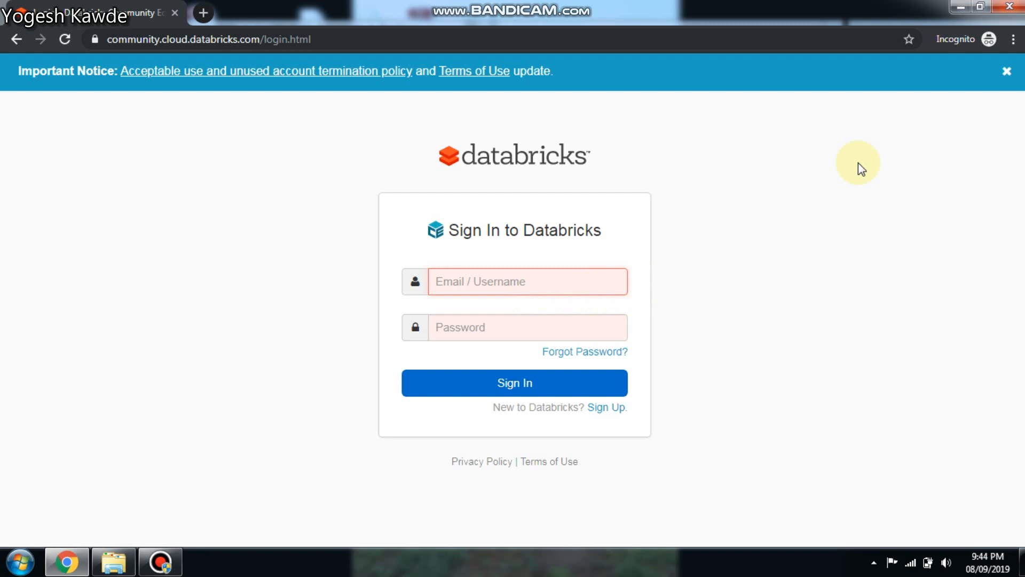
left_click(1006, 72)
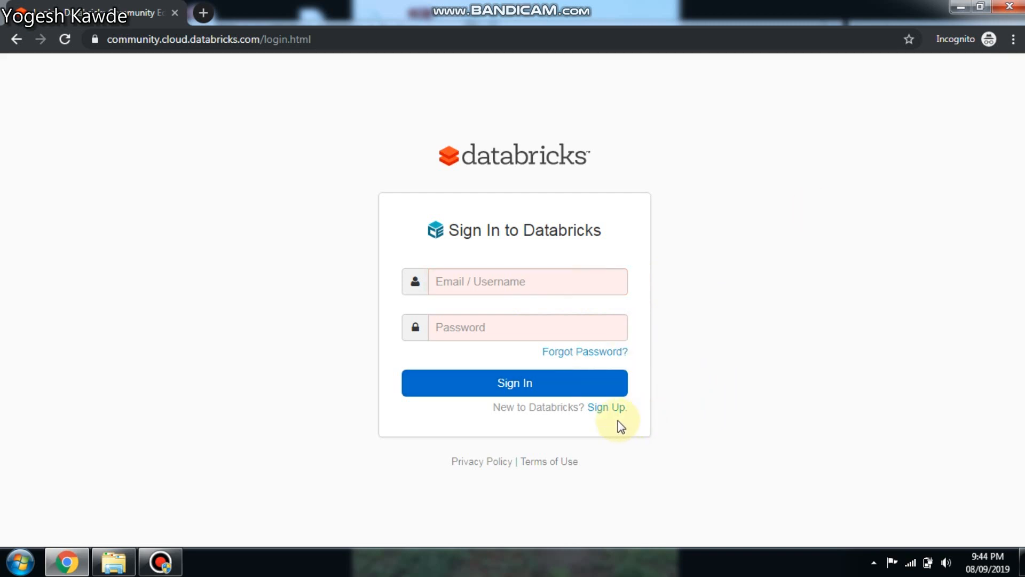
- Go to Sign Up and choose Get Started under the Community Edition column
left_click(606, 407)
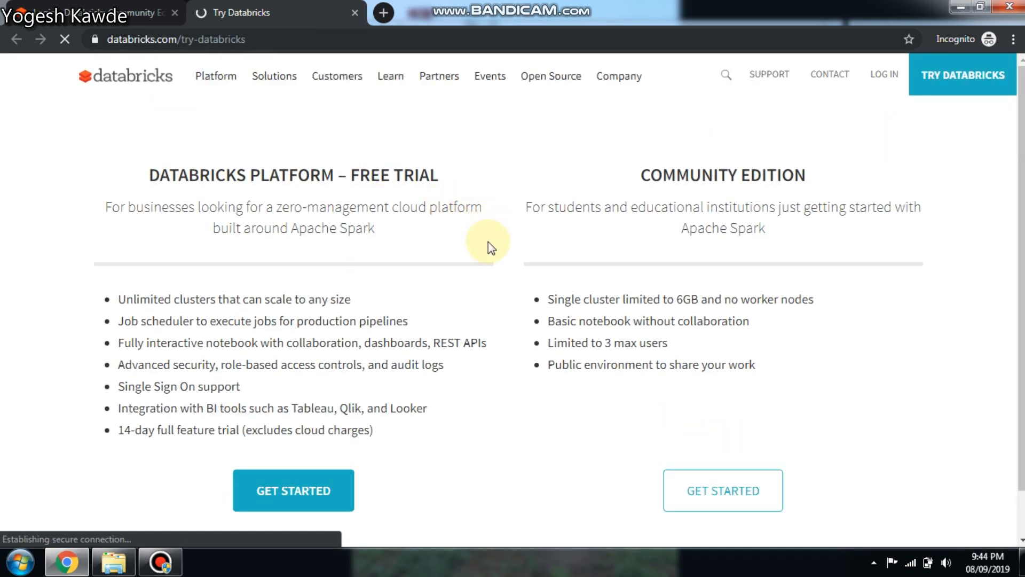
mouse_move(160, 170)
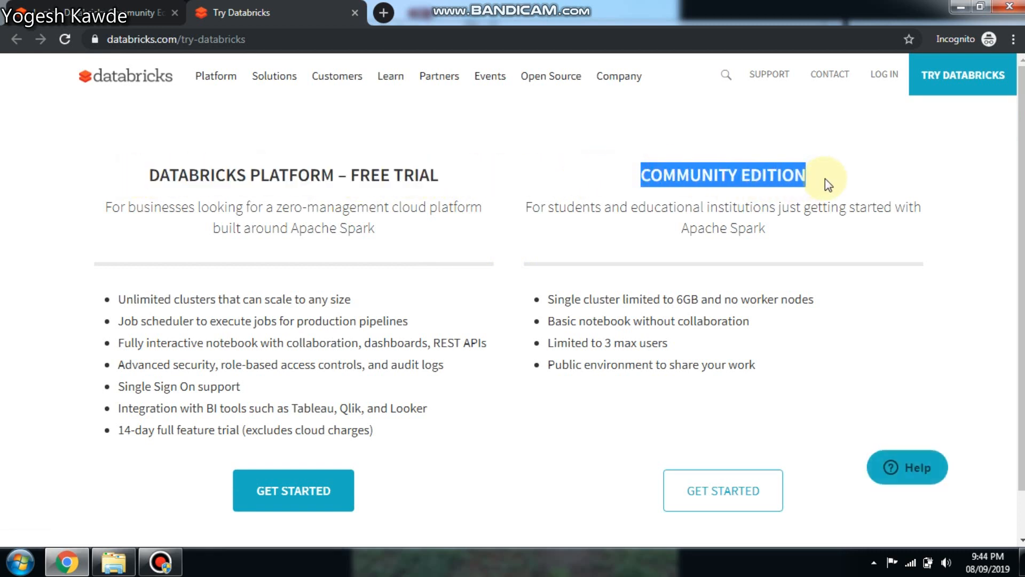
mouse_move(681, 247)
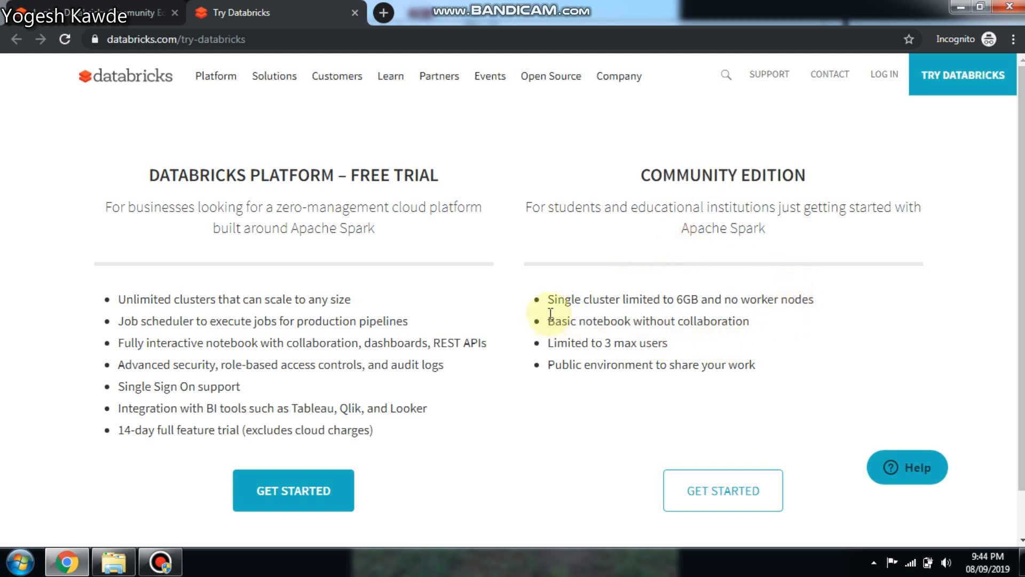
mouse_move(709, 313)
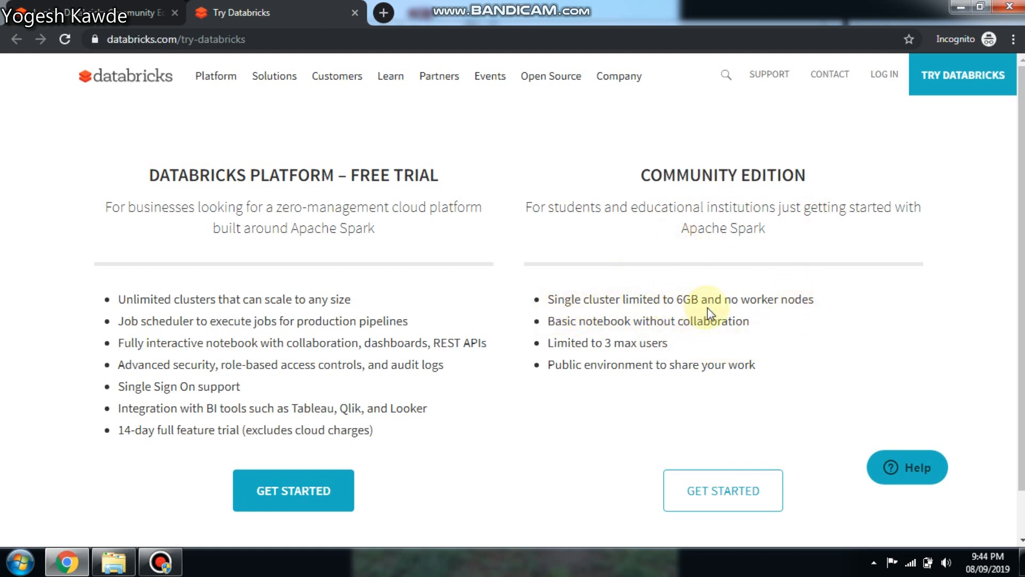
mouse_move(727, 350)
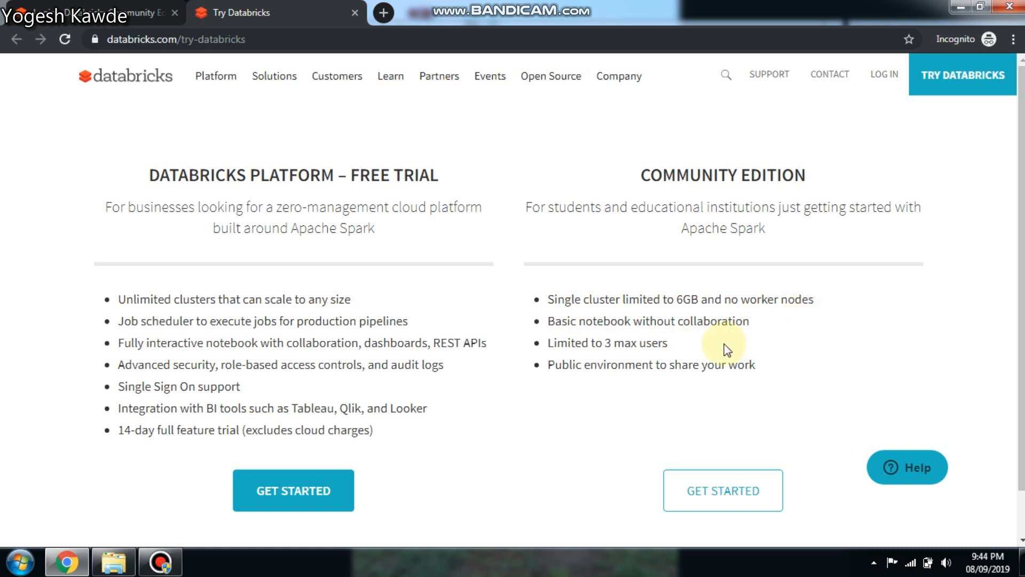
mouse_move(555, 336)
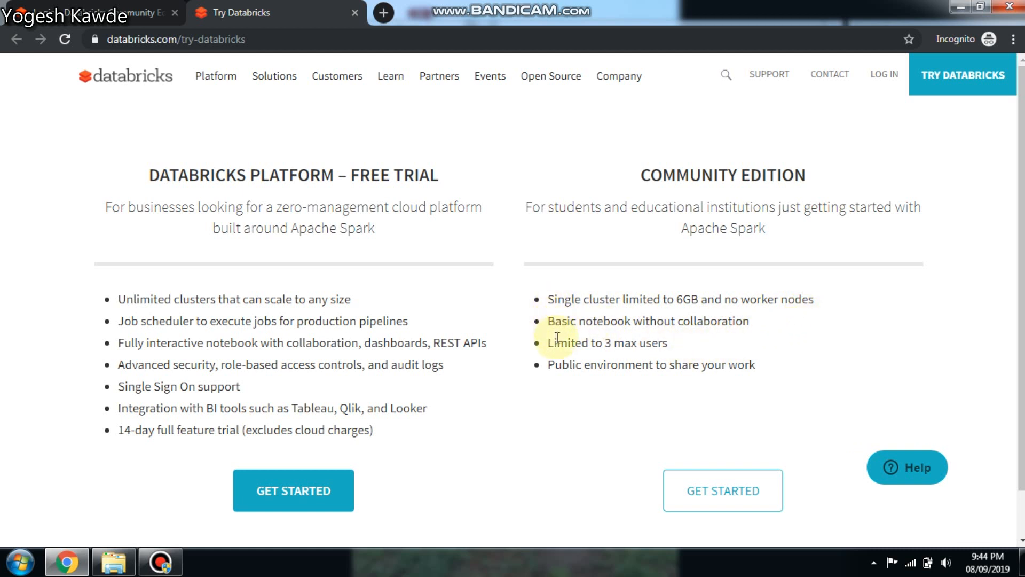
mouse_move(797, 378)
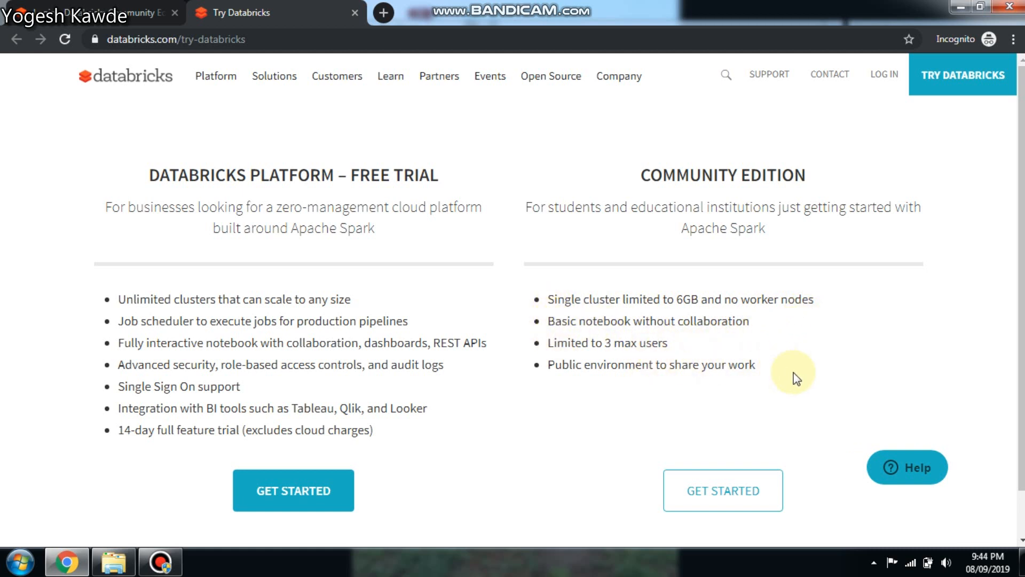
mouse_move(794, 391)
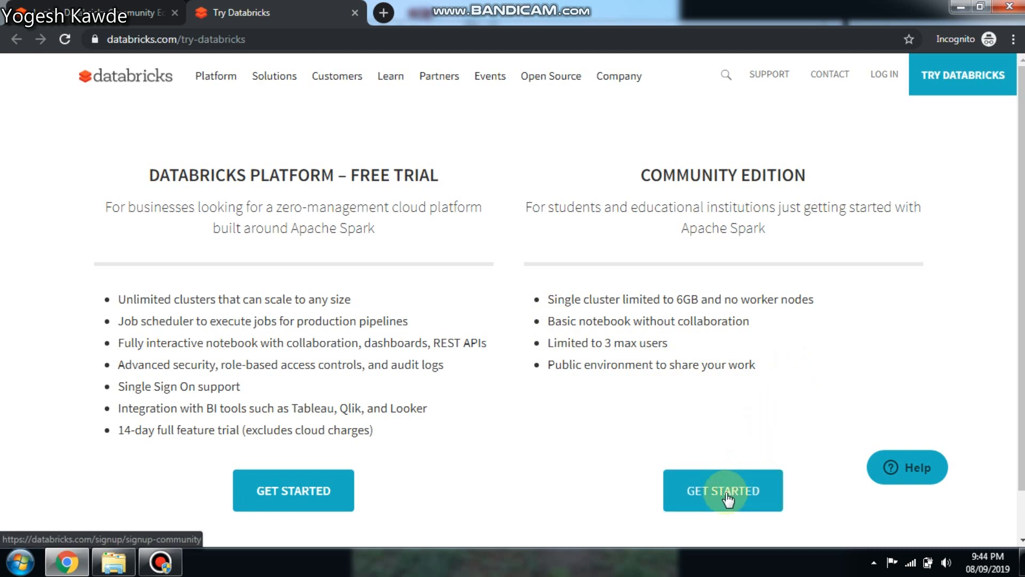
left_click(722, 490)
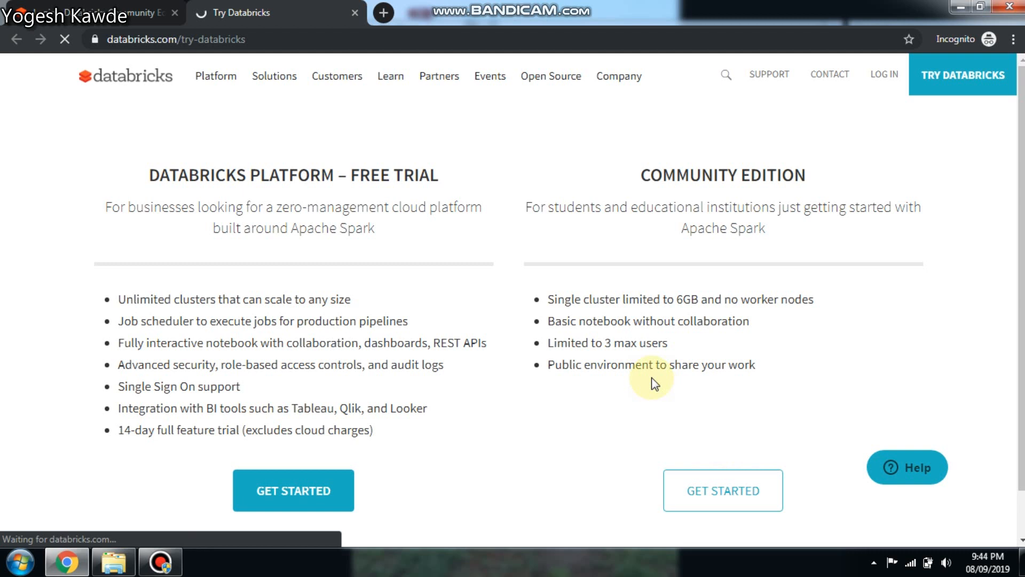
- Open the Community Edition signup form and enter first name Yogesh and last name
left_click(723, 490)
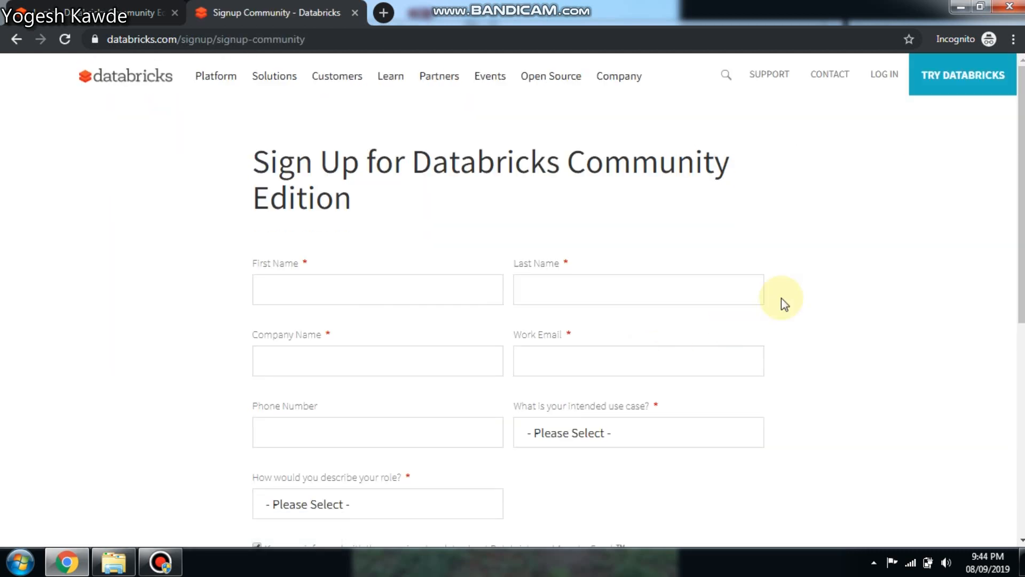
scroll("down", 3)
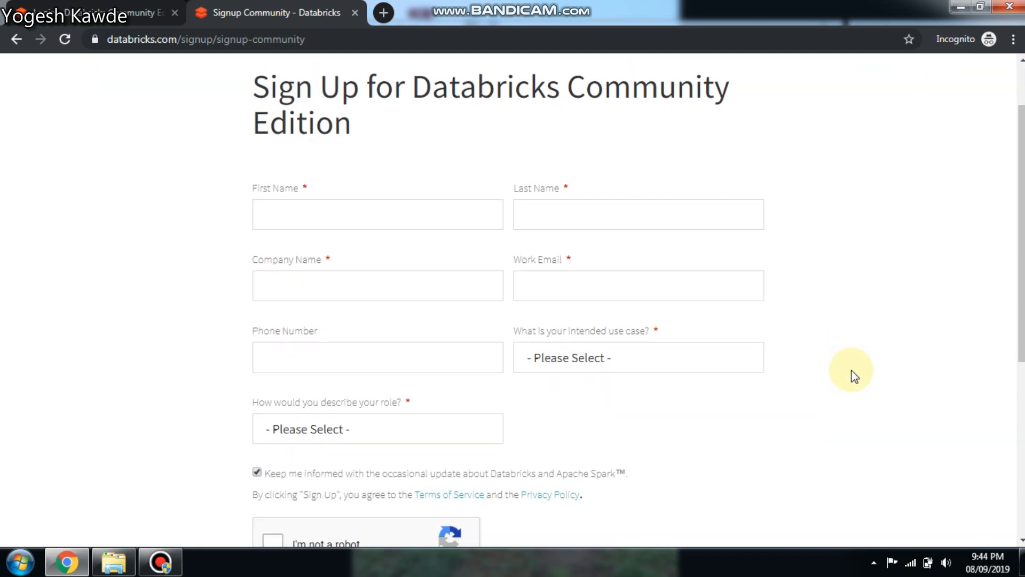
scroll("down", 3)
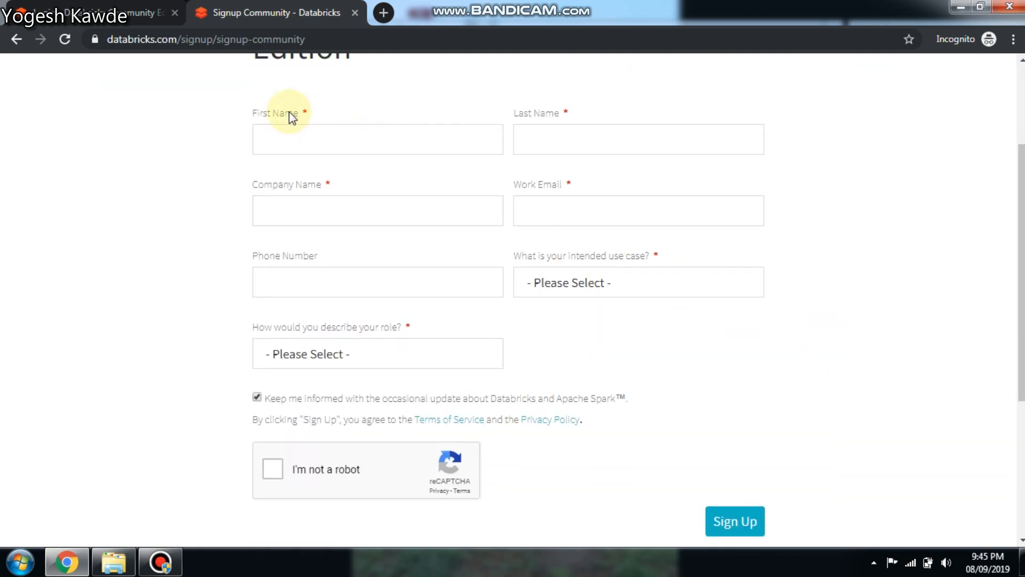
type("Y")
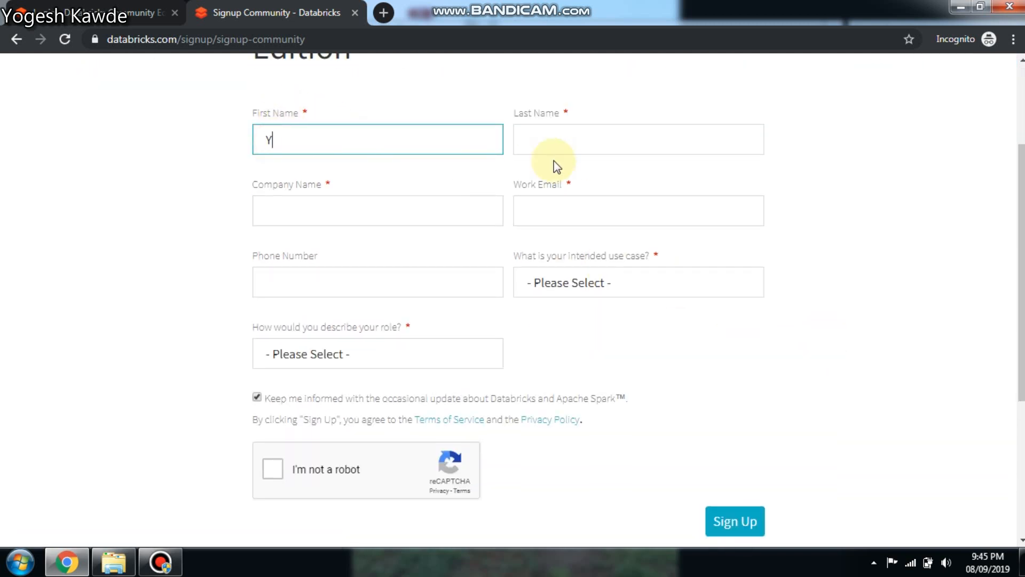
type("ogesh")
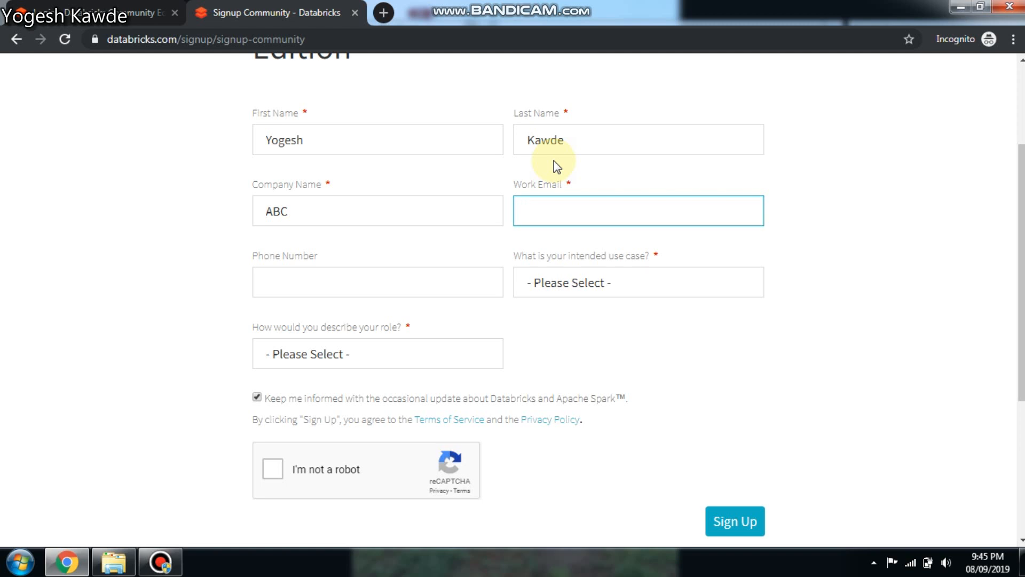
left_click(638, 210)
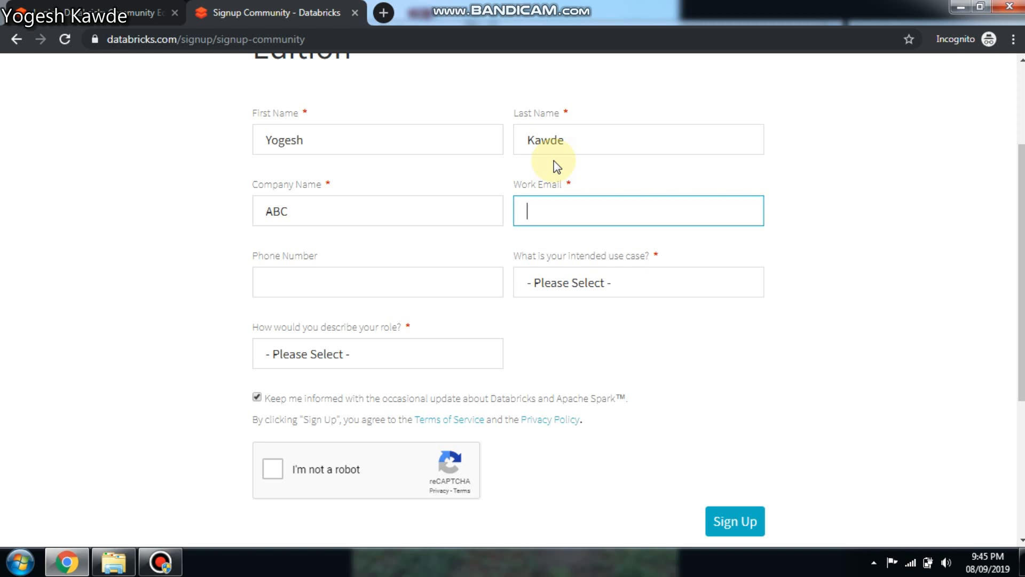
type("abc")
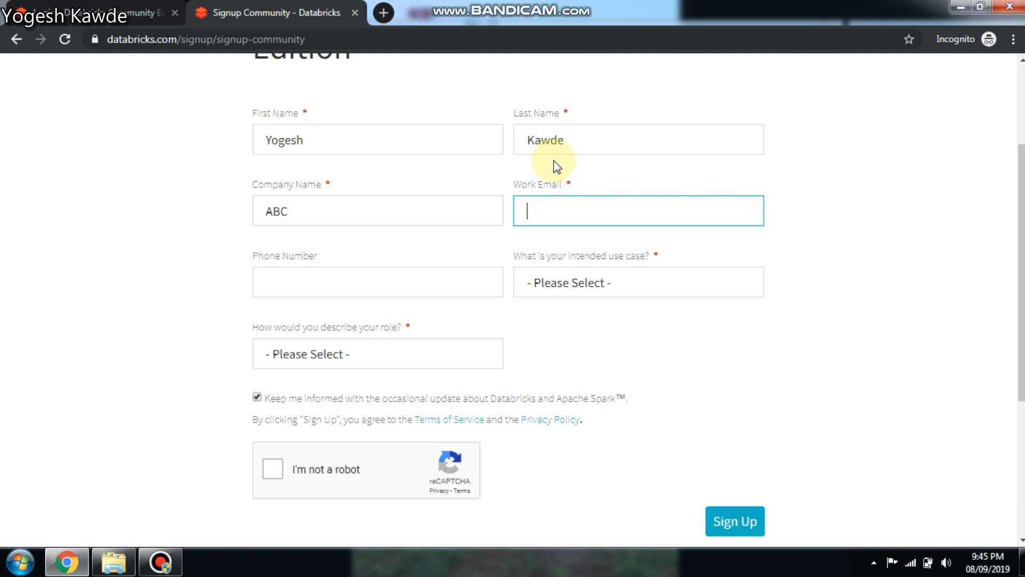
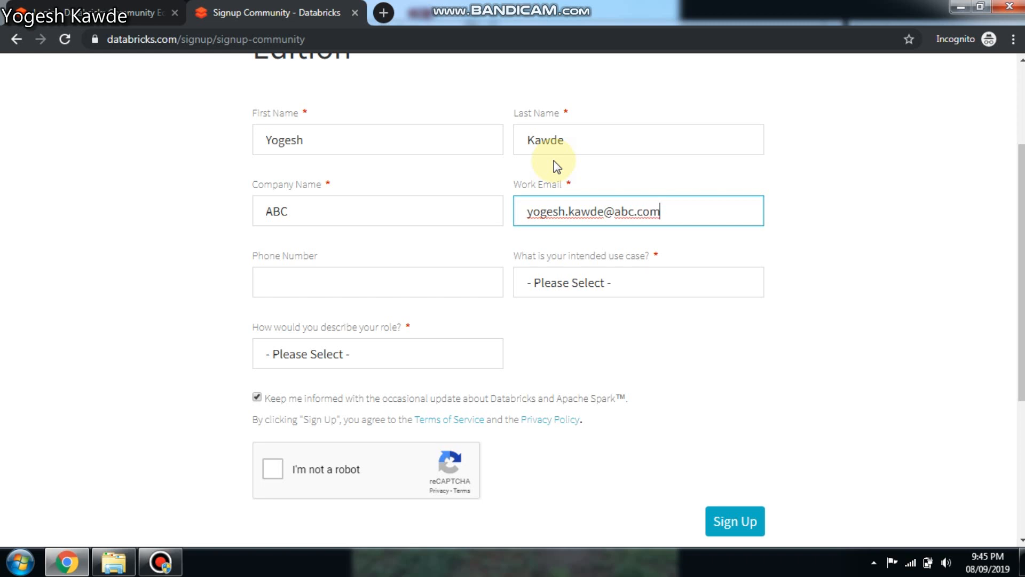
type("123")
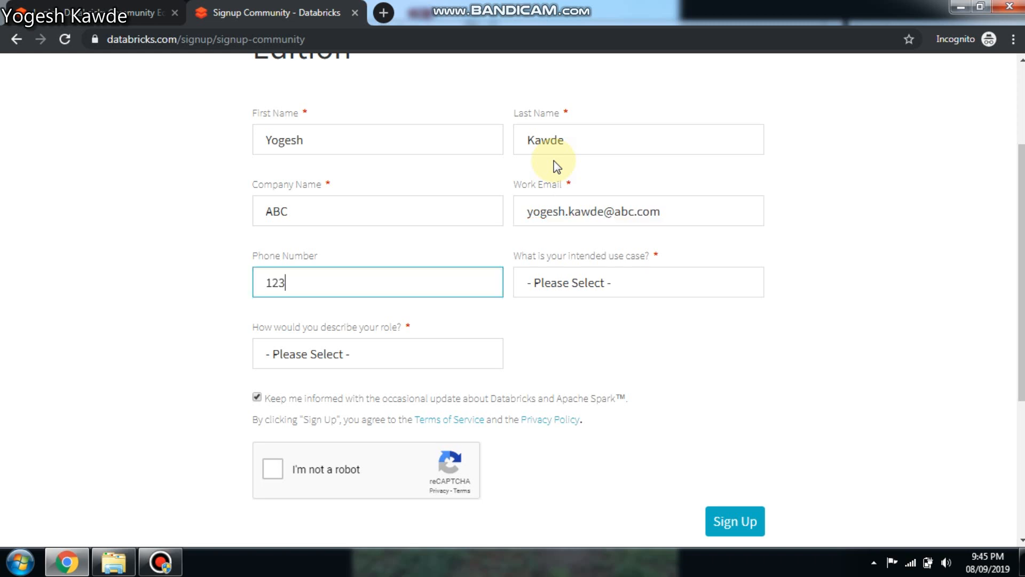
type("4567890")
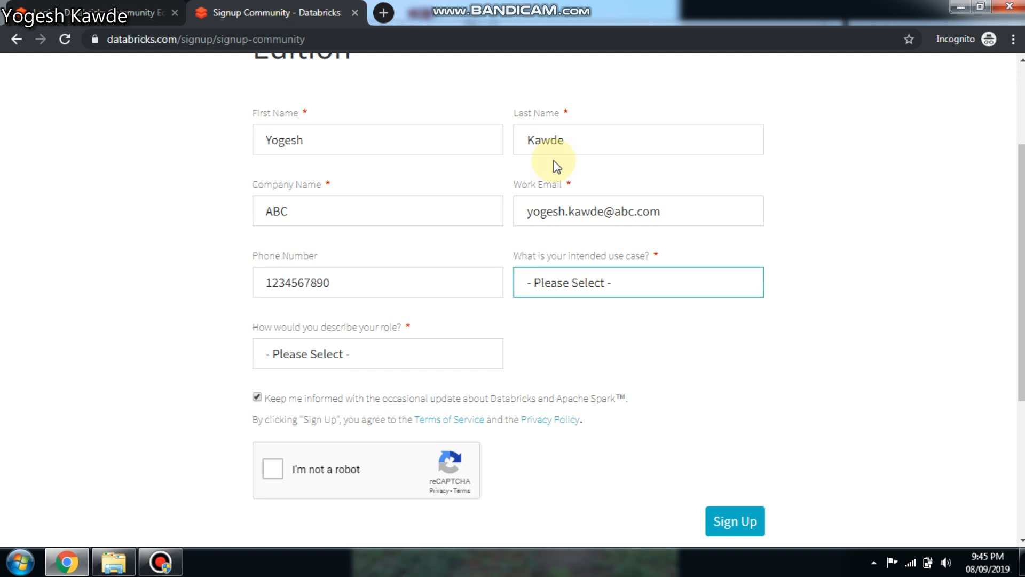
- Choose 'Personal - Learning Spark' as use case and 'Software Engineer' as role
left_click(638, 282)
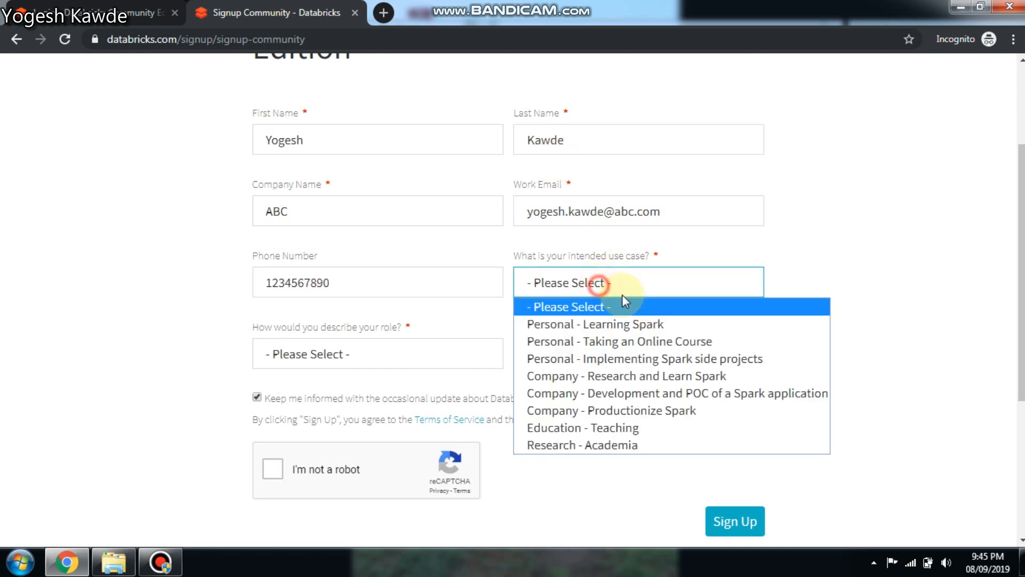
mouse_move(666, 340)
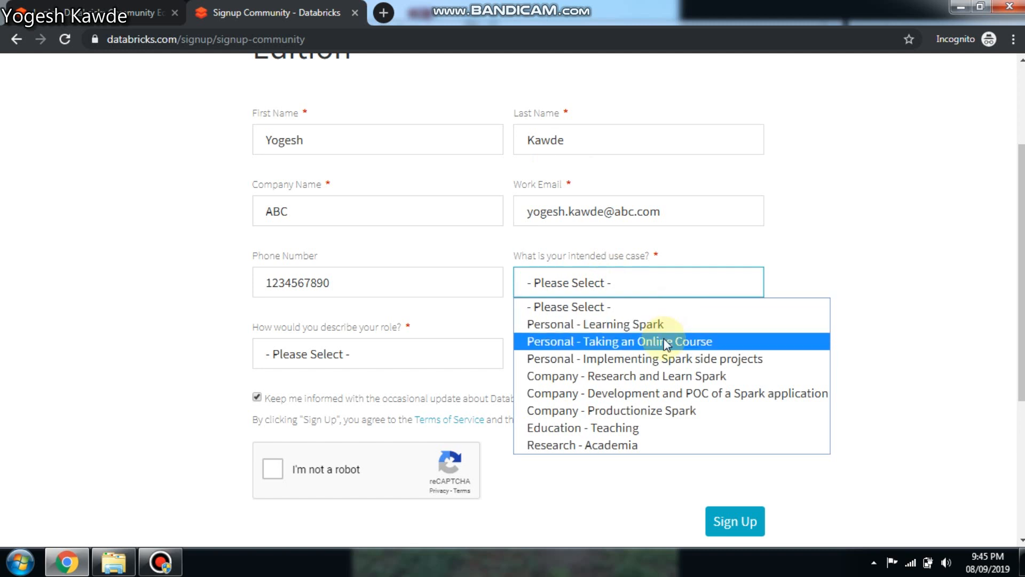
mouse_move(631, 339)
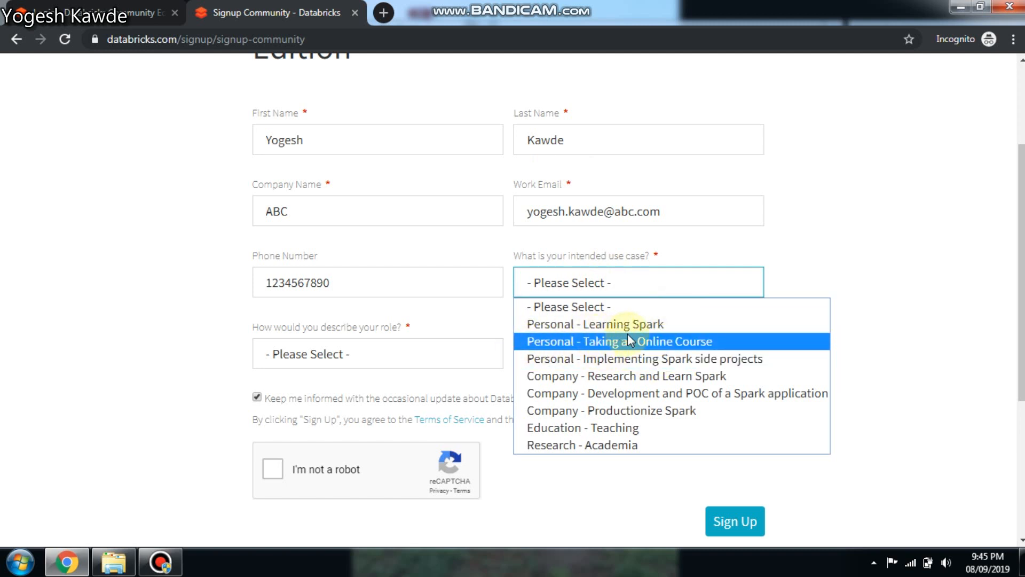
mouse_move(643, 359)
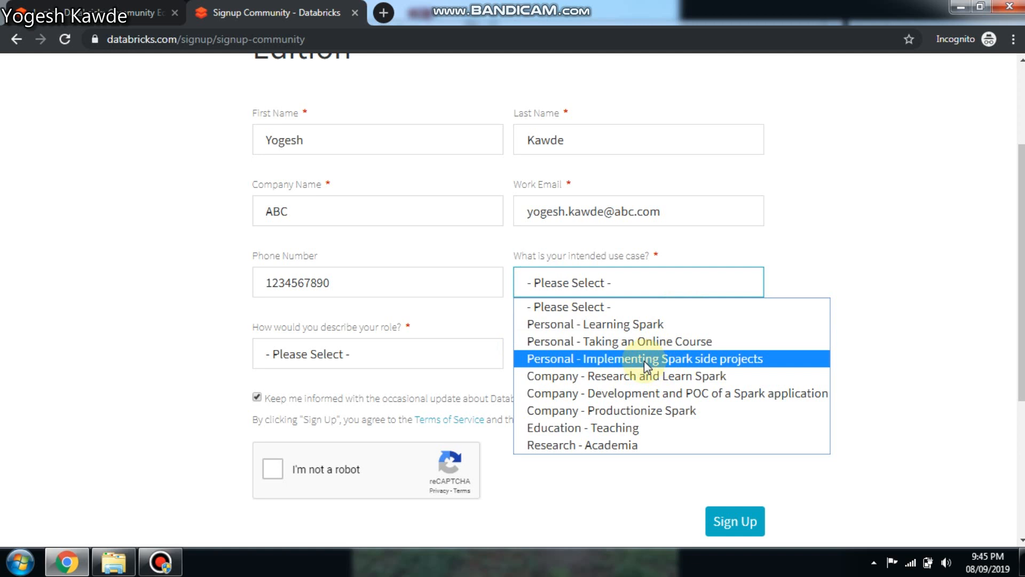
mouse_move(619, 341)
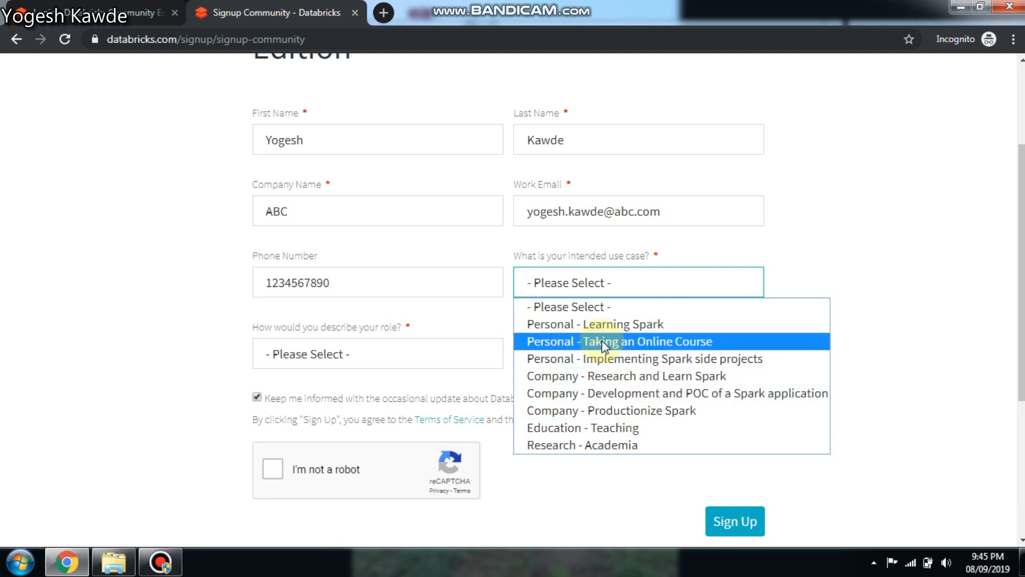
mouse_move(593, 324)
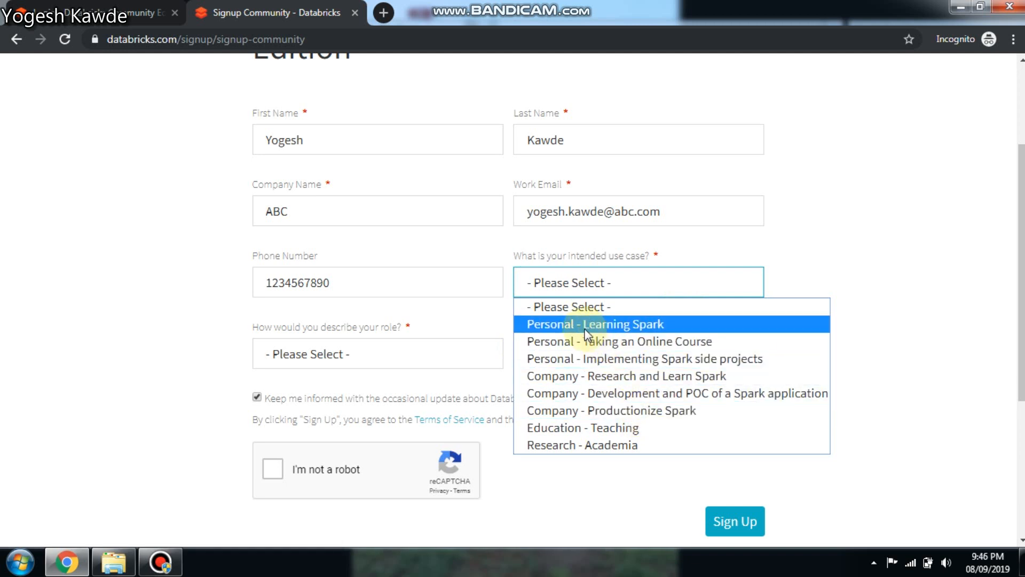
left_click(595, 323)
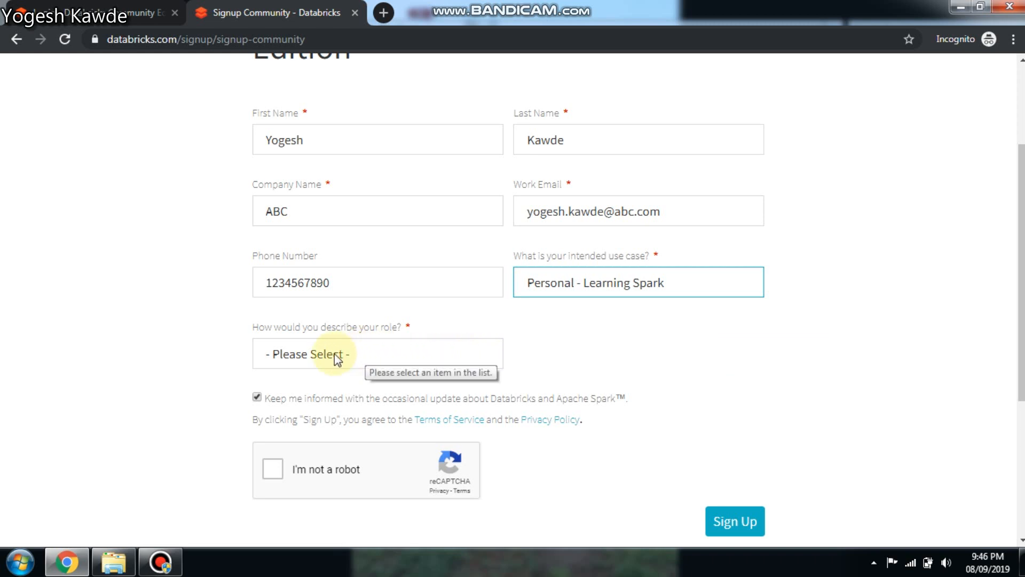
mouse_move(299, 336)
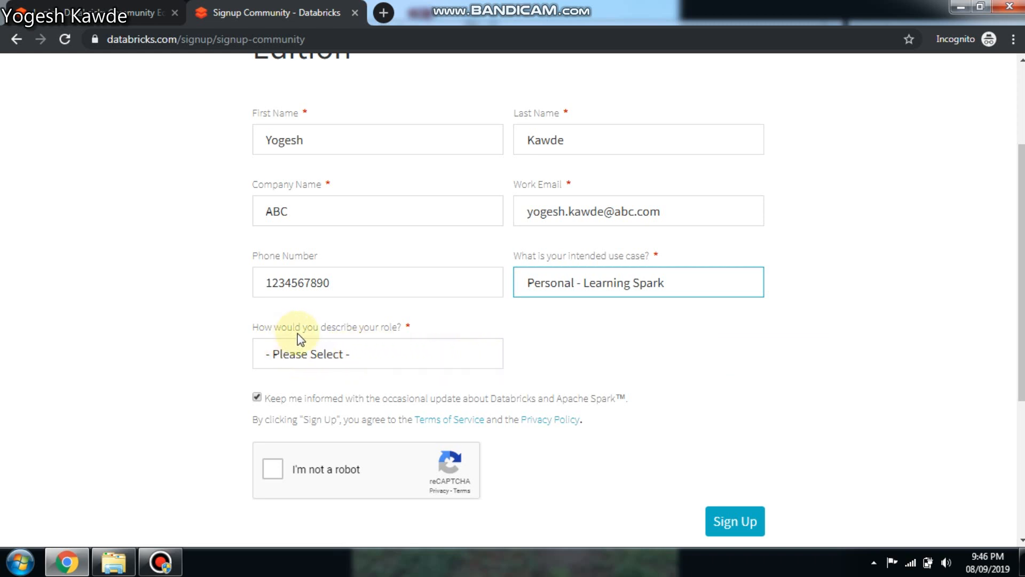
left_click(377, 354)
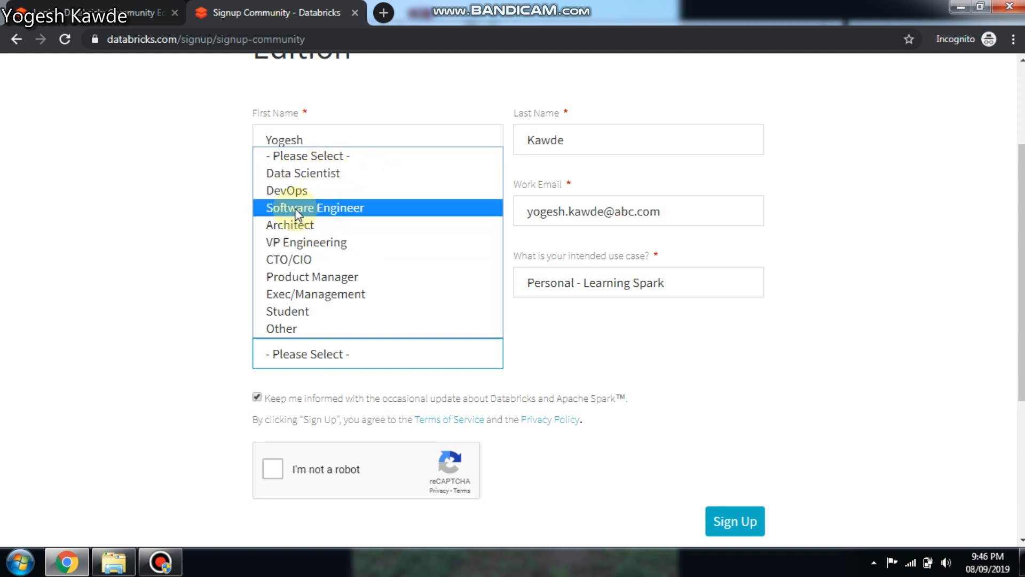
left_click(314, 207)
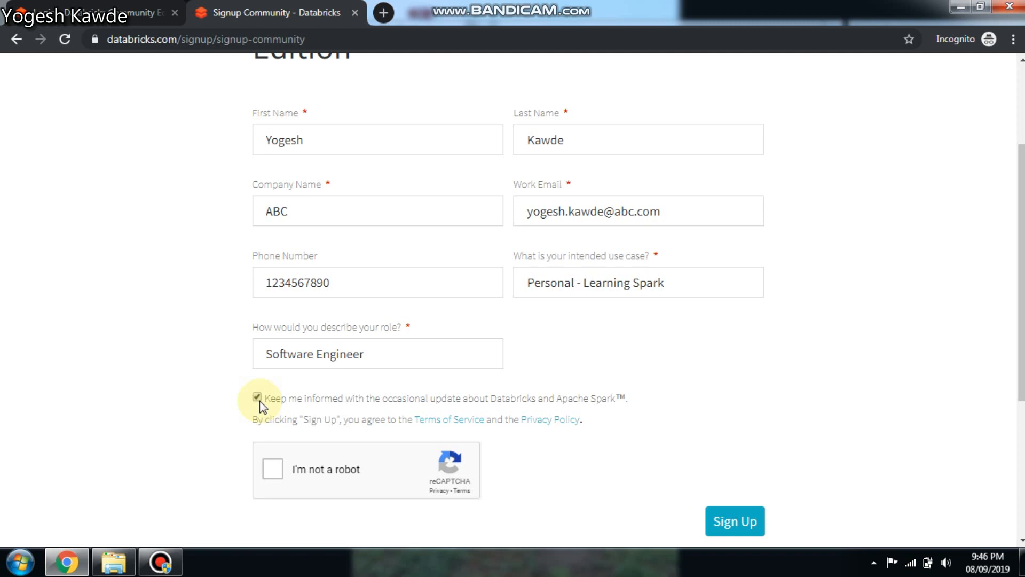
mouse_move(317, 421)
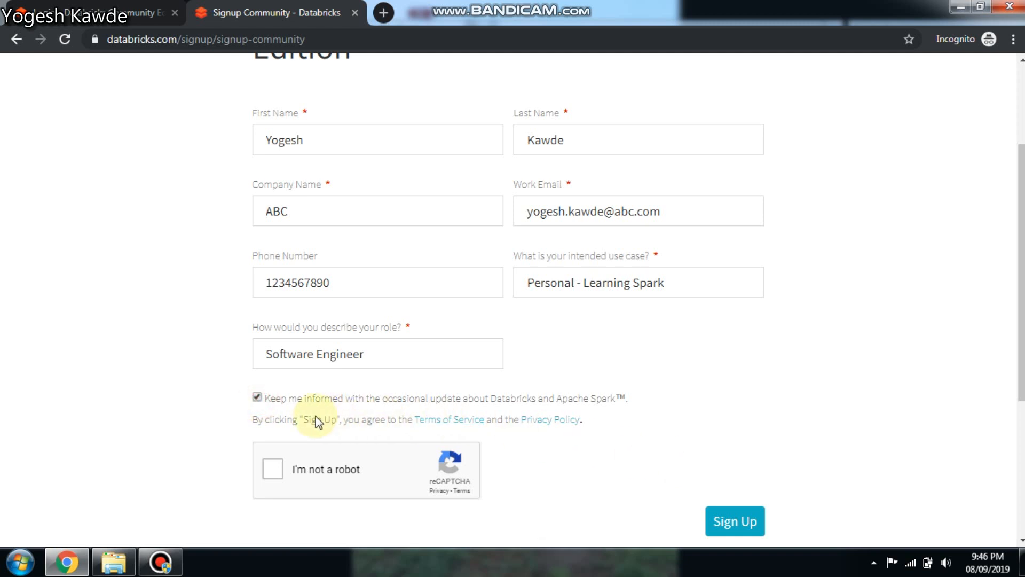
mouse_move(279, 415)
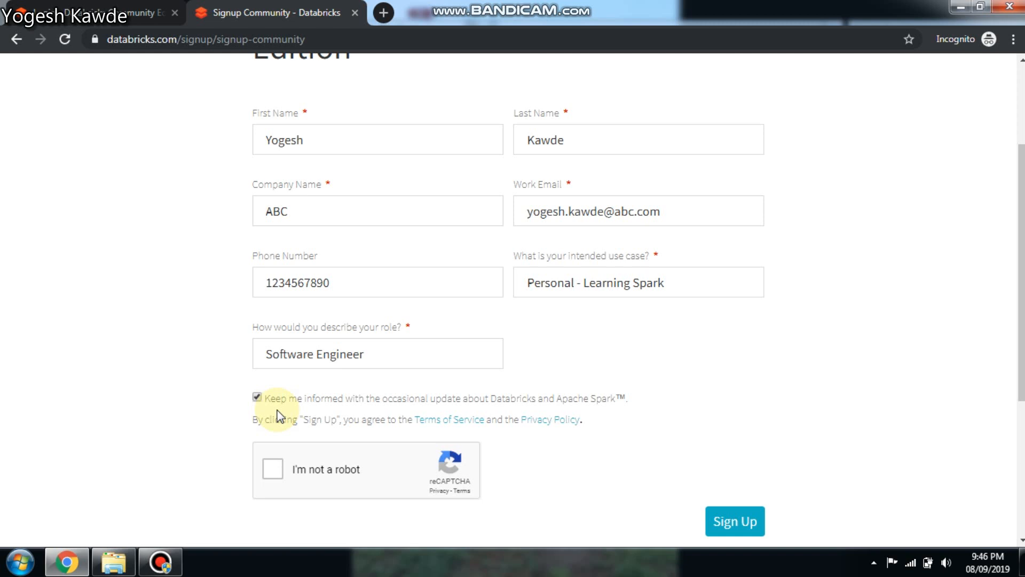
mouse_move(268, 474)
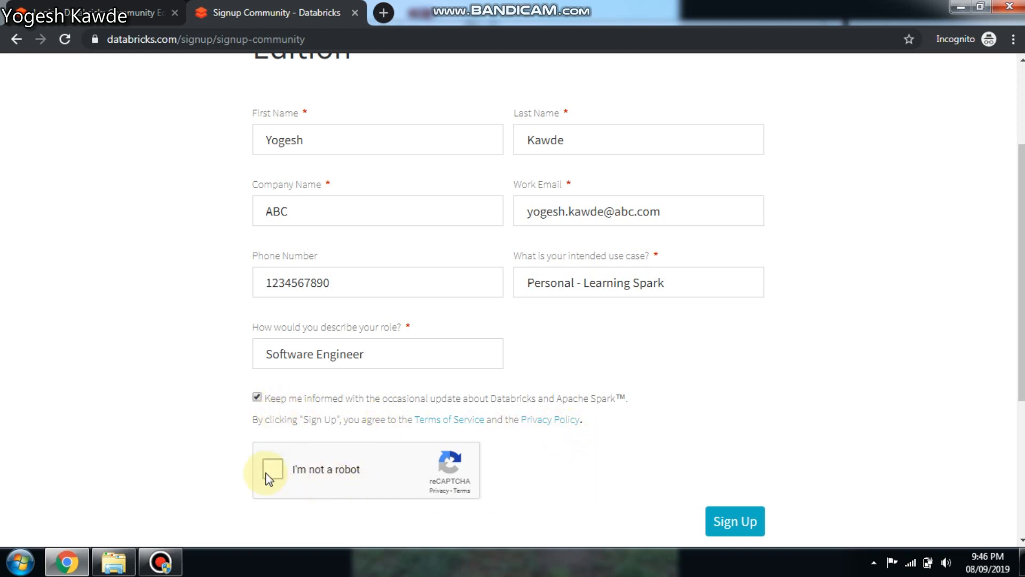
- Pass the reCAPTCHA check and submit the sign-up form
left_click(273, 469)
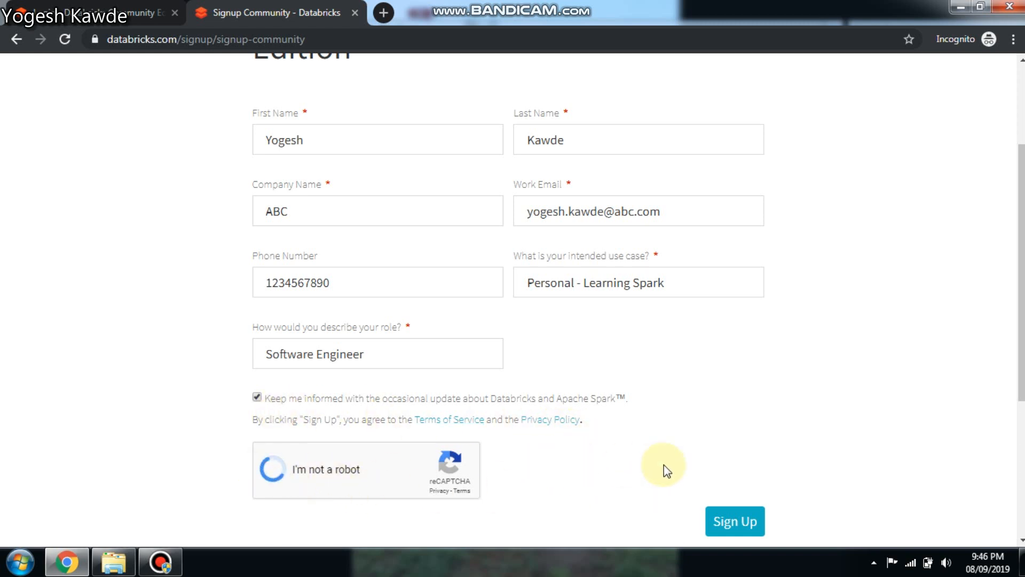
left_click(272, 468)
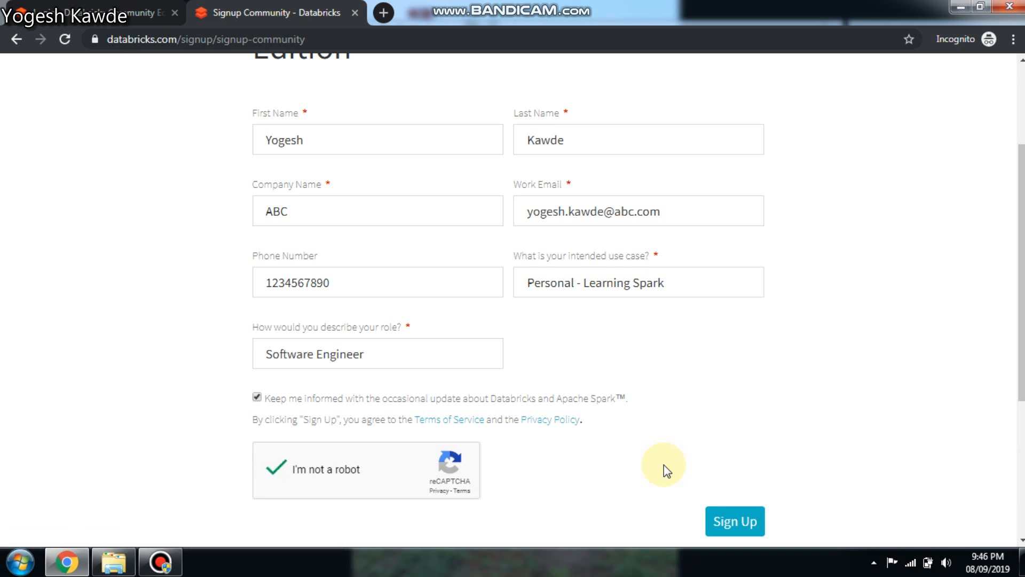
left_click(735, 521)
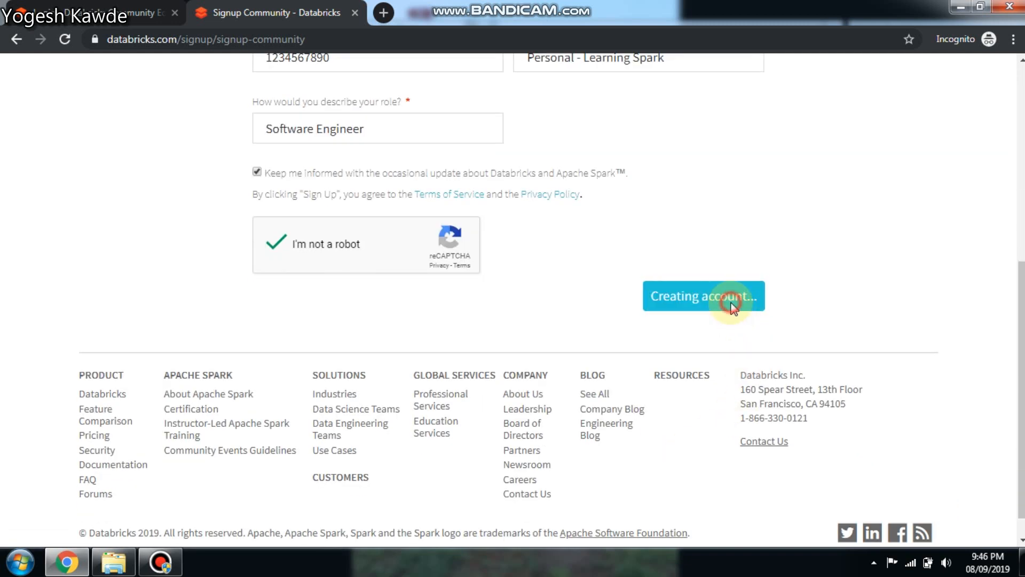
mouse_move(670, 244)
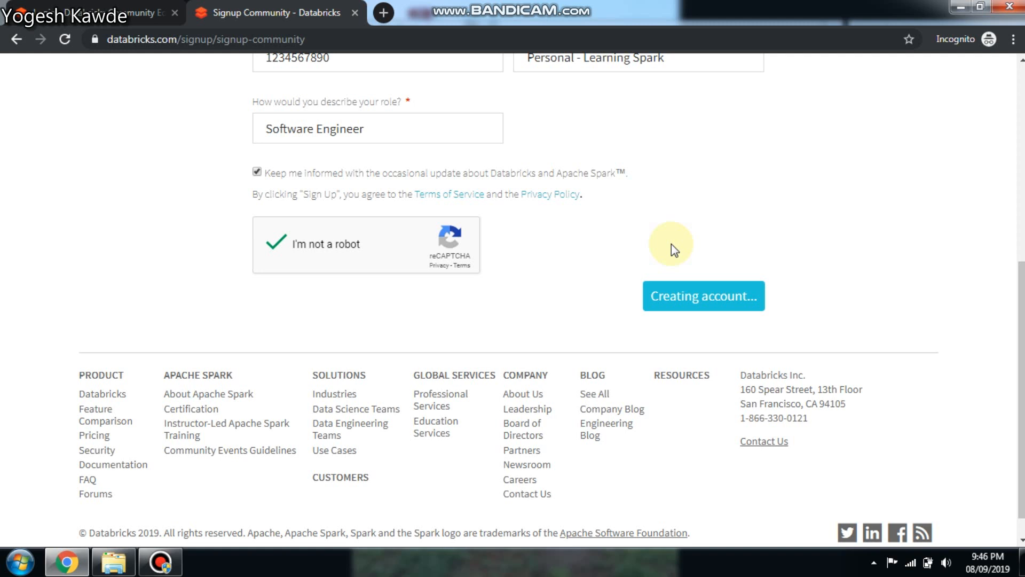
- Wait through account creation until the 'Time to check your email!' page appears
left_click(704, 295)
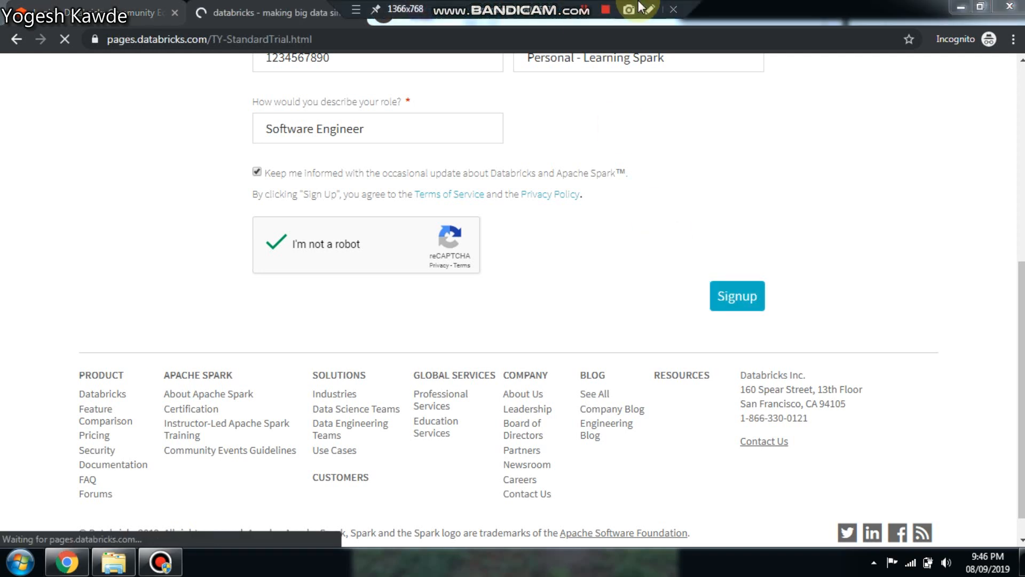
left_click(737, 296)
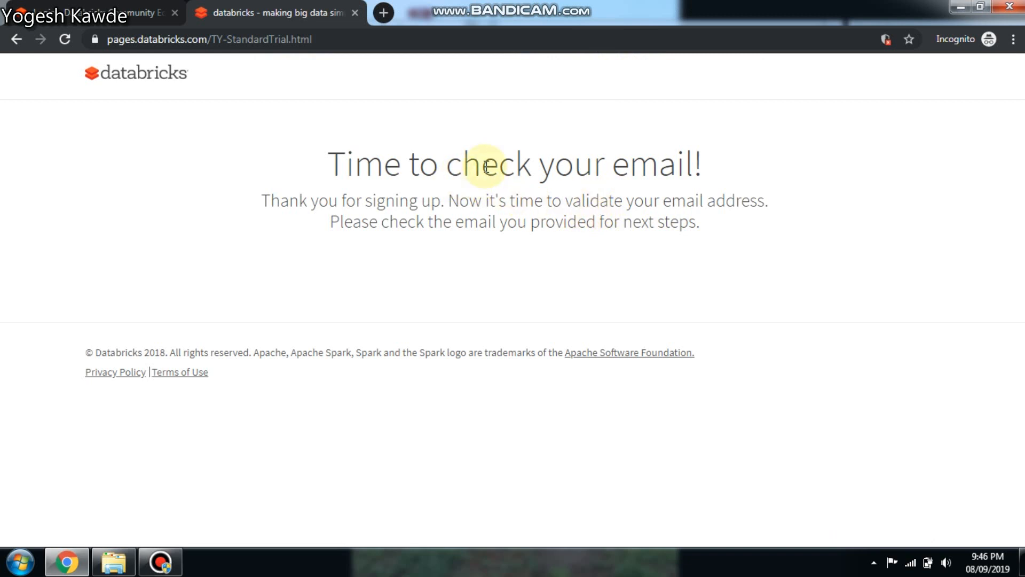
mouse_move(637, 269)
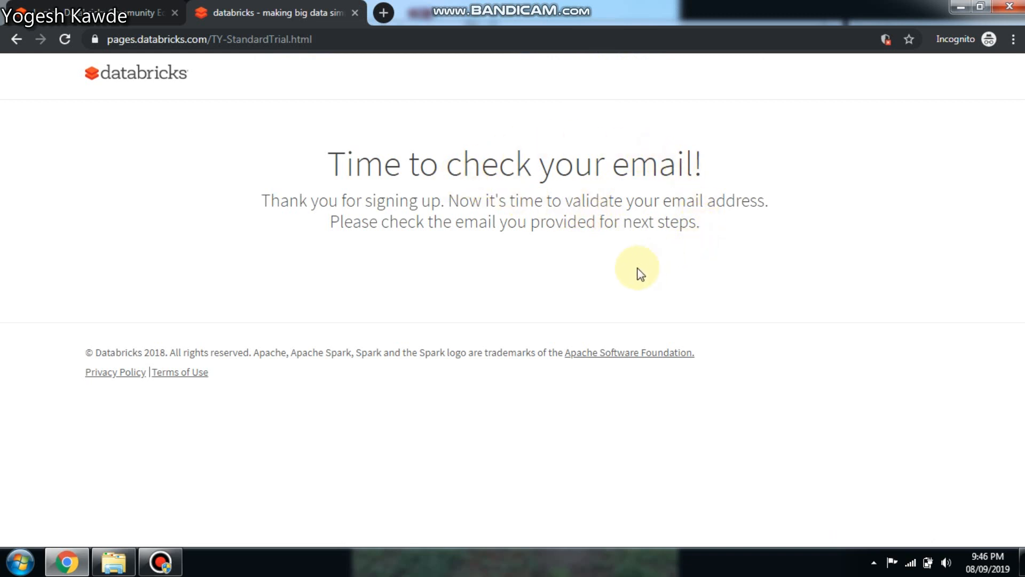
mouse_move(435, 294)
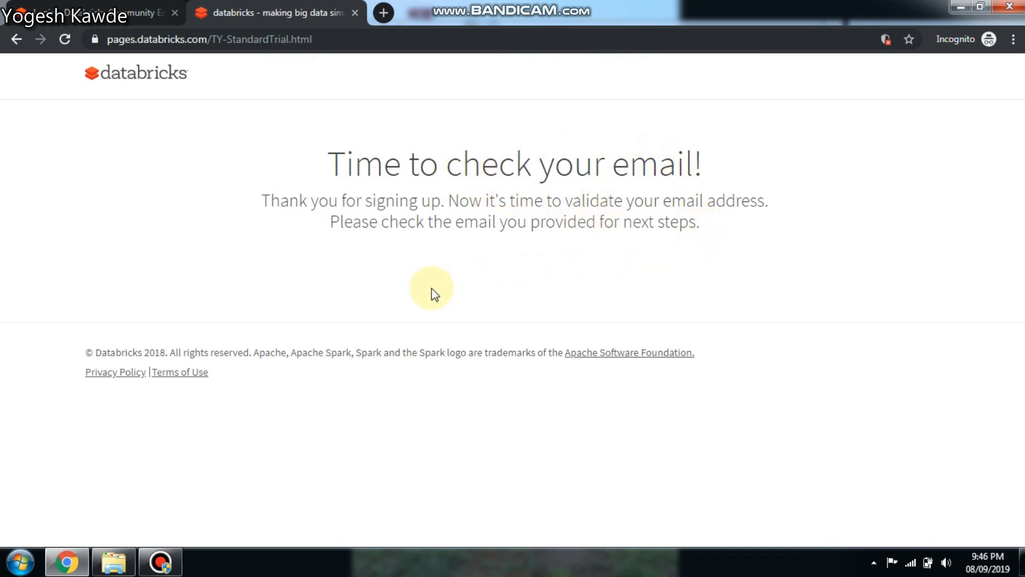
mouse_move(225, 249)
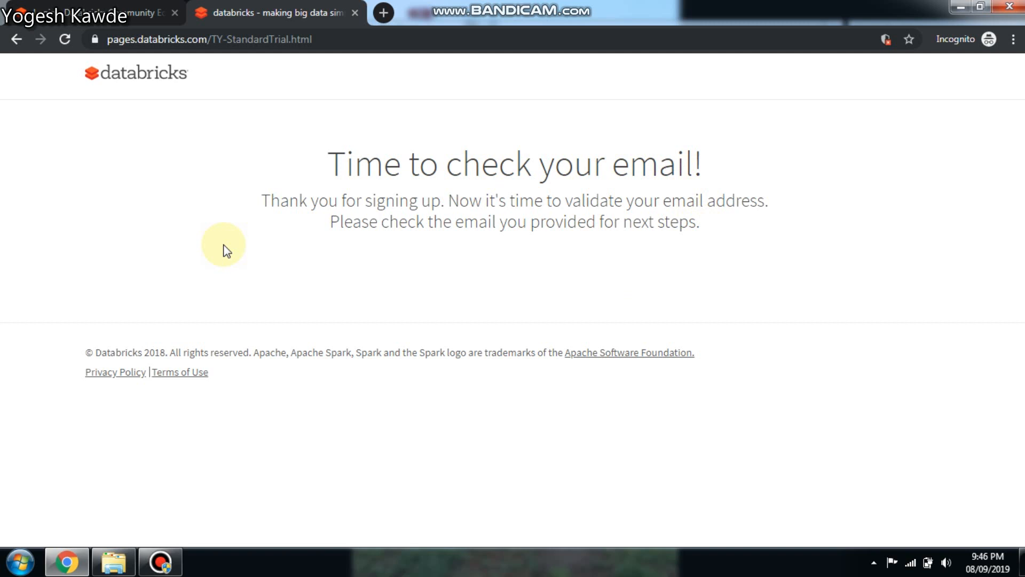
mouse_move(332, 250)
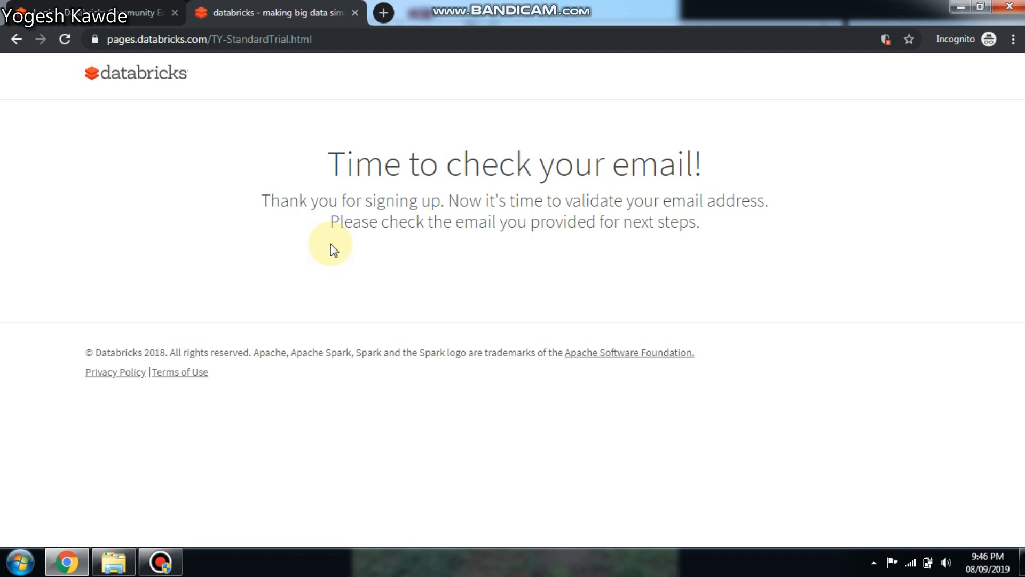
mouse_move(355, 12)
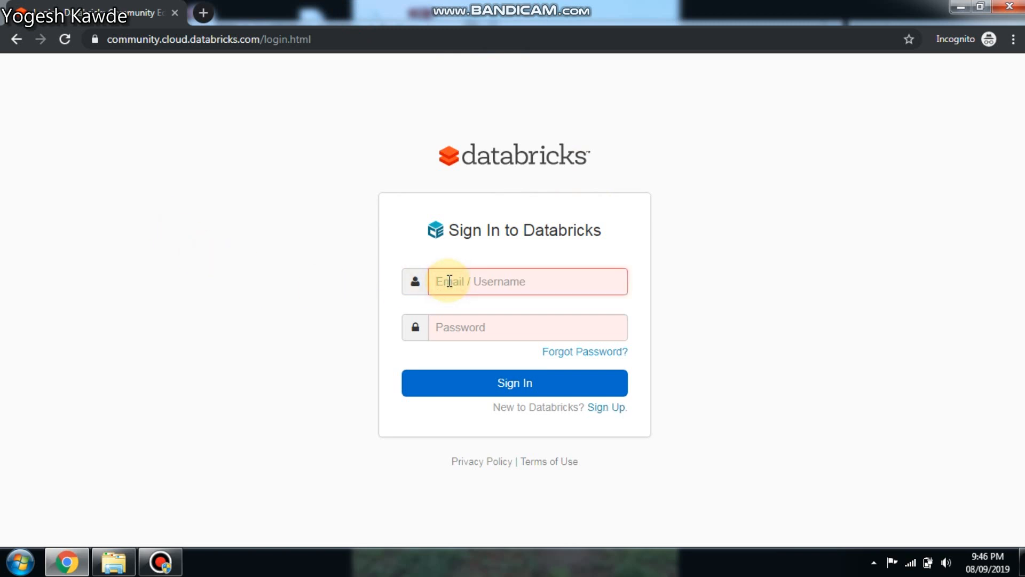
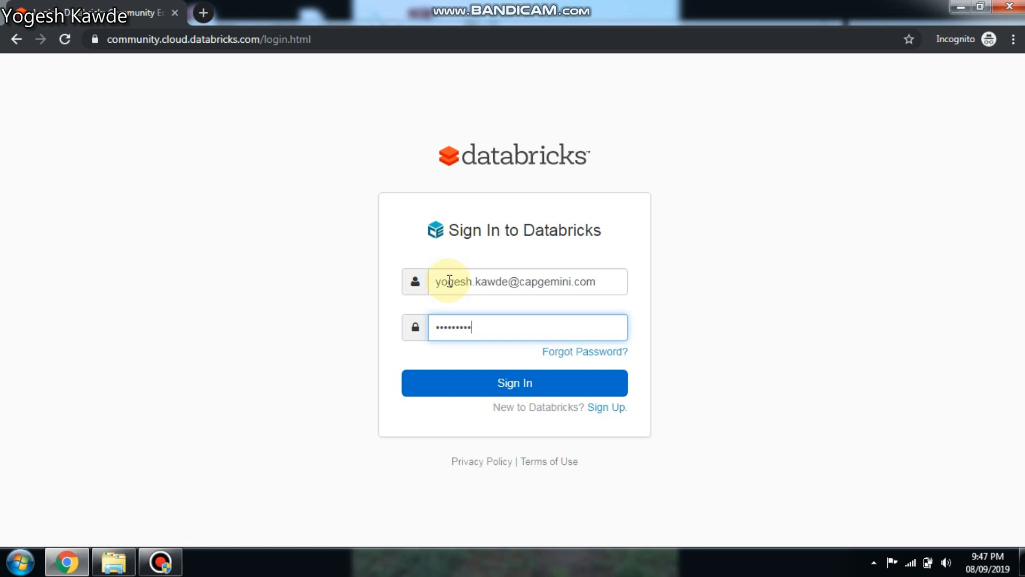
- Sign in with the new account's email and password
left_click(514, 382)
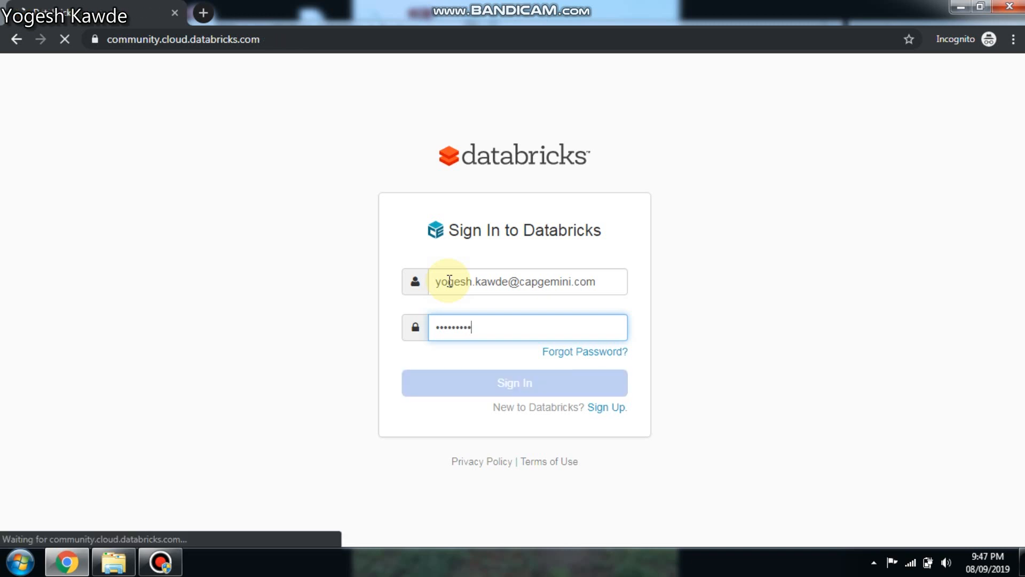
left_click(513, 382)
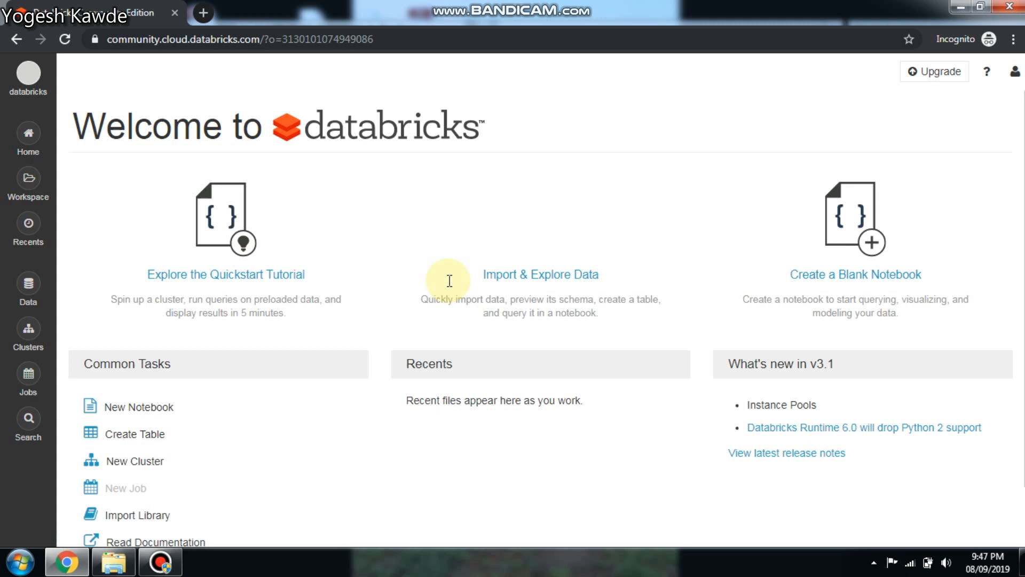
left_click(540, 274)
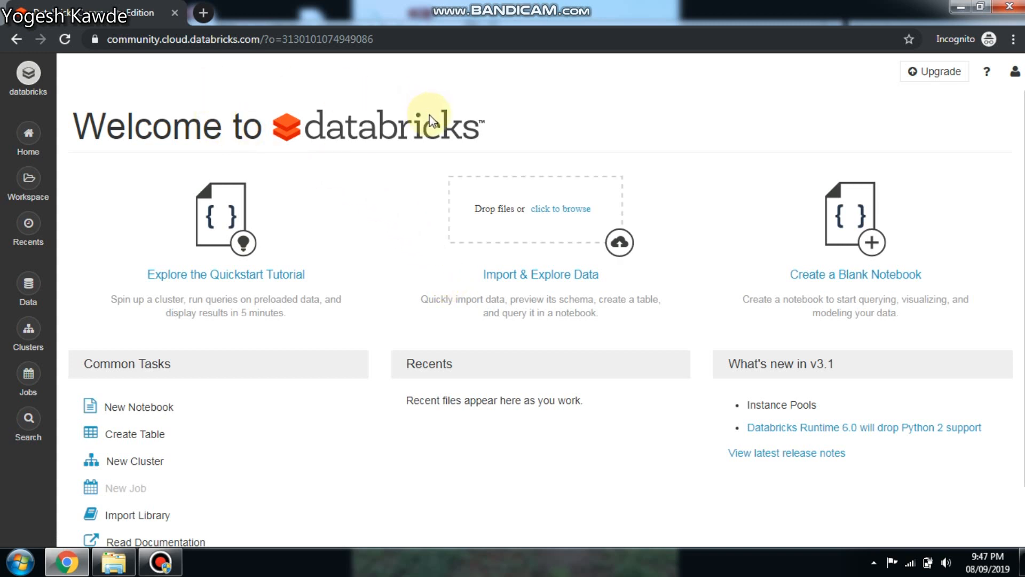
mouse_move(443, 426)
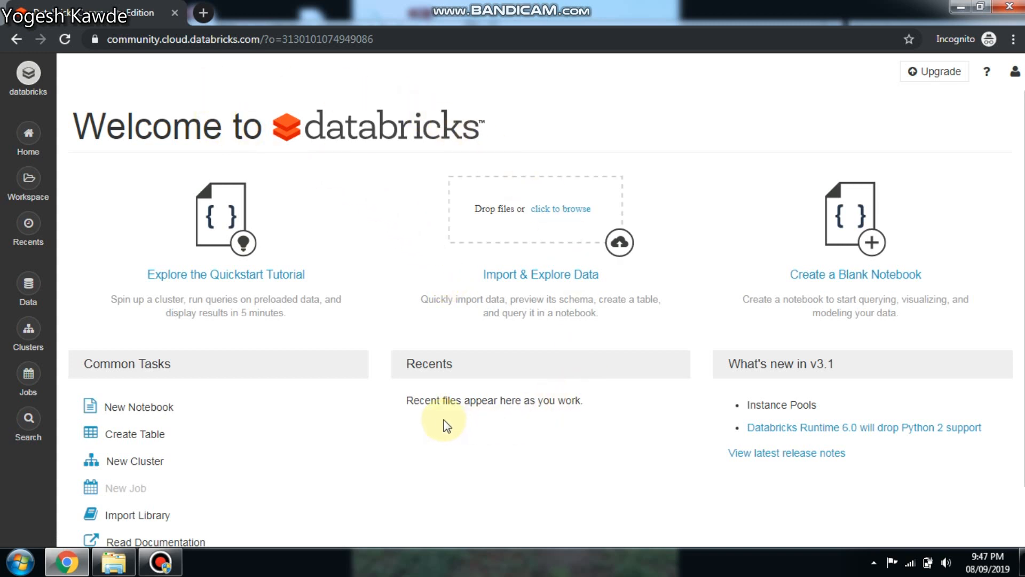
mouse_move(514, 401)
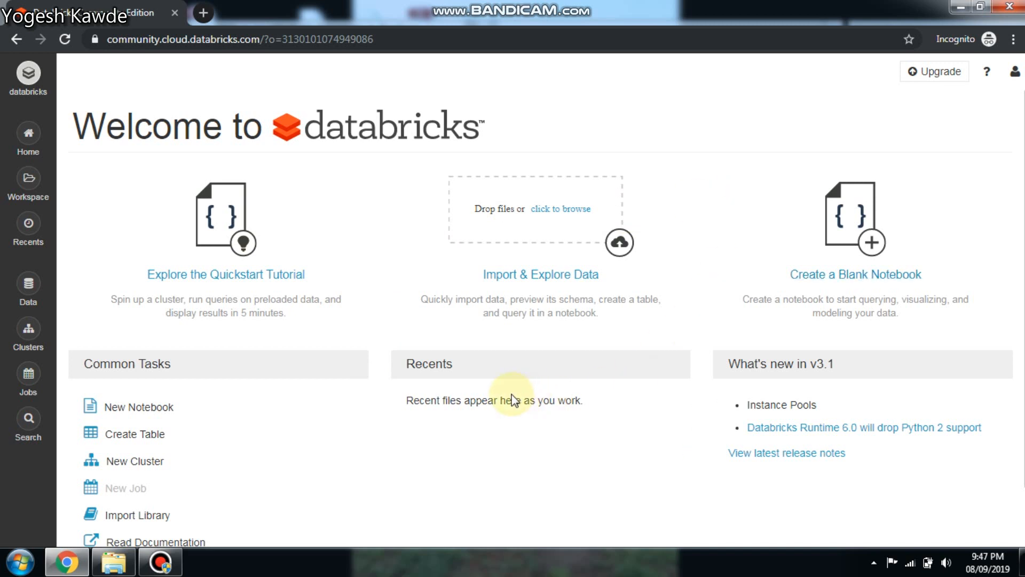
scroll("down", 3)
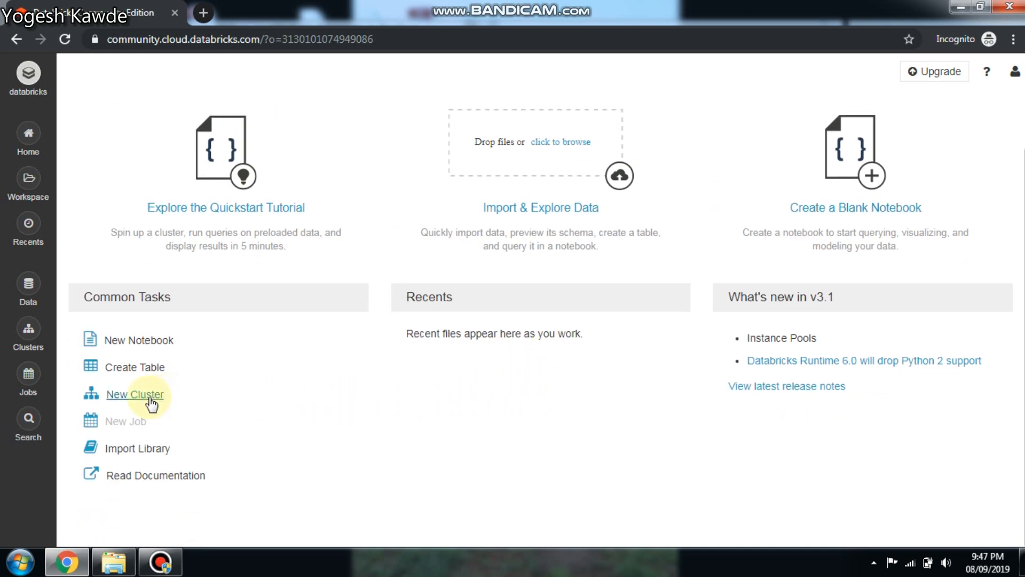
mouse_move(146, 355)
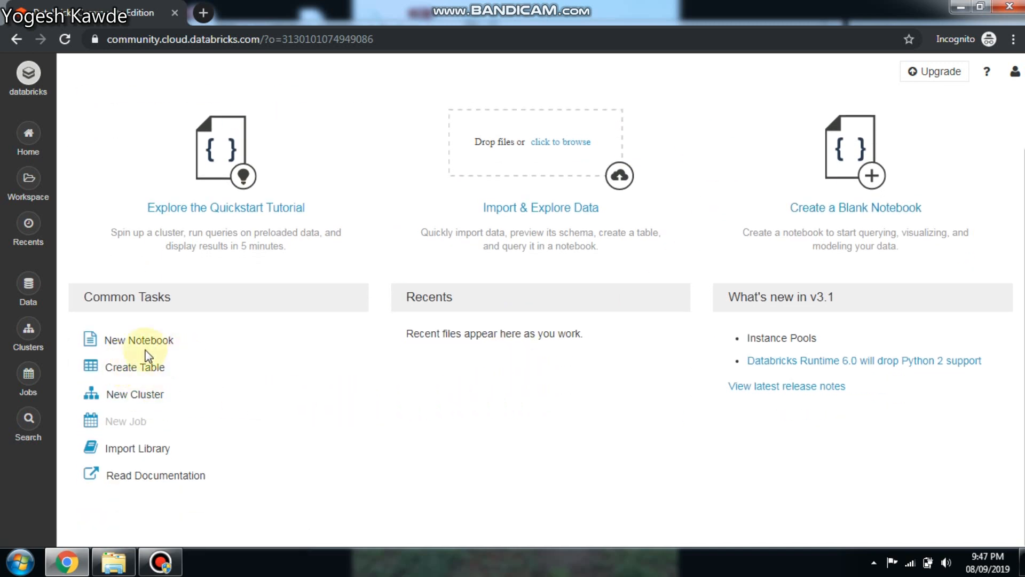
mouse_move(359, 369)
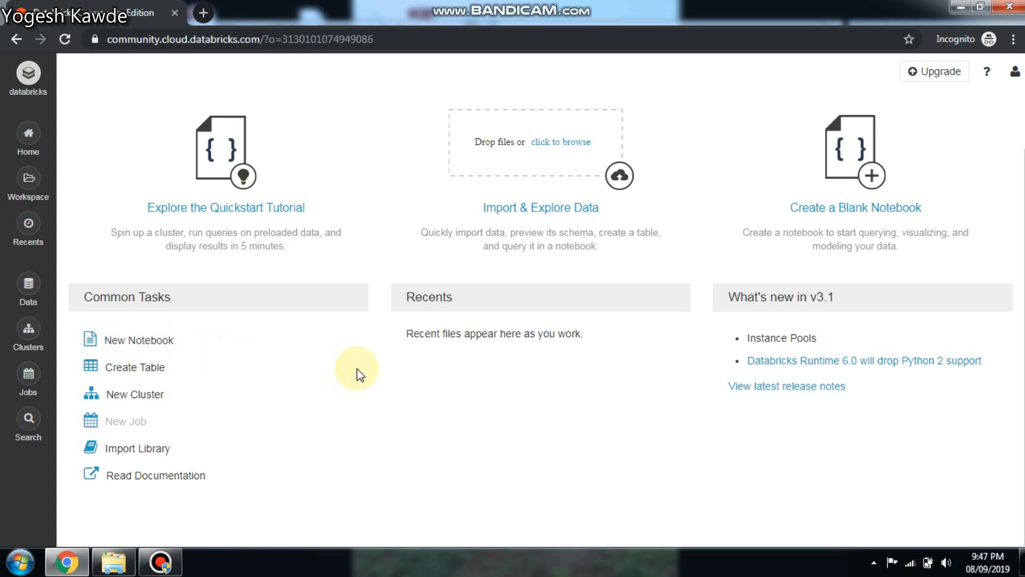
mouse_move(227, 383)
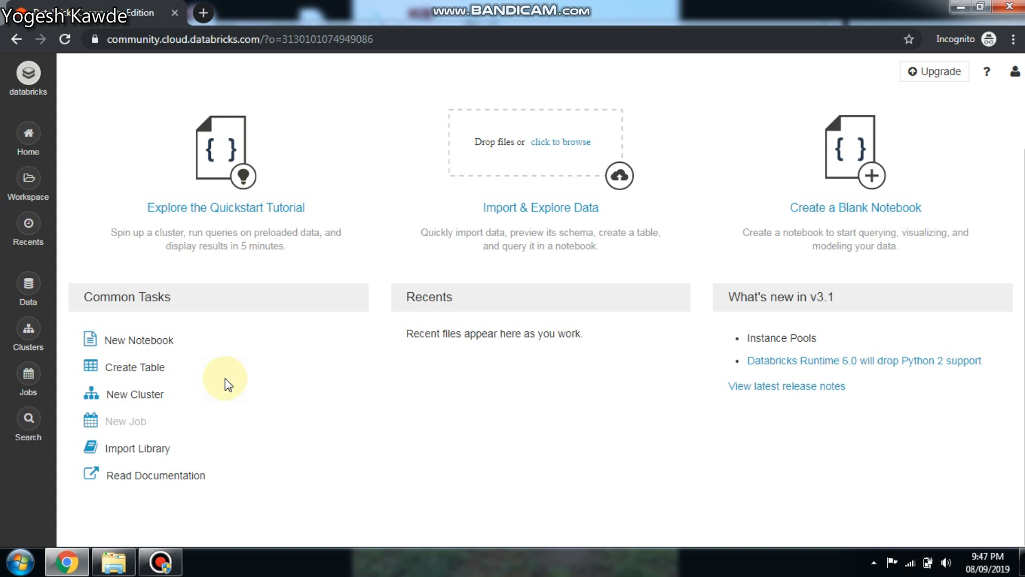
mouse_move(135, 394)
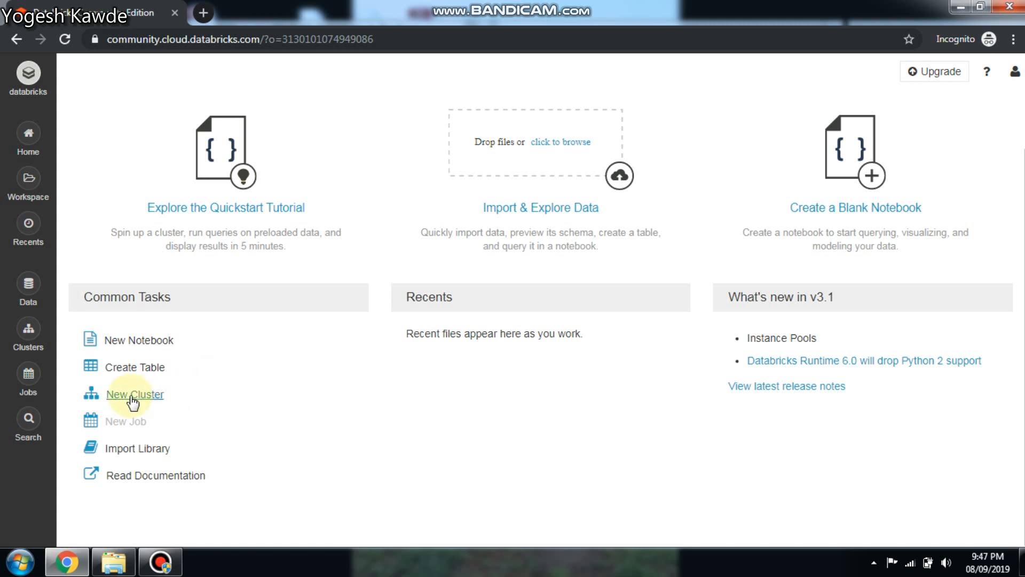
- Create a cluster named 'test', then list all users' clusters and refresh to see it running
left_click(134, 394)
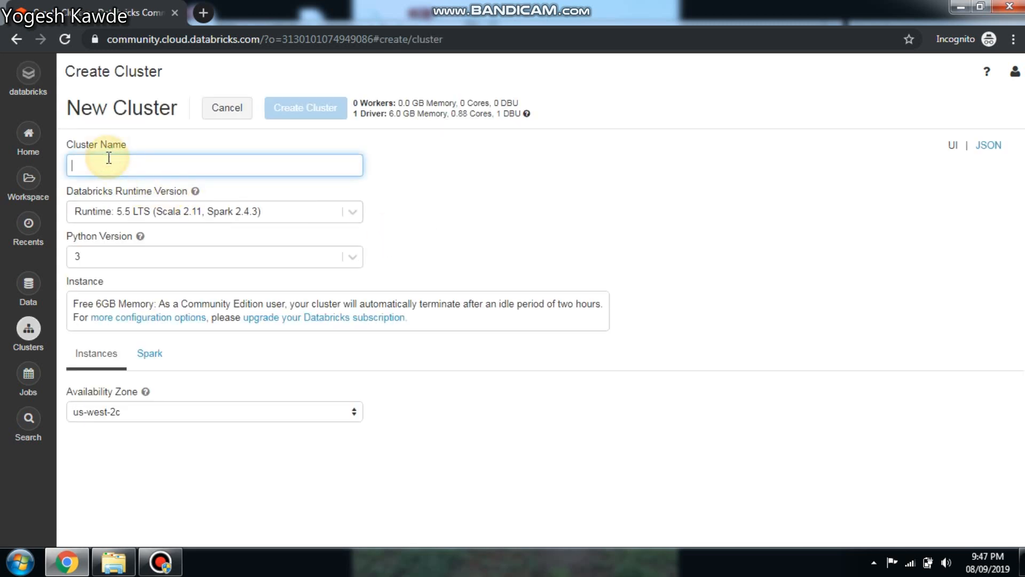
type("test")
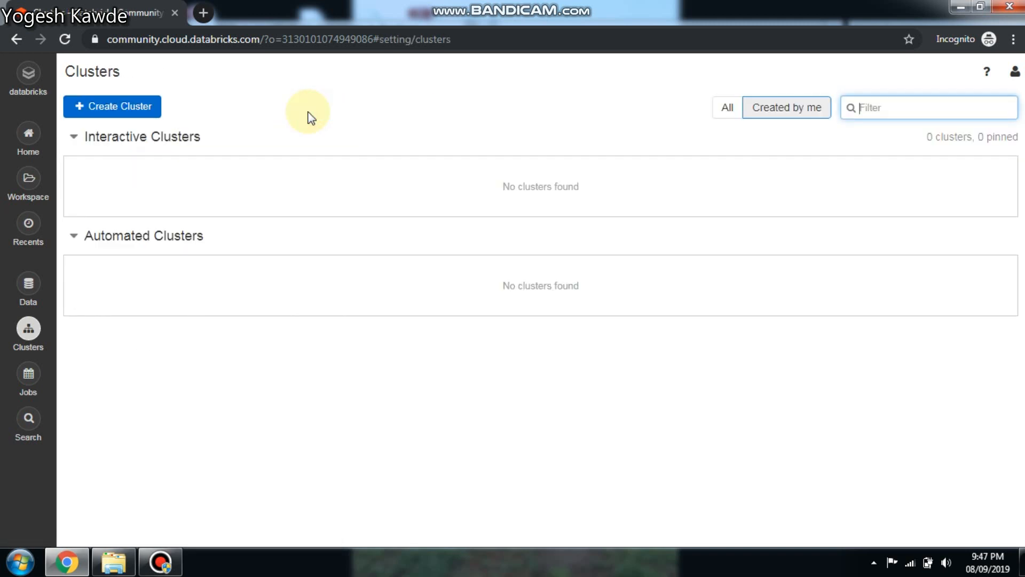
mouse_move(316, 123)
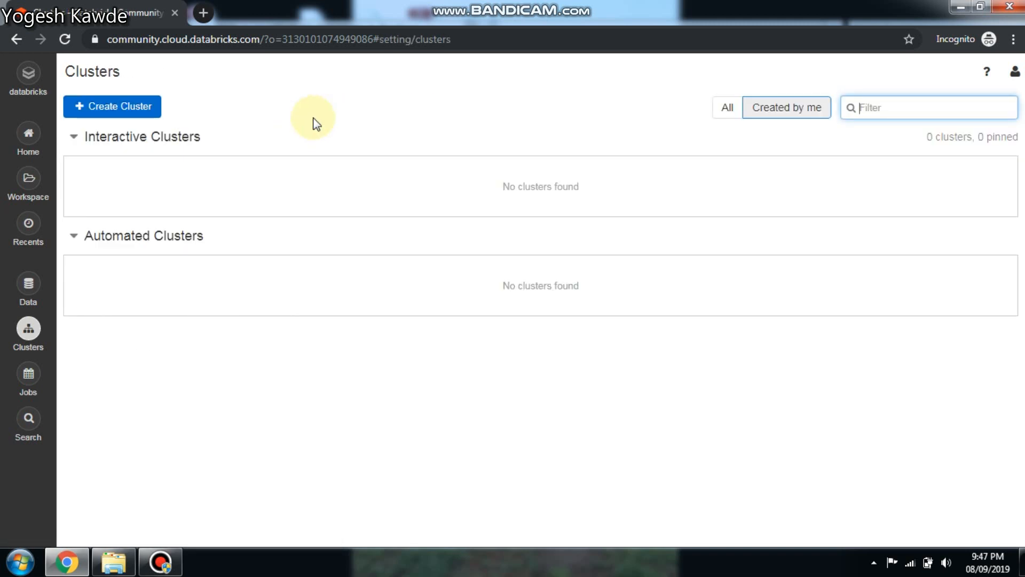
mouse_move(322, 126)
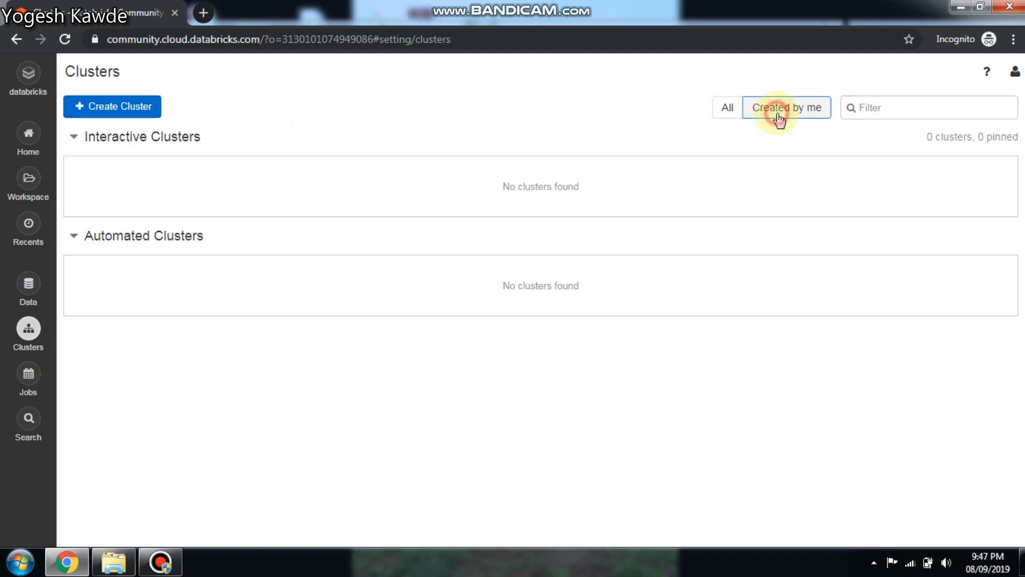
left_click(727, 107)
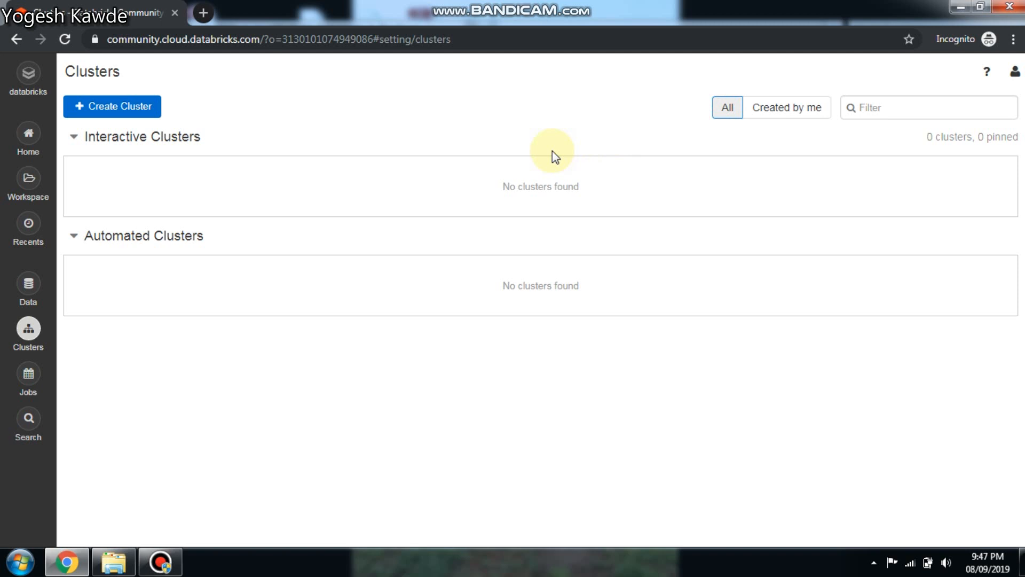
mouse_move(86, 40)
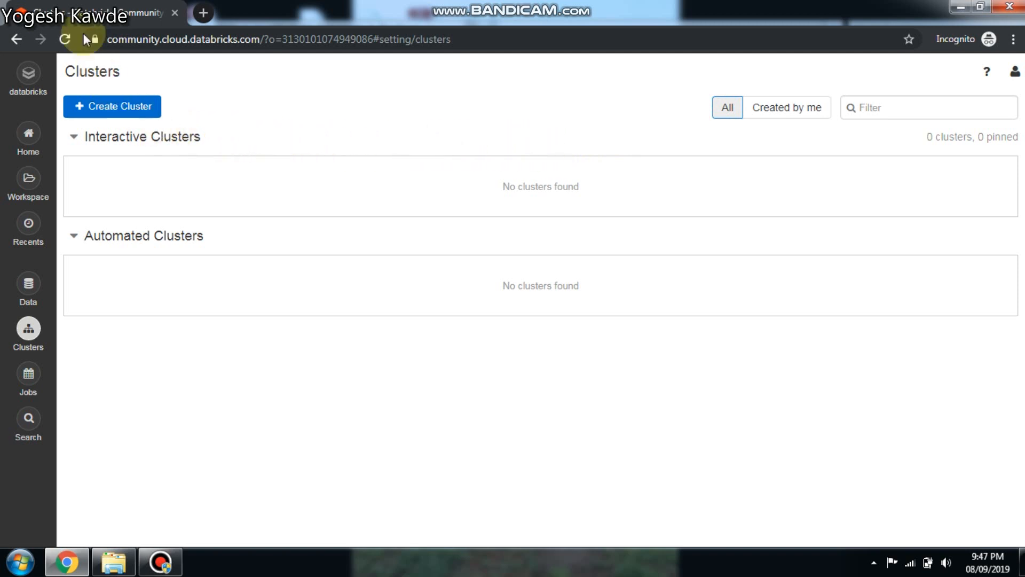
left_click(64, 40)
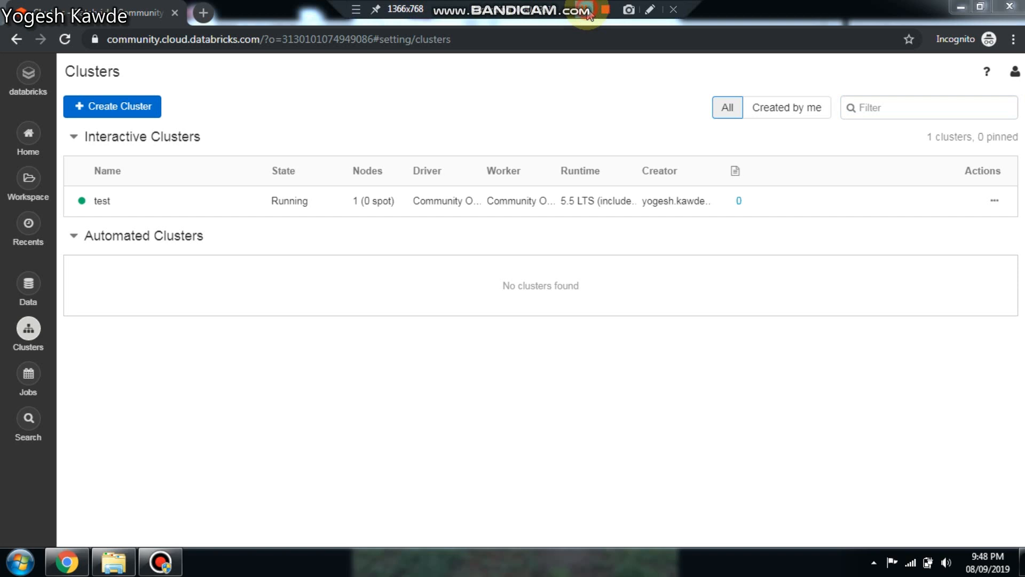
mouse_move(286, 201)
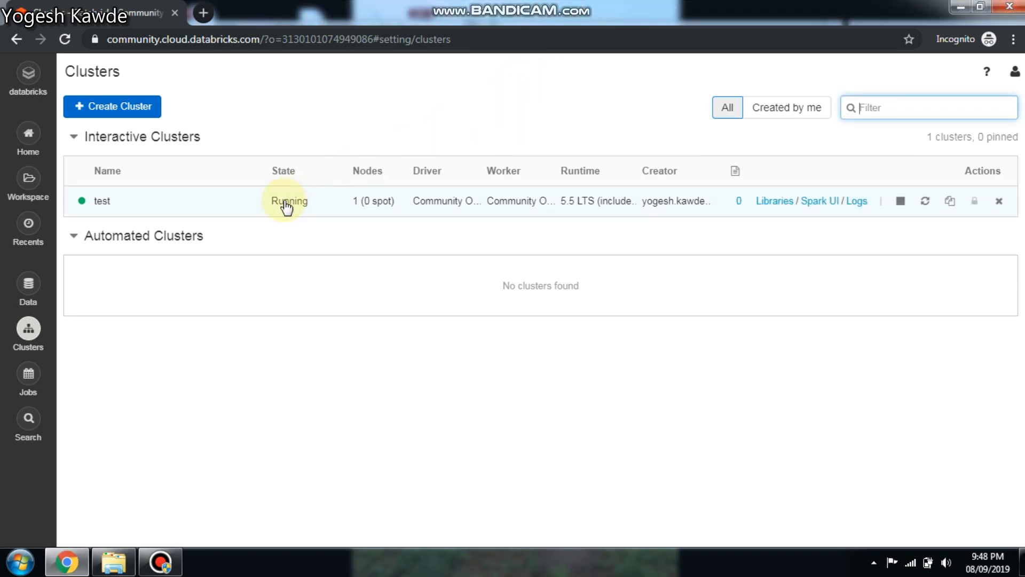
mouse_move(284, 206)
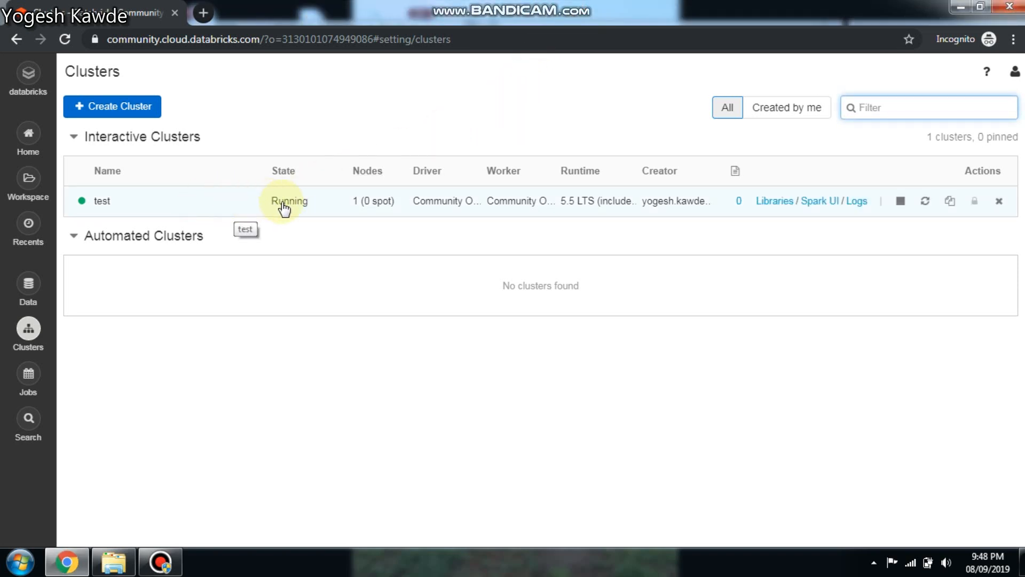
mouse_move(28, 72)
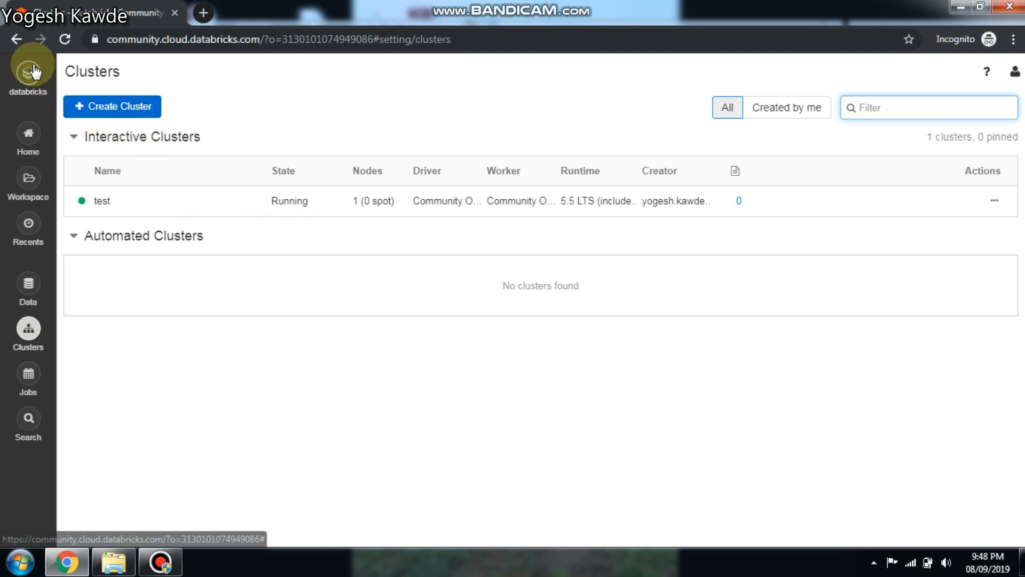
- From the home page create a Scala notebook named first_program on the test cluster
left_click(28, 71)
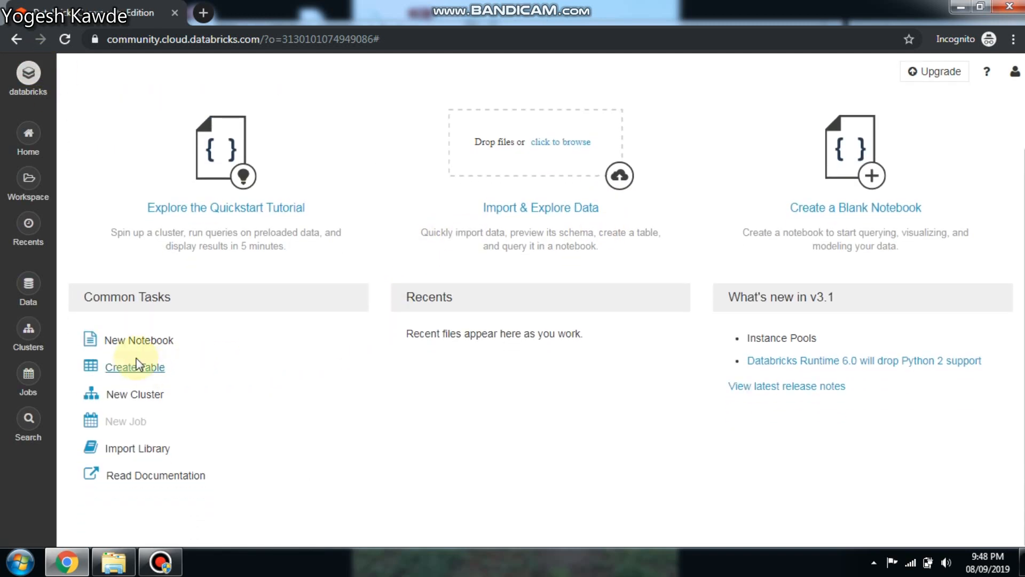
left_click(138, 339)
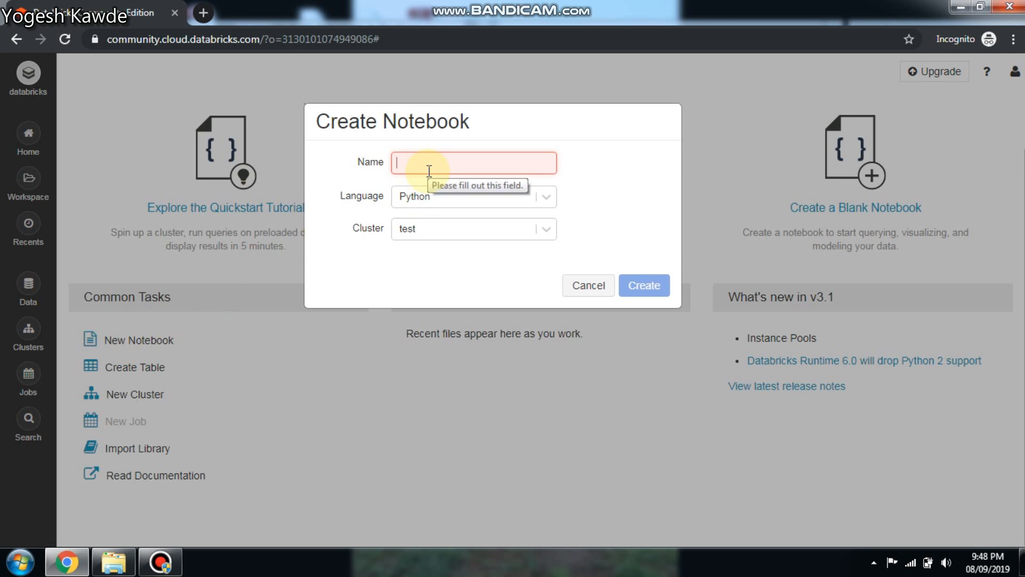
type("first")
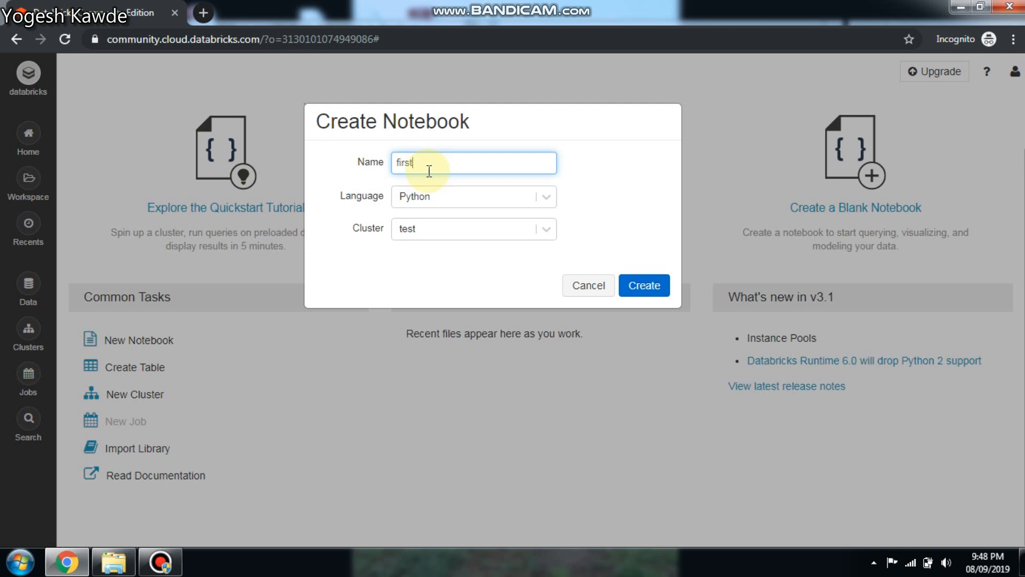
type("_")
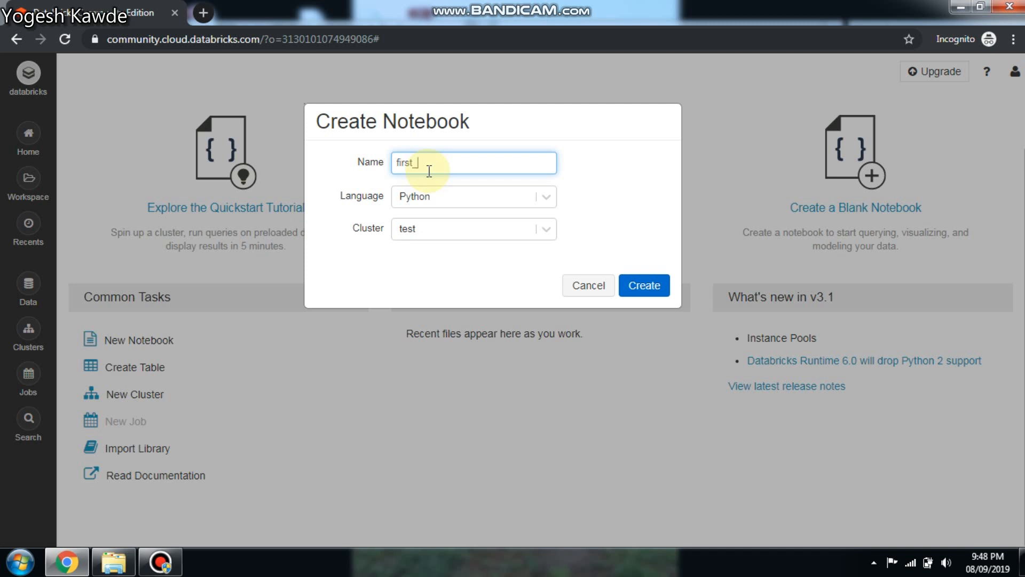
type("program")
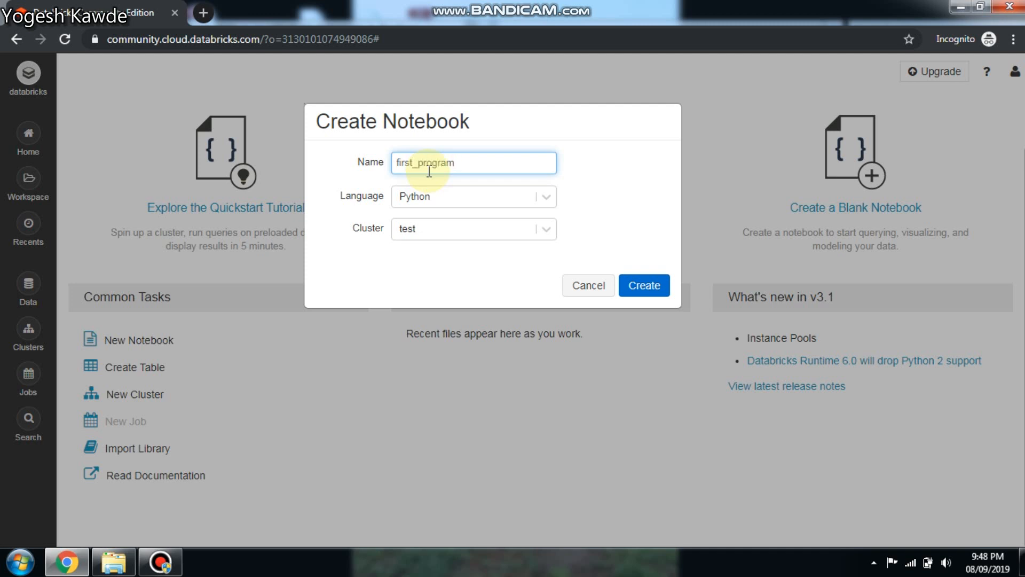
mouse_move(447, 206)
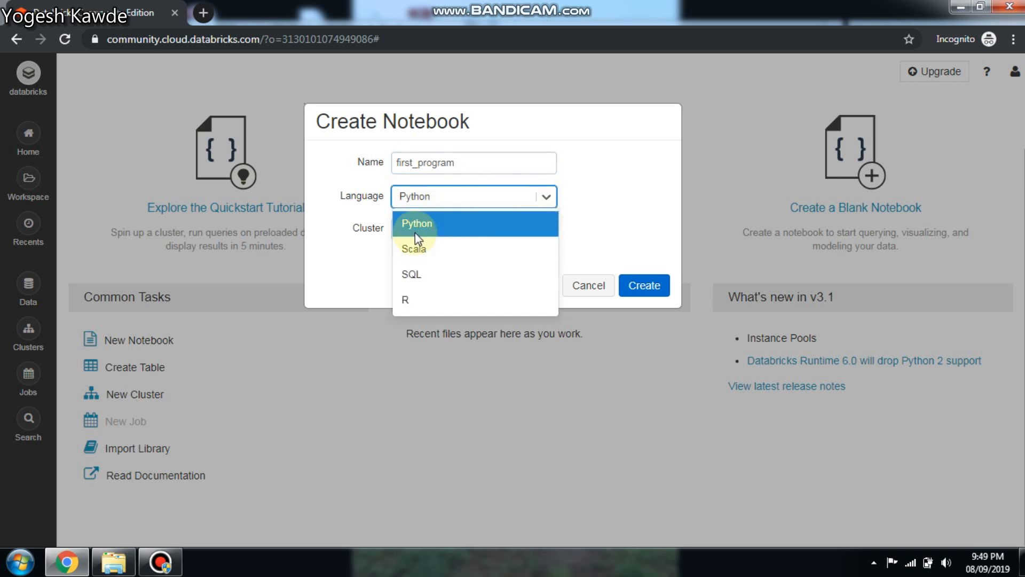
mouse_move(437, 287)
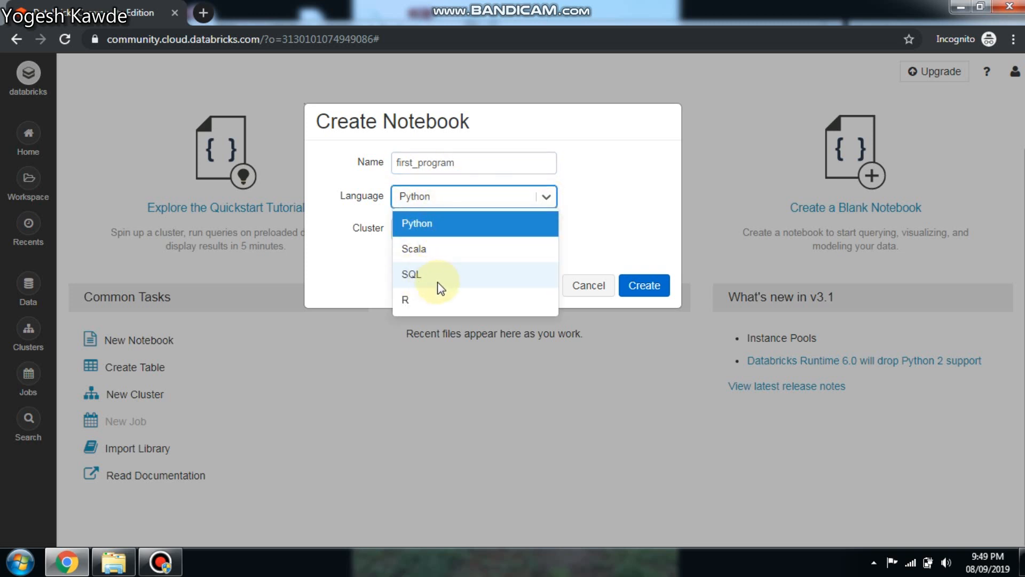
left_click(414, 248)
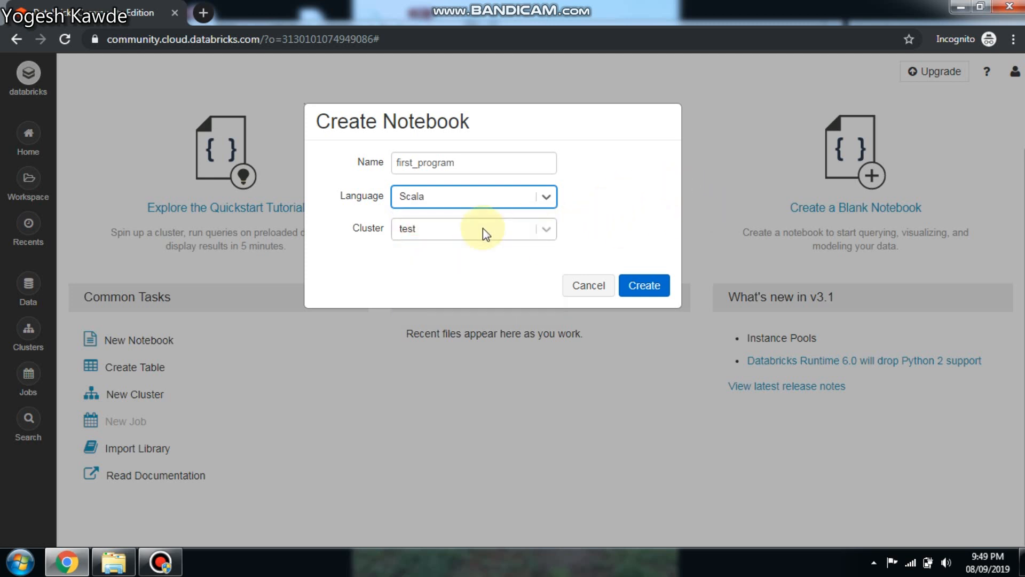
left_click(643, 285)
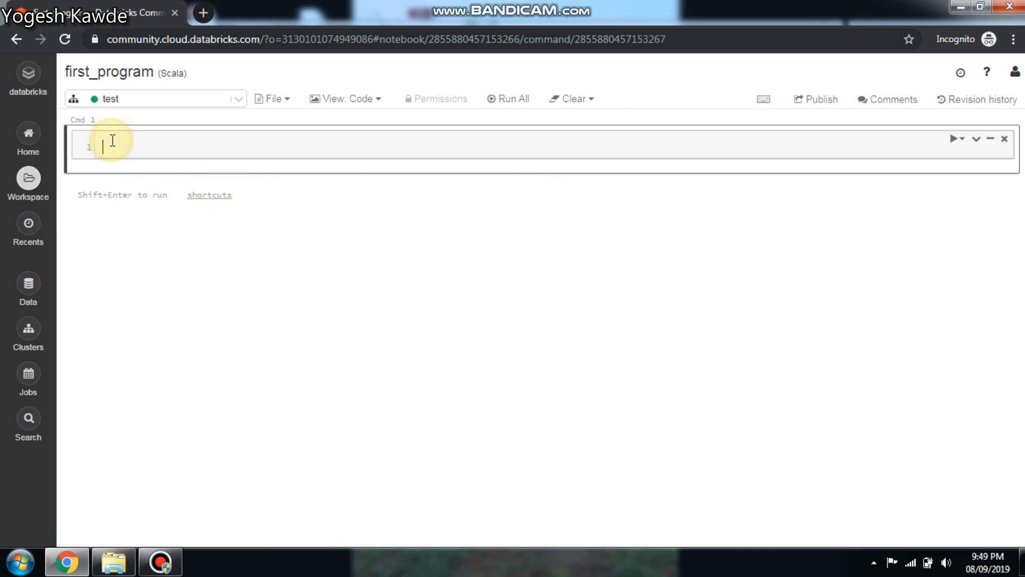
mouse_move(711, 95)
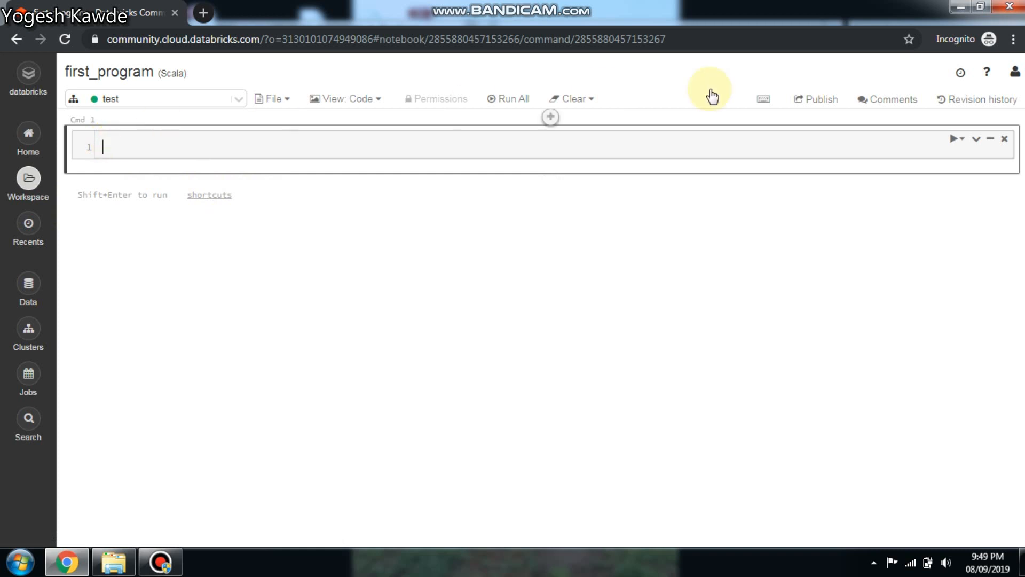
mouse_move(955, 140)
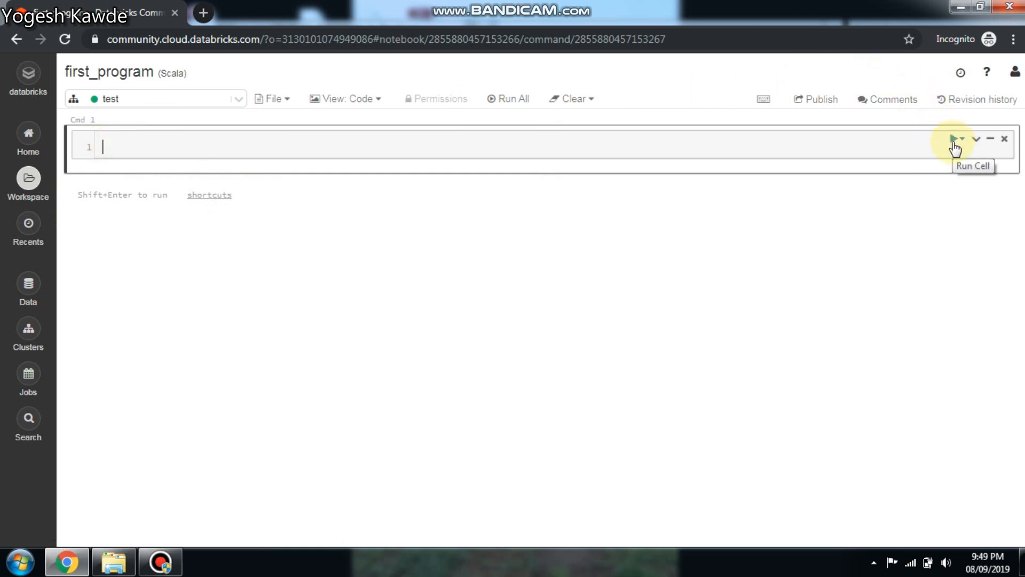
mouse_move(503, 104)
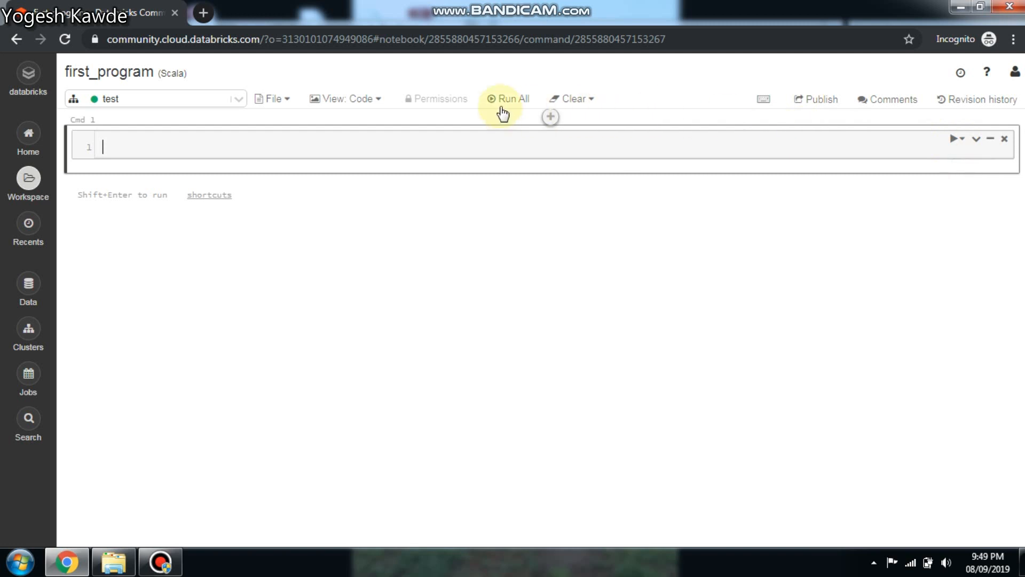
mouse_move(144, 112)
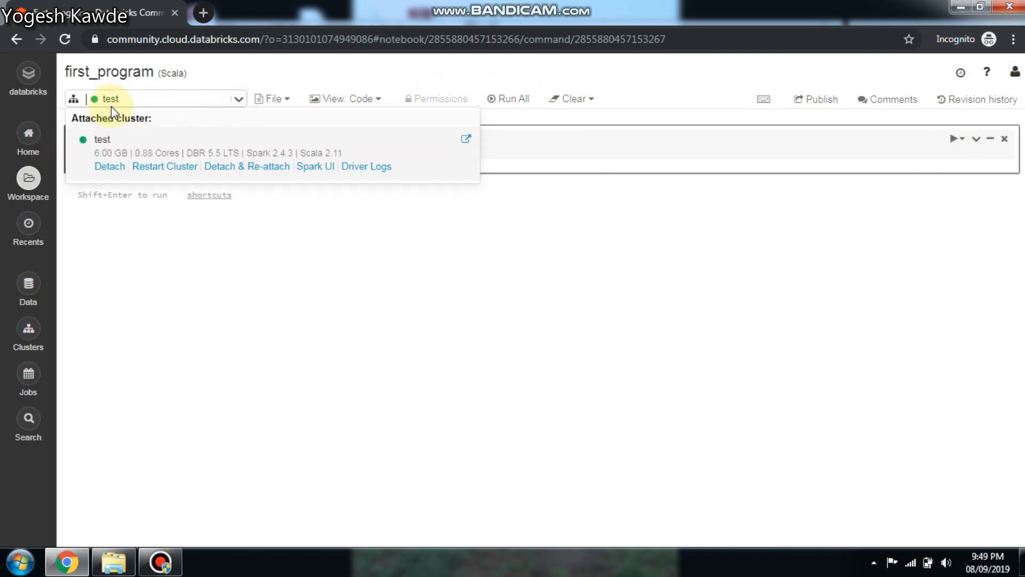
mouse_move(184, 185)
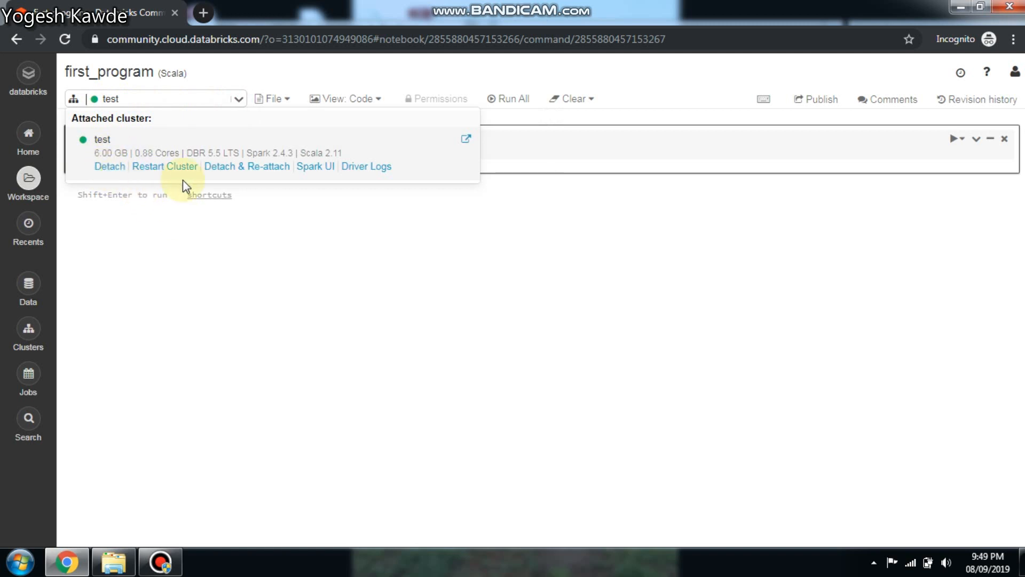
mouse_move(109, 167)
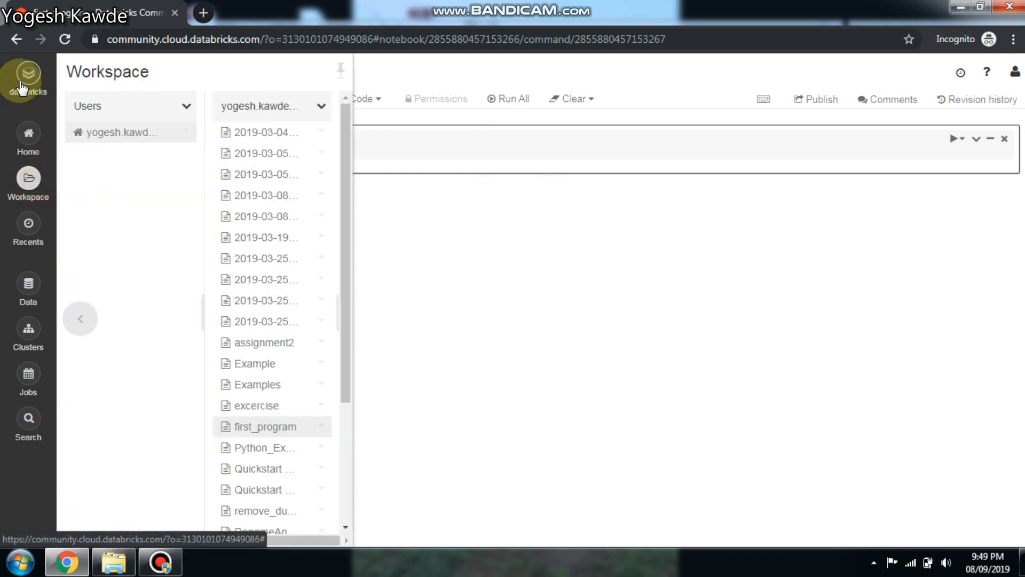
mouse_move(284, 377)
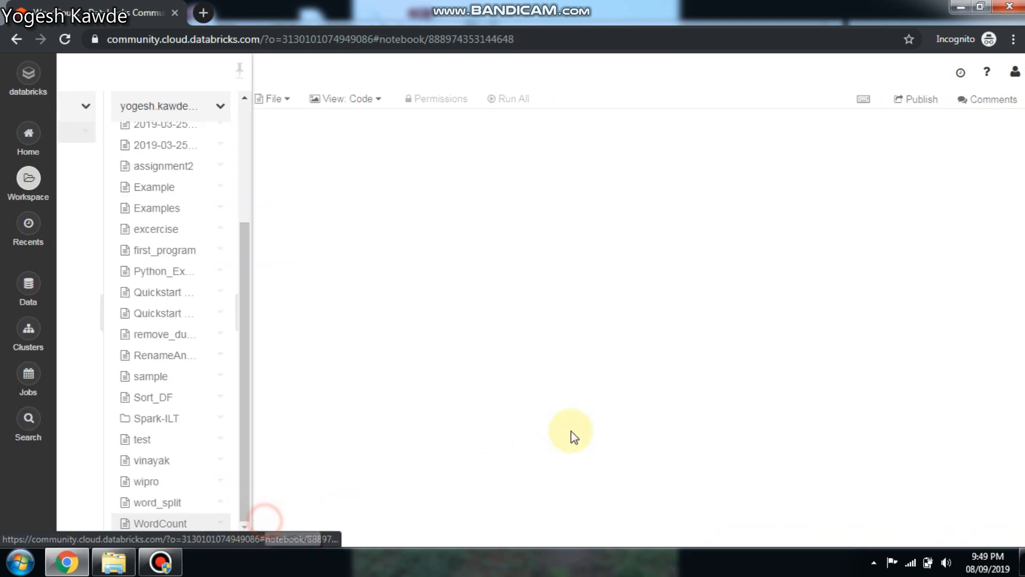
- Open the WordCount notebook from the Workspace and select all its Scala code
left_click(159, 524)
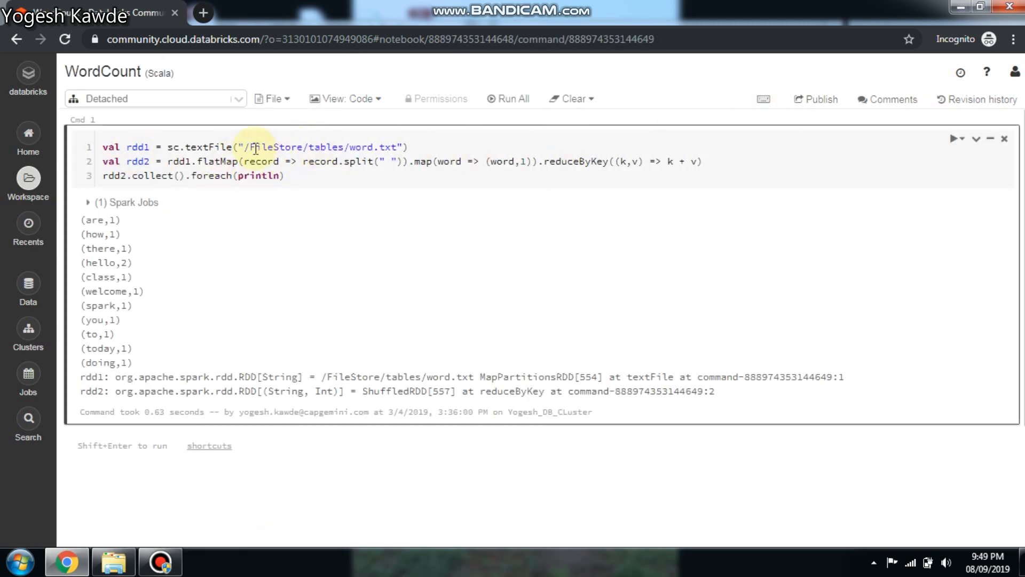
mouse_move(311, 235)
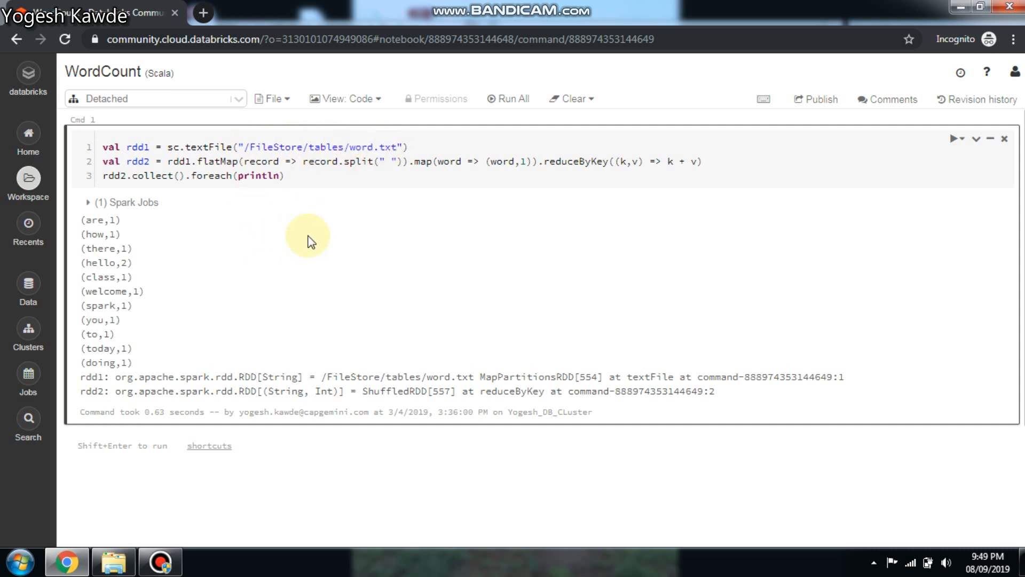
mouse_move(430, 252)
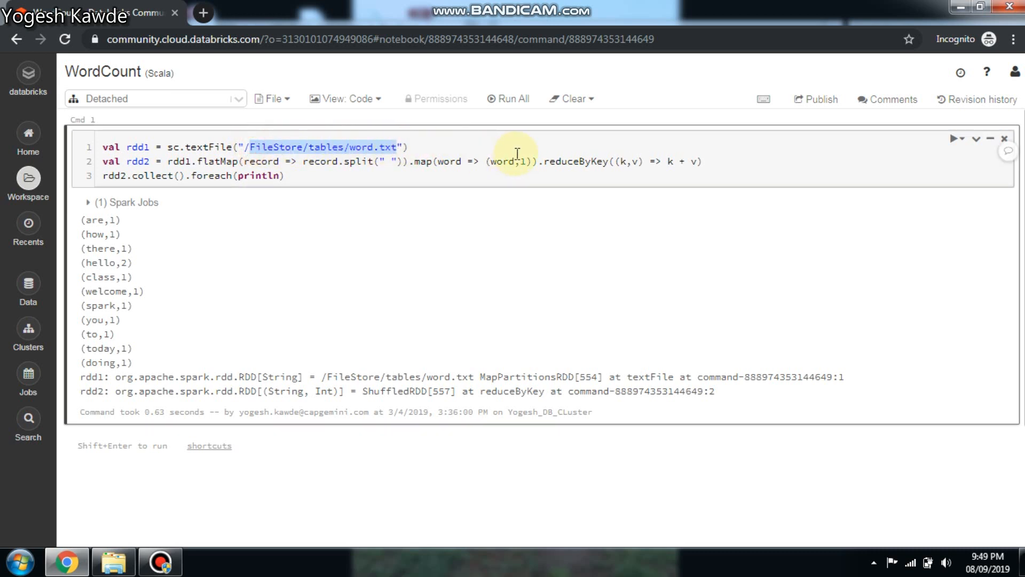
mouse_move(330, 161)
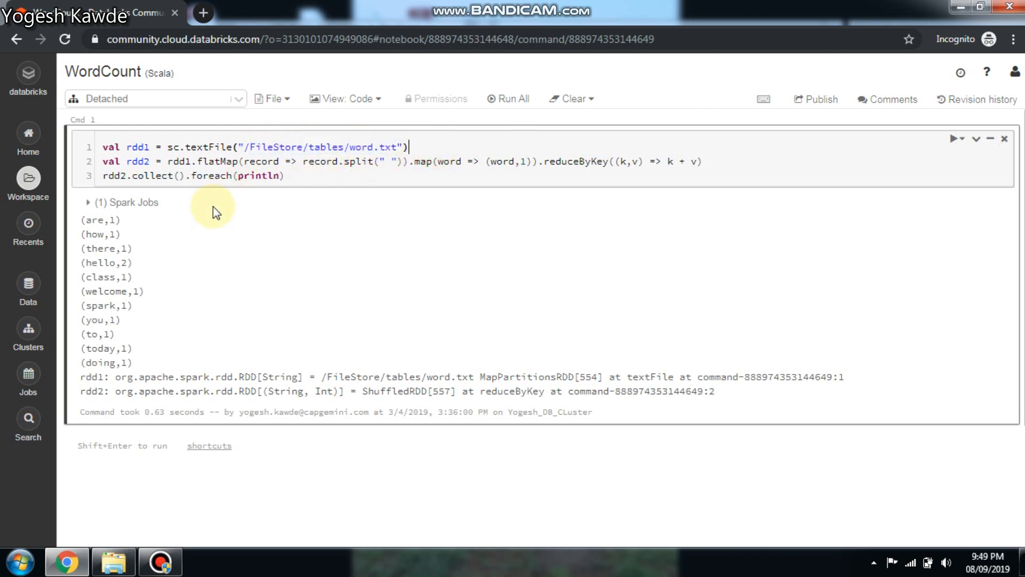
left_click(268, 162)
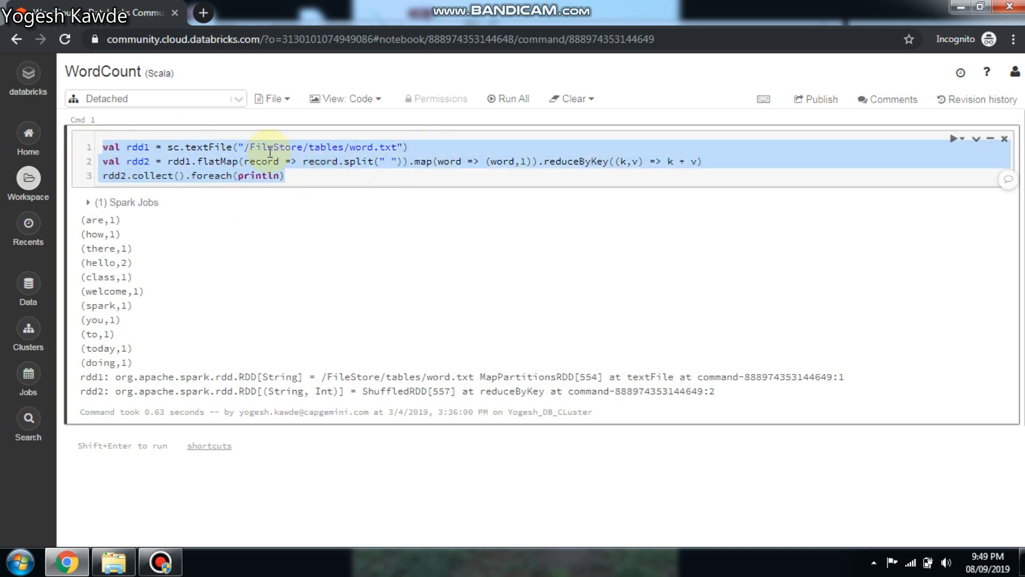
mouse_move(954, 138)
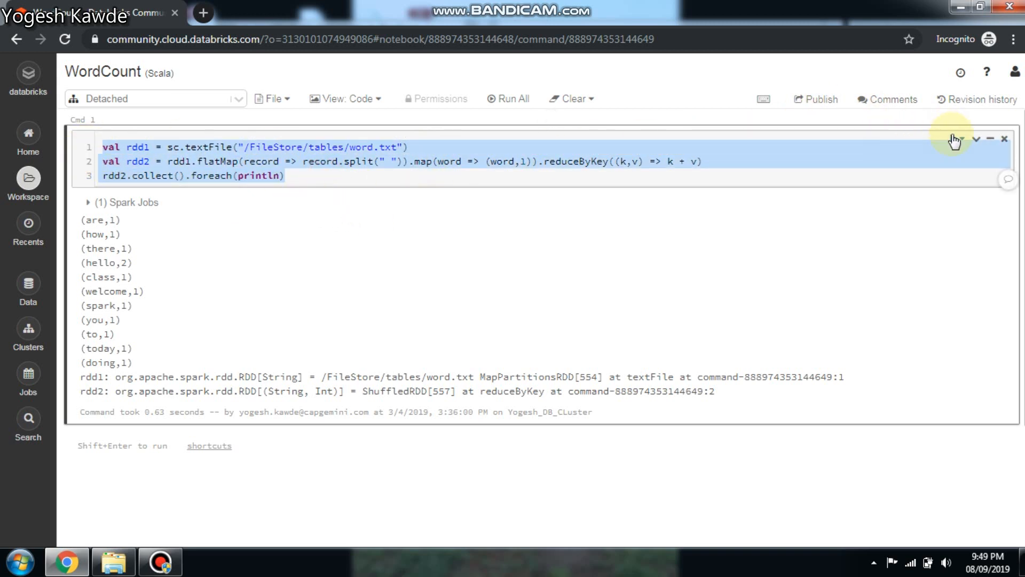
- Run the WordCount cell, attaching the notebook to cluster 'test' via Attach and Run
left_click(955, 140)
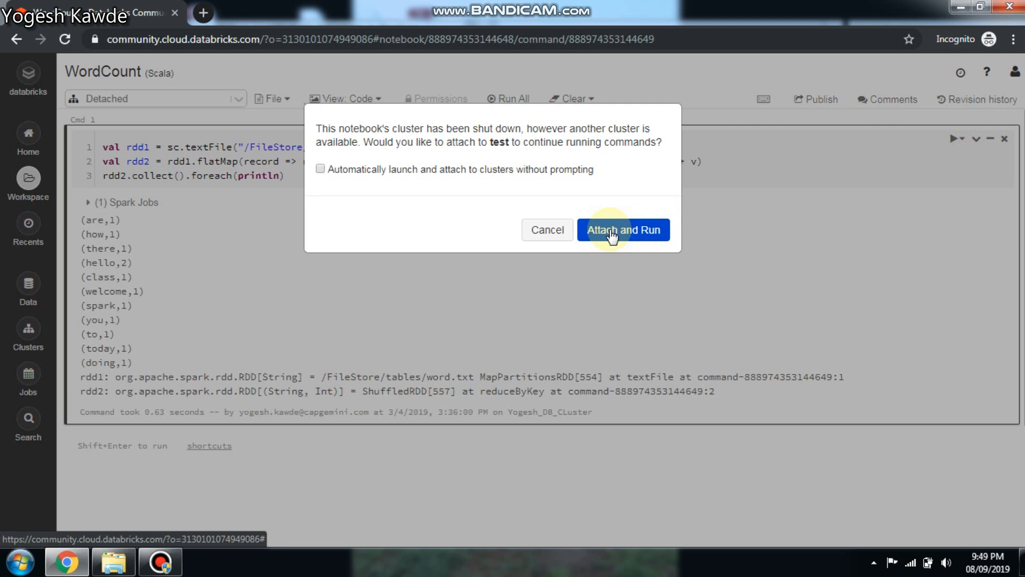
mouse_move(317, 141)
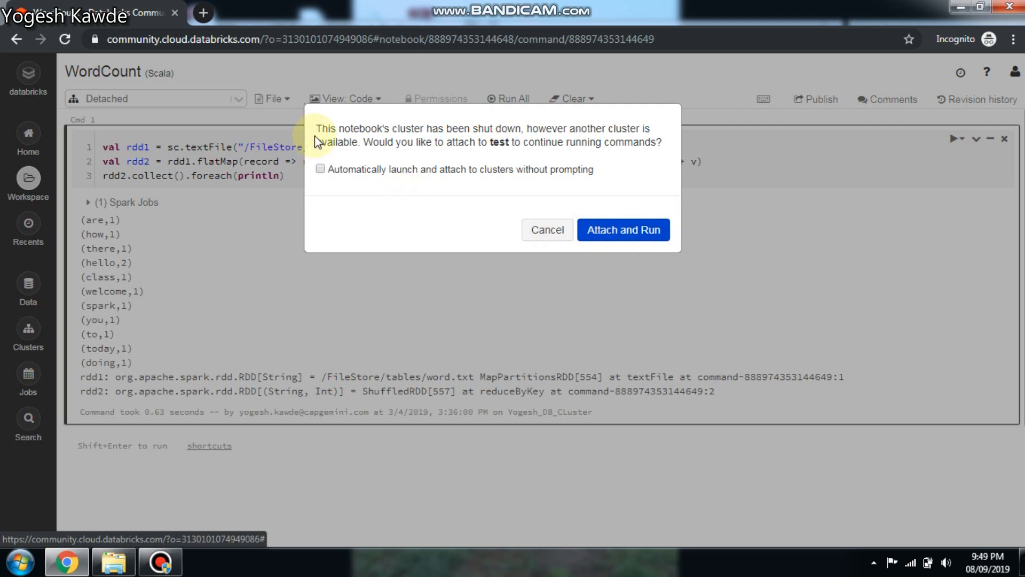
mouse_move(385, 145)
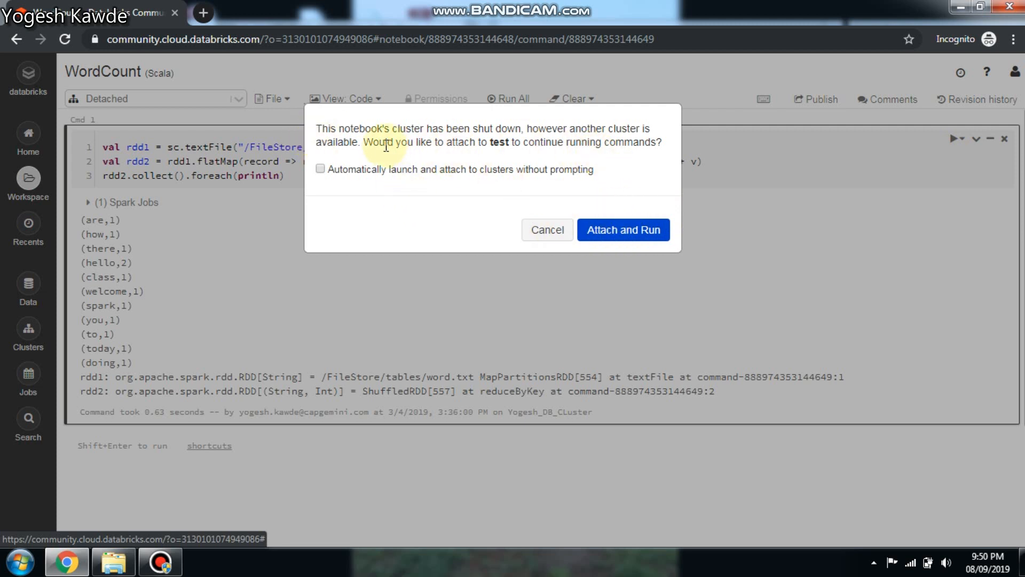
mouse_move(506, 149)
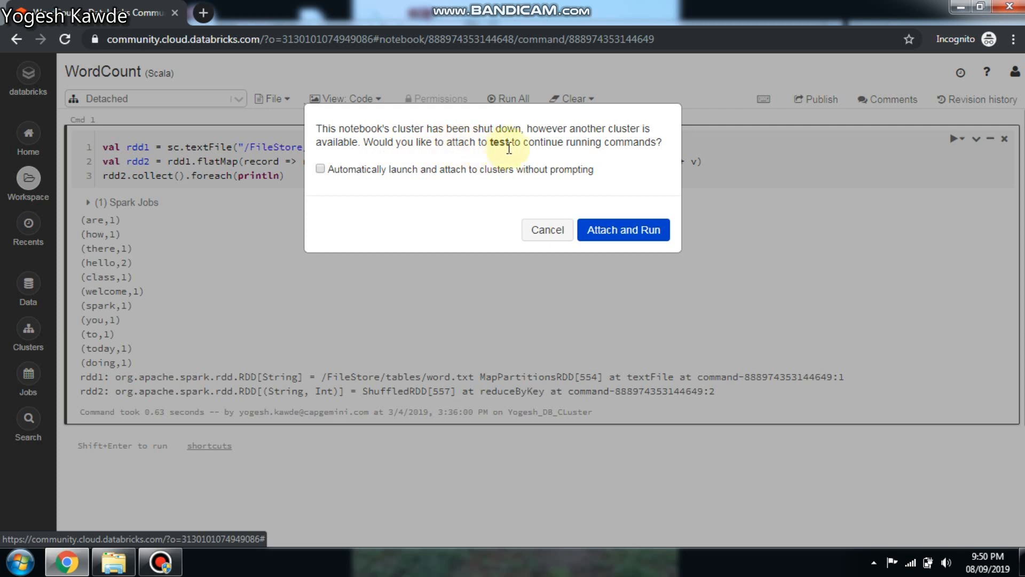
mouse_move(648, 186)
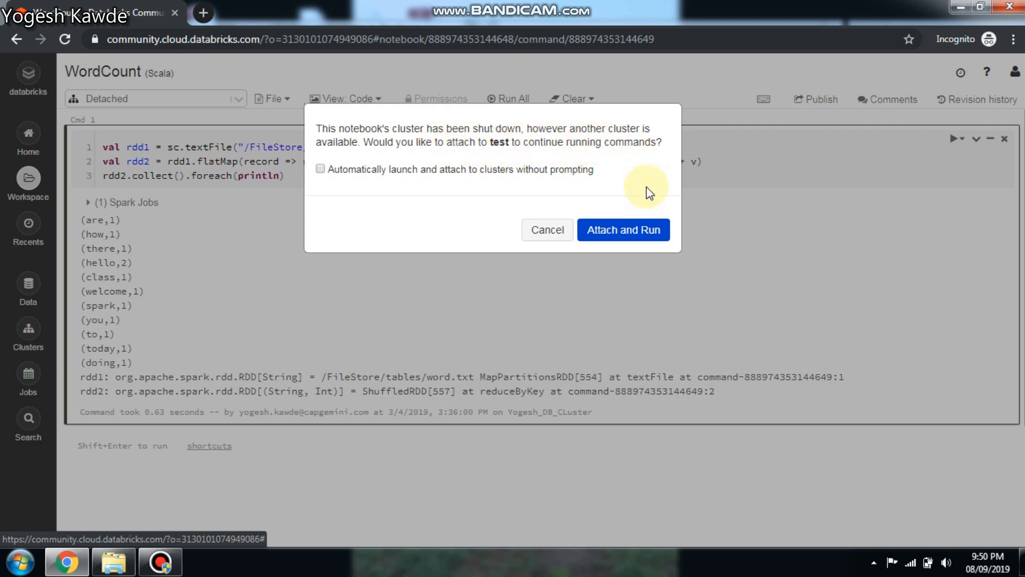
mouse_move(623, 229)
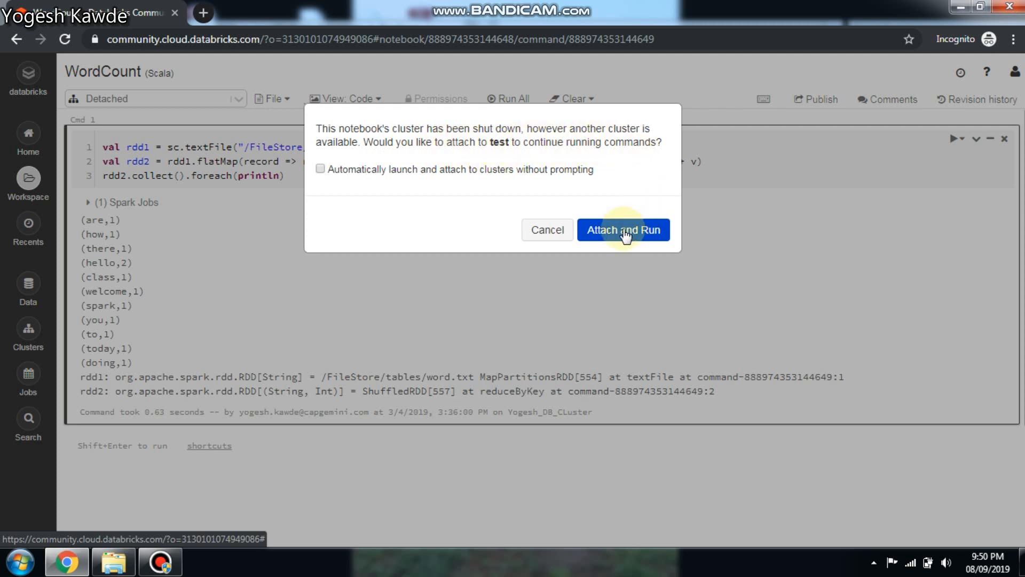
left_click(622, 230)
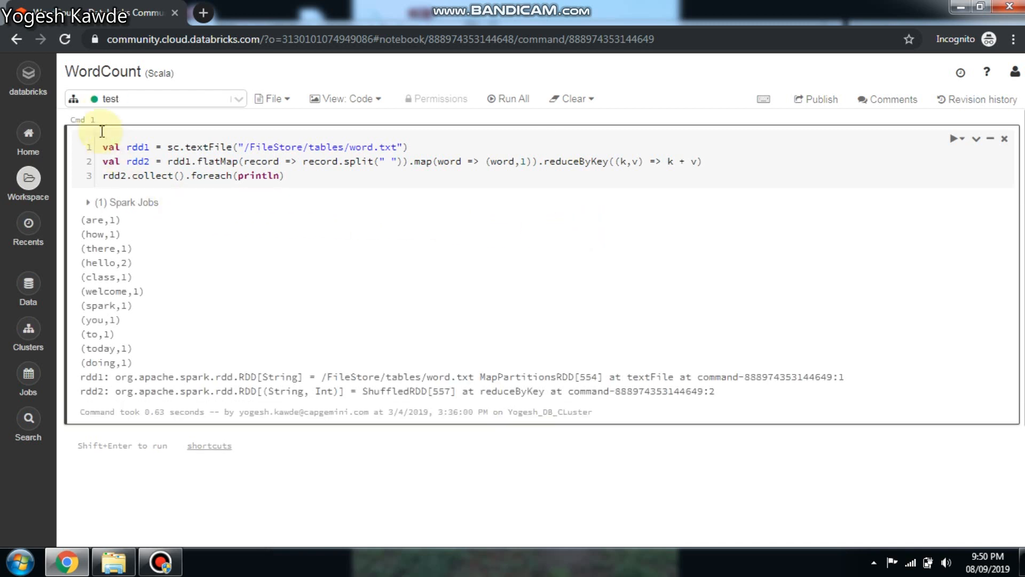
- Add rdd1.collect().foreach(println) to the cell and rerun it with Run Cell
left_click(508, 98)
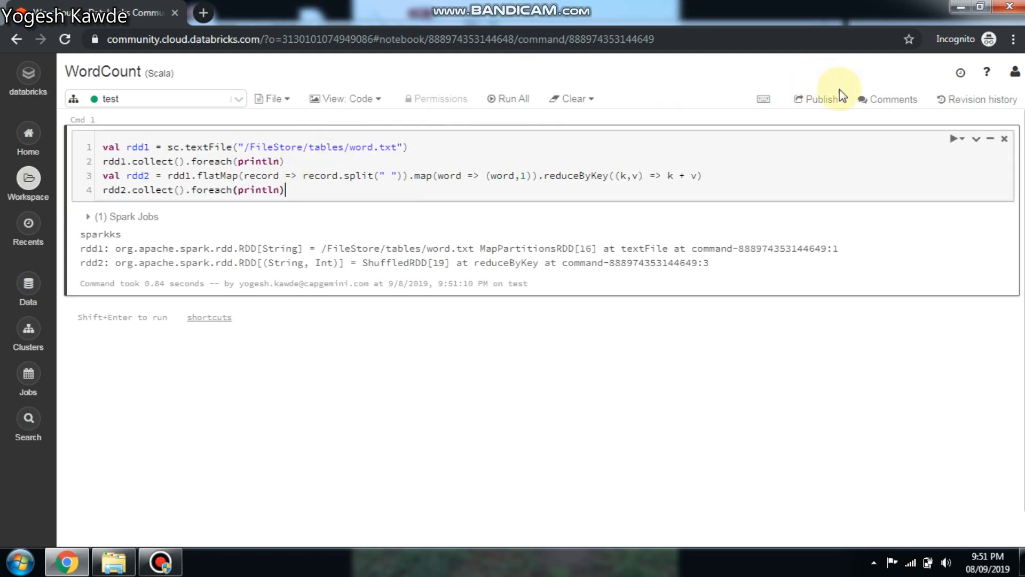
left_click(957, 138)
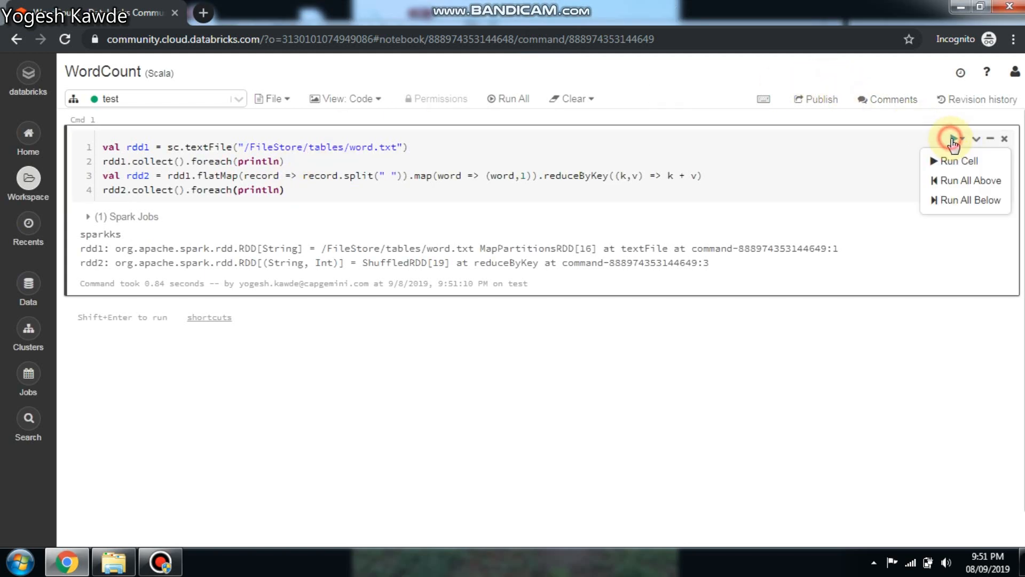
left_click(958, 161)
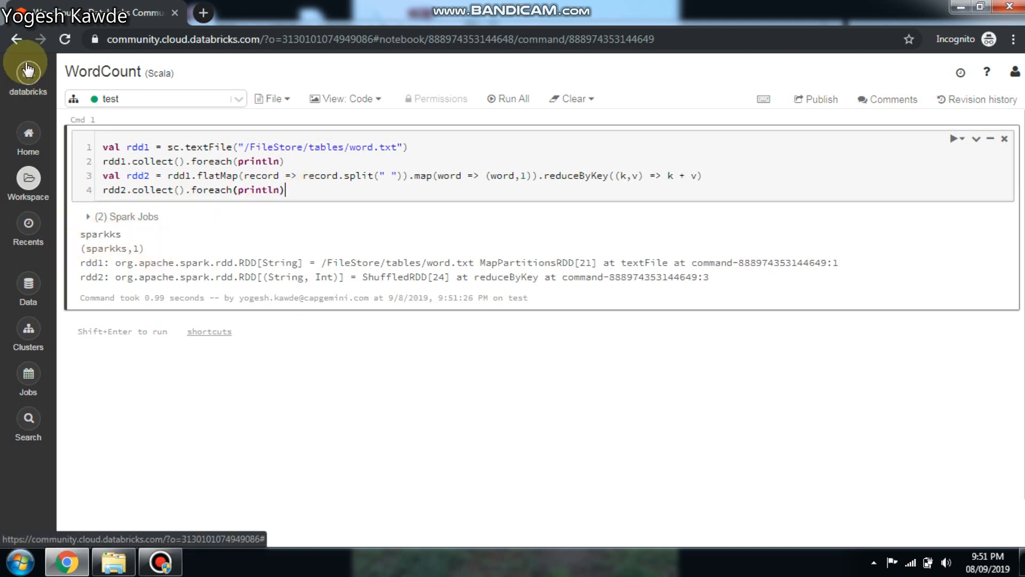
- Go back to the home page and show the Data panel listing the default database's tables
left_click(28, 71)
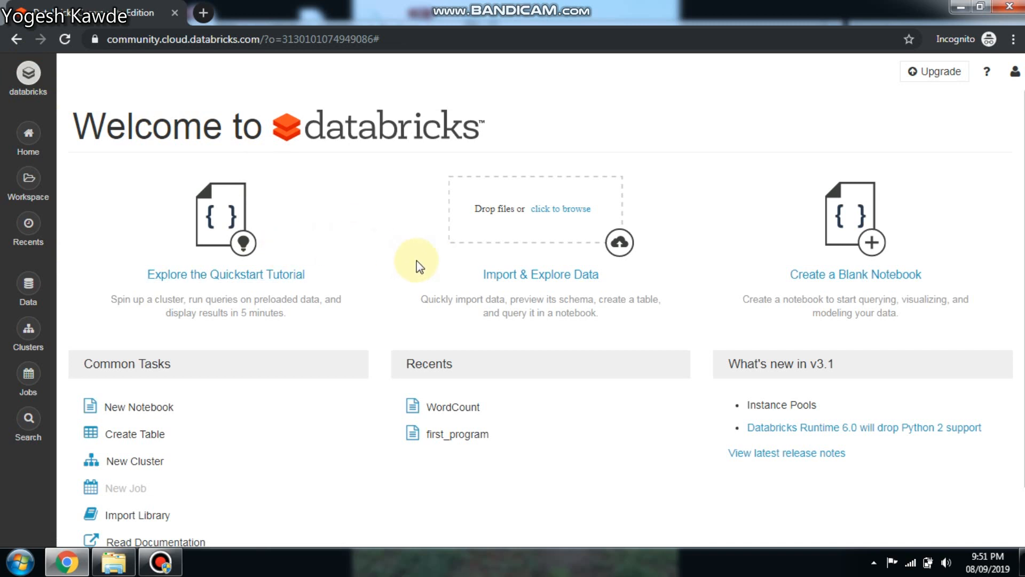
scroll("down", 3)
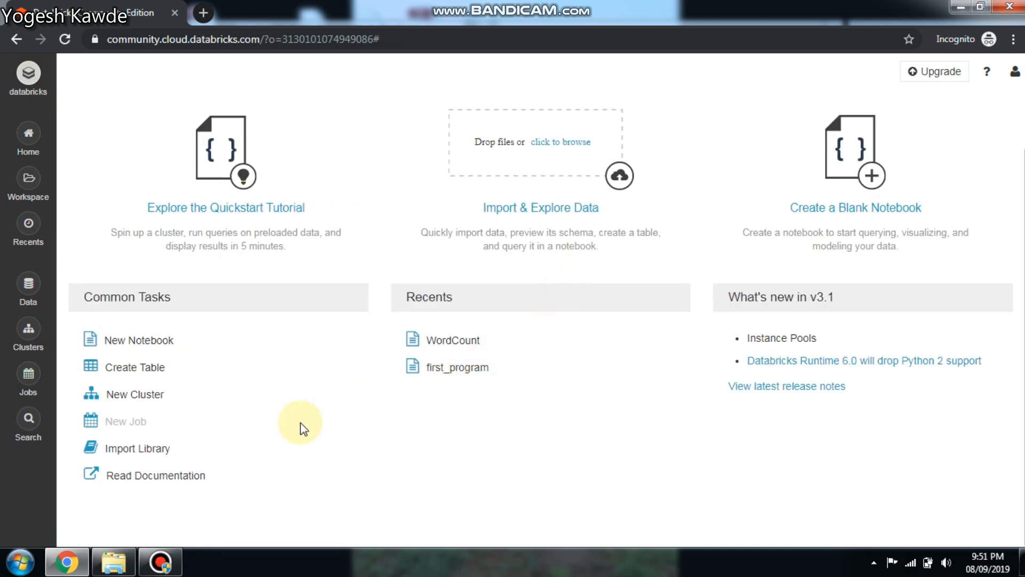
mouse_move(317, 277)
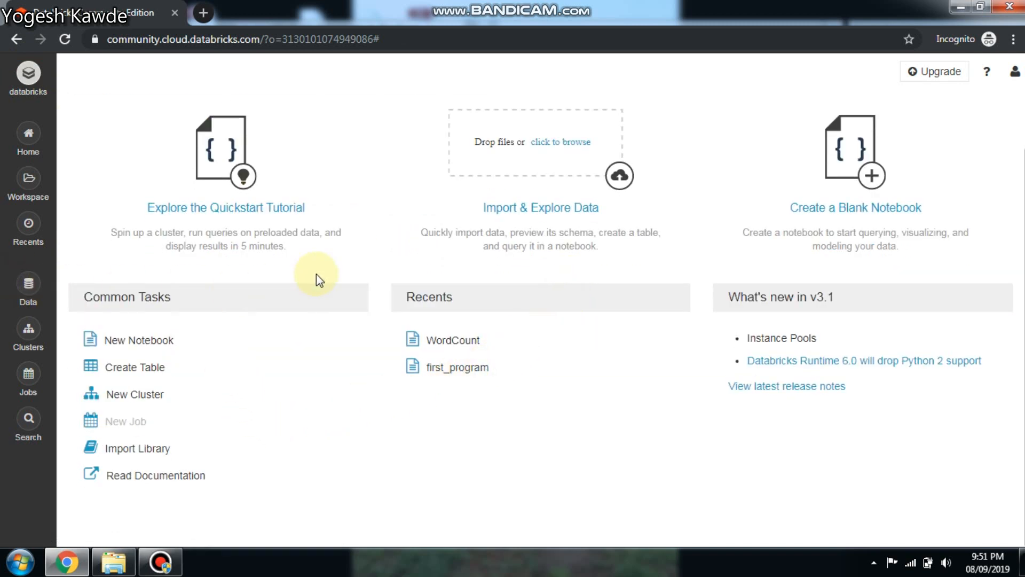
mouse_move(200, 306)
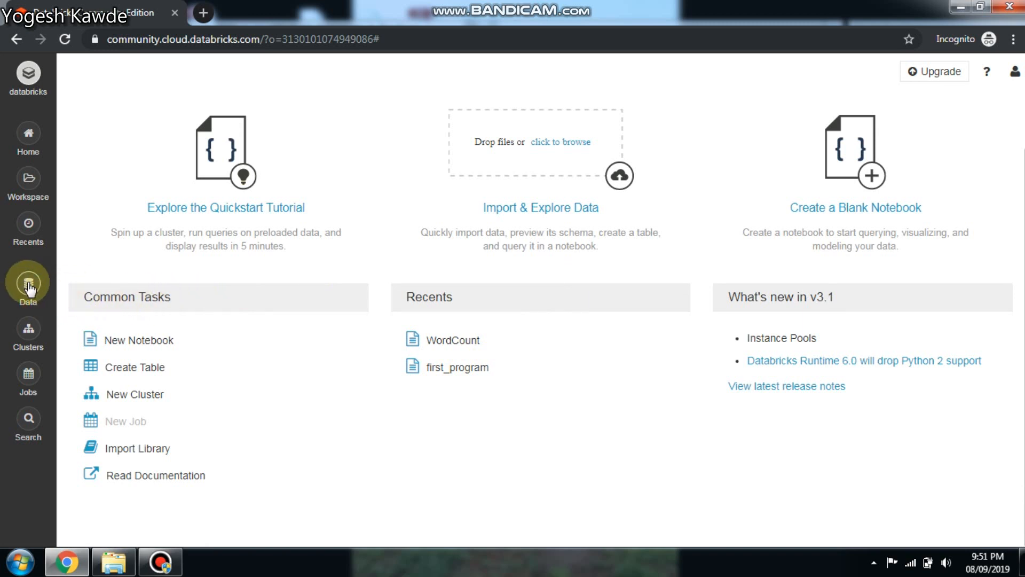
left_click(28, 284)
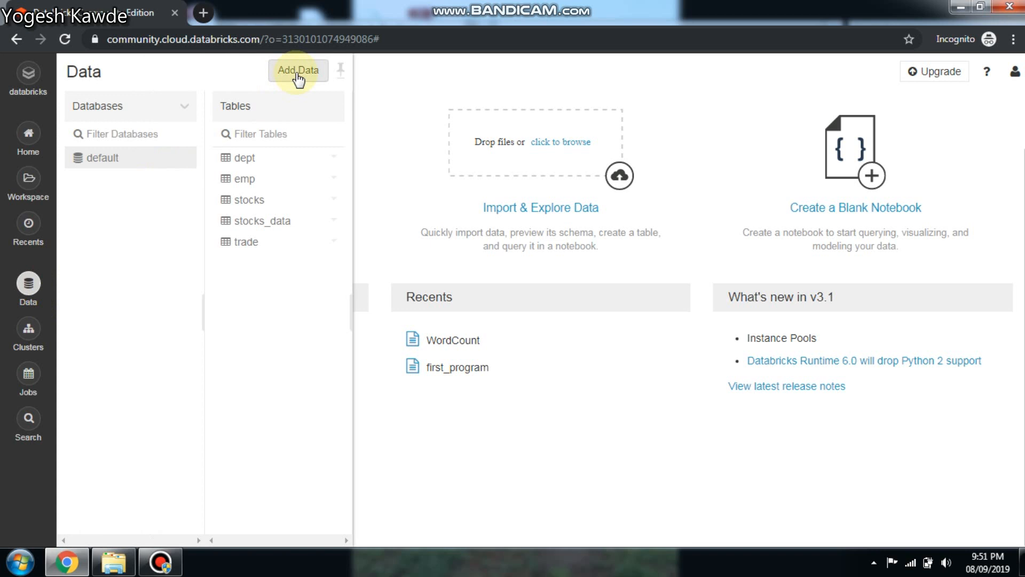
- Start Add Data and cancel out of choosing a destination folder for the upload
left_click(298, 71)
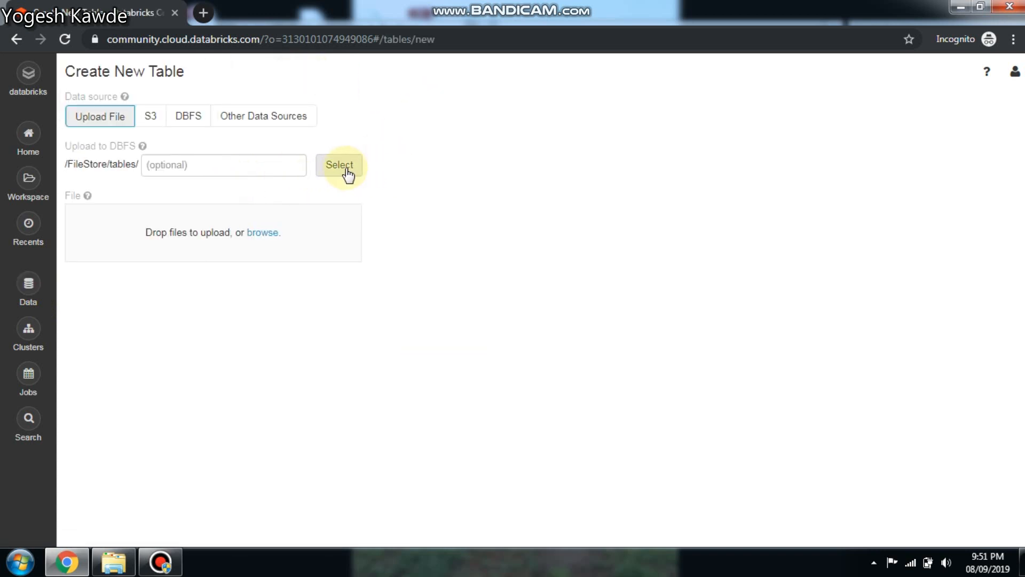
left_click(339, 164)
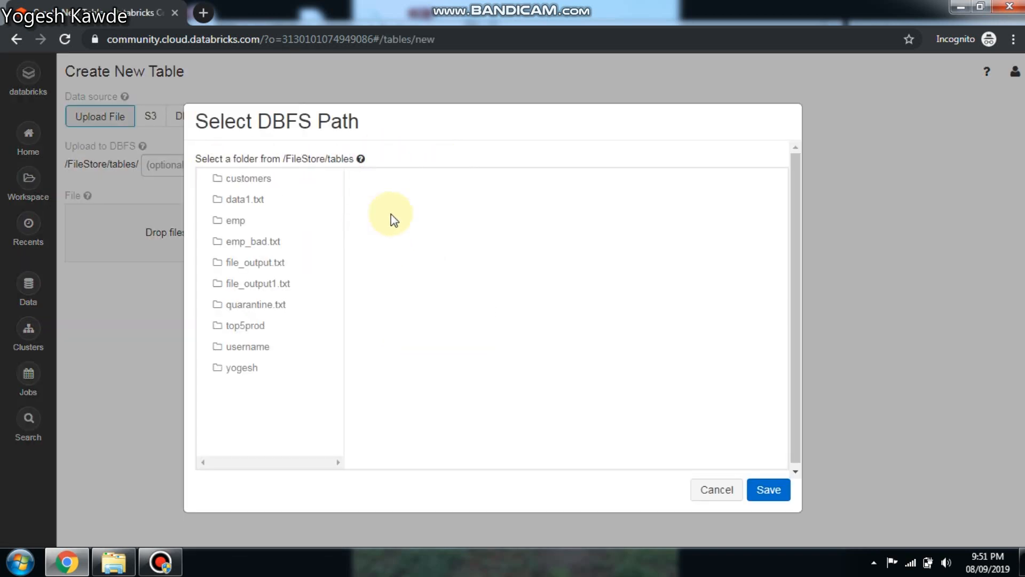
mouse_move(342, 327)
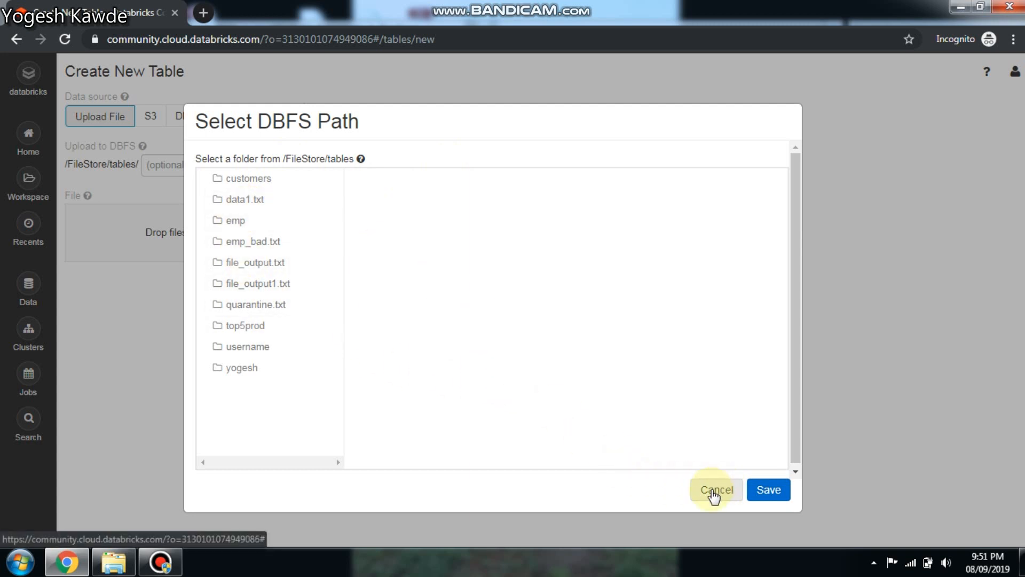
left_click(715, 489)
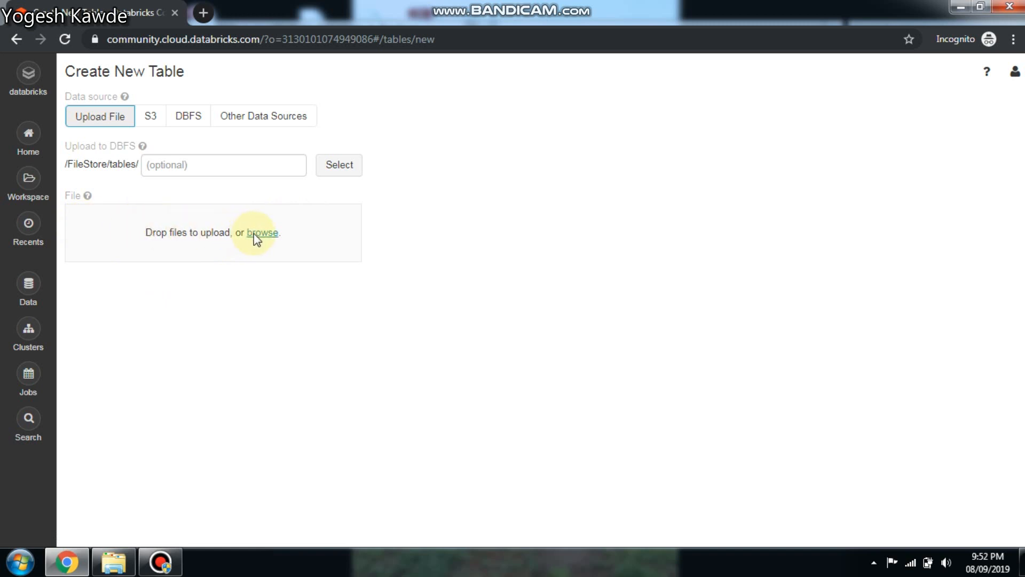
- Cancel the local file browse dialog and return to the home page without uploading
left_click(263, 231)
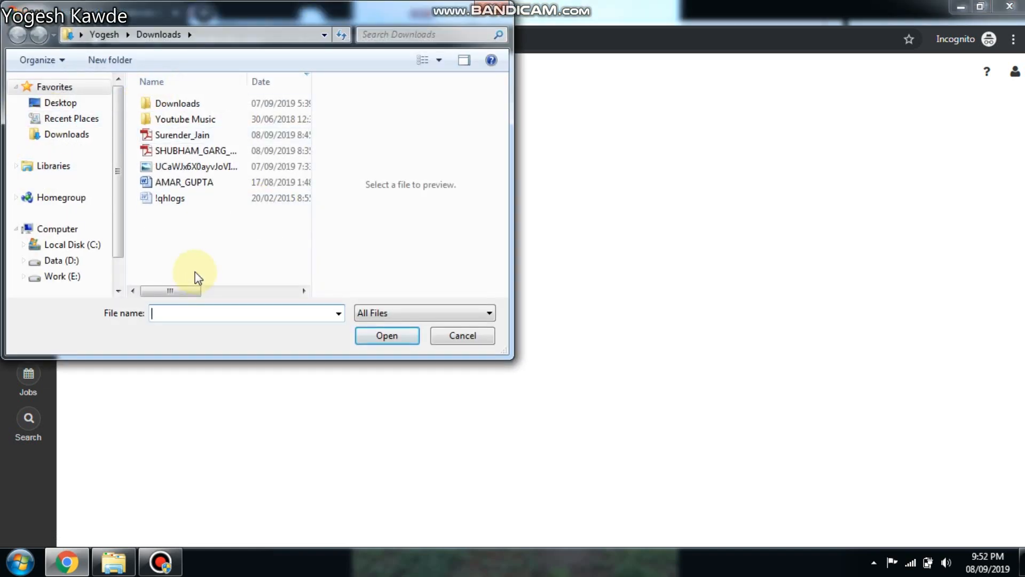
left_click(462, 335)
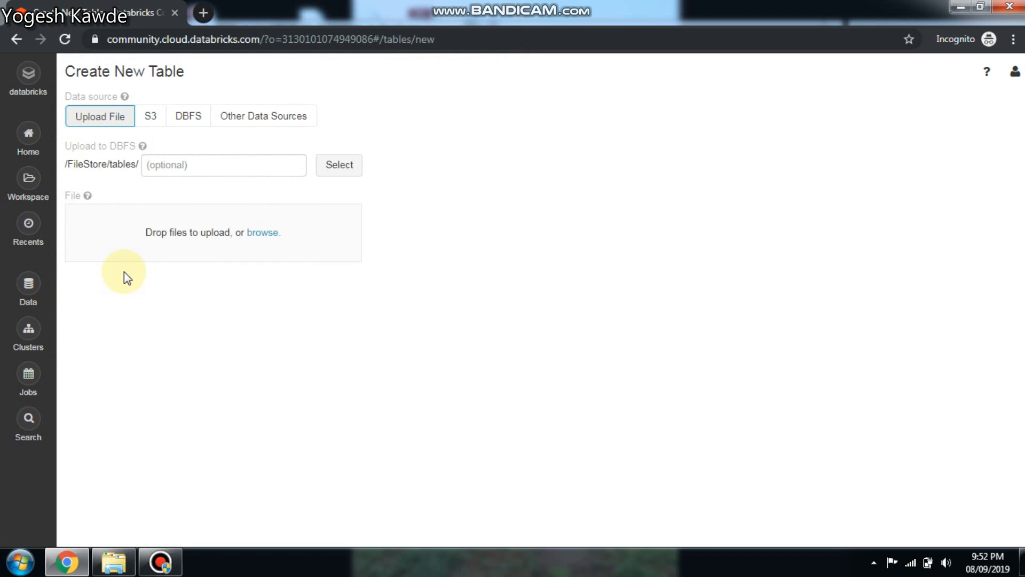
left_click(27, 74)
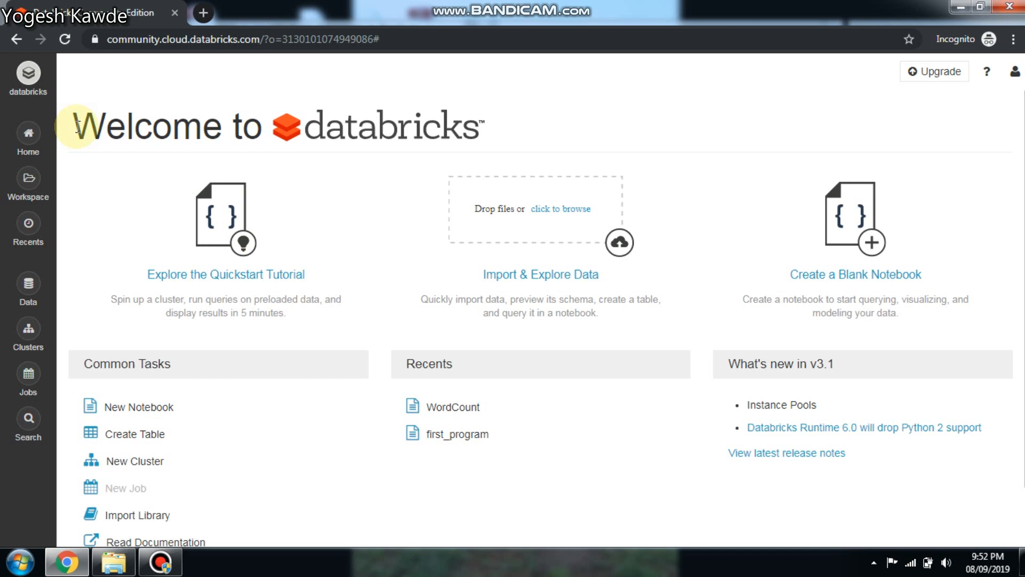
mouse_move(599, 121)
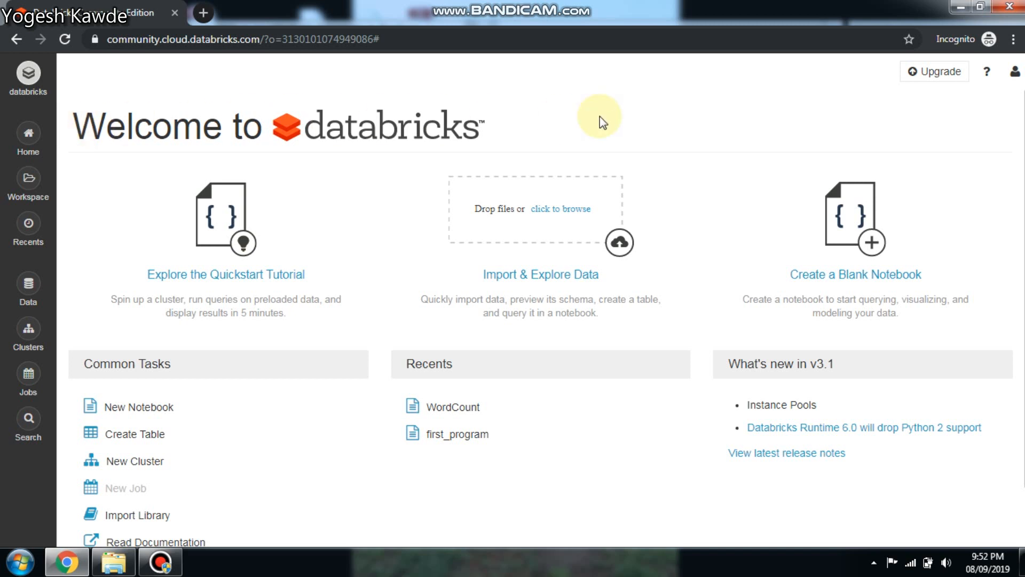